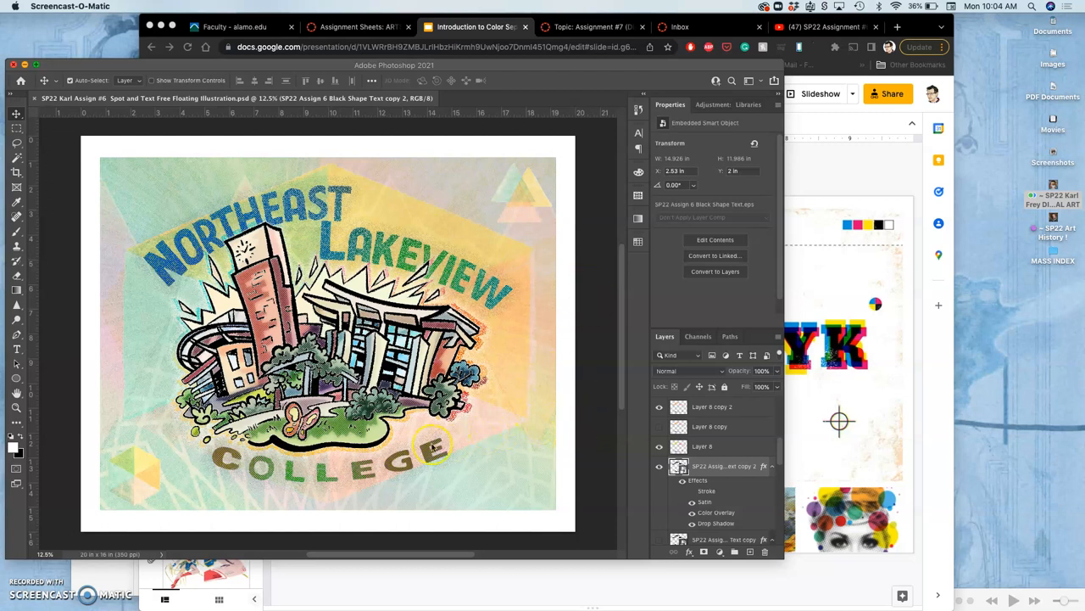
mouse_move(588, 217)
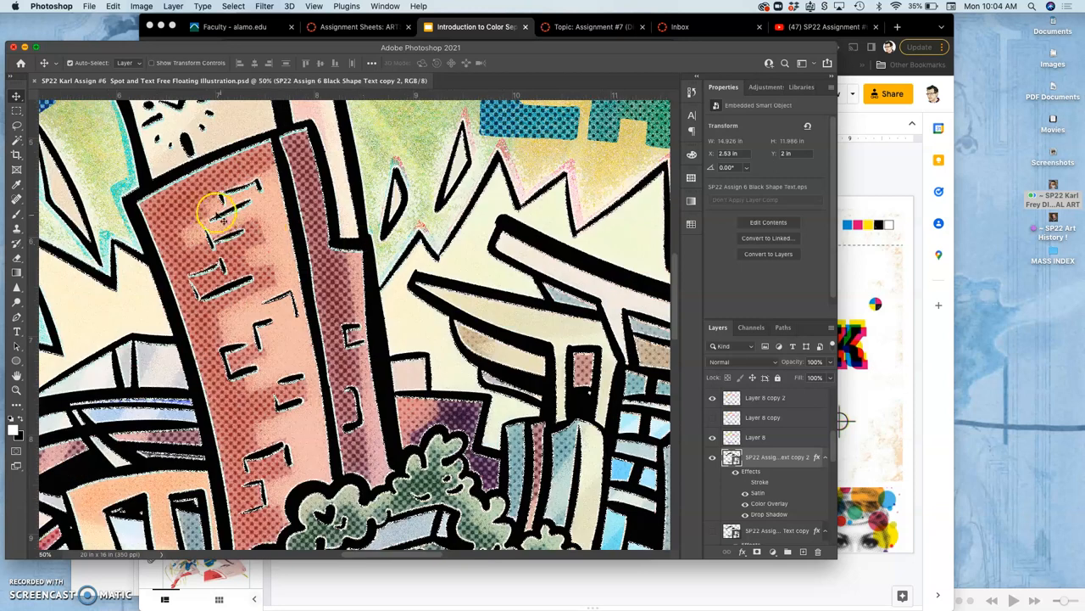
mouse_move(230, 270)
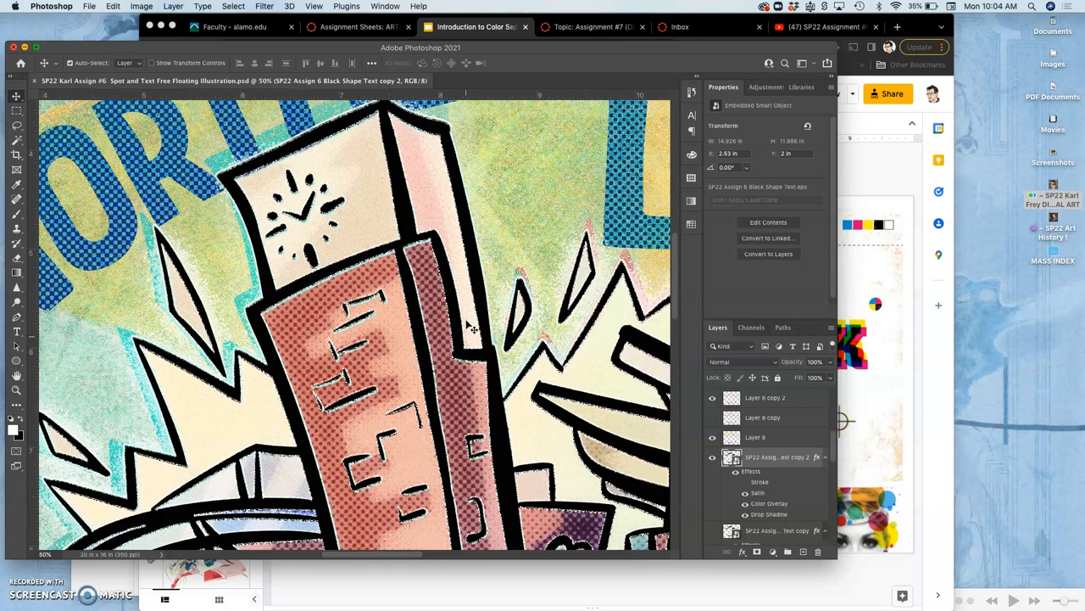
Step: Flatten the image via Layer > Flatten Image, confirming that hidden illustration layers are discarded
scroll("down", 3)
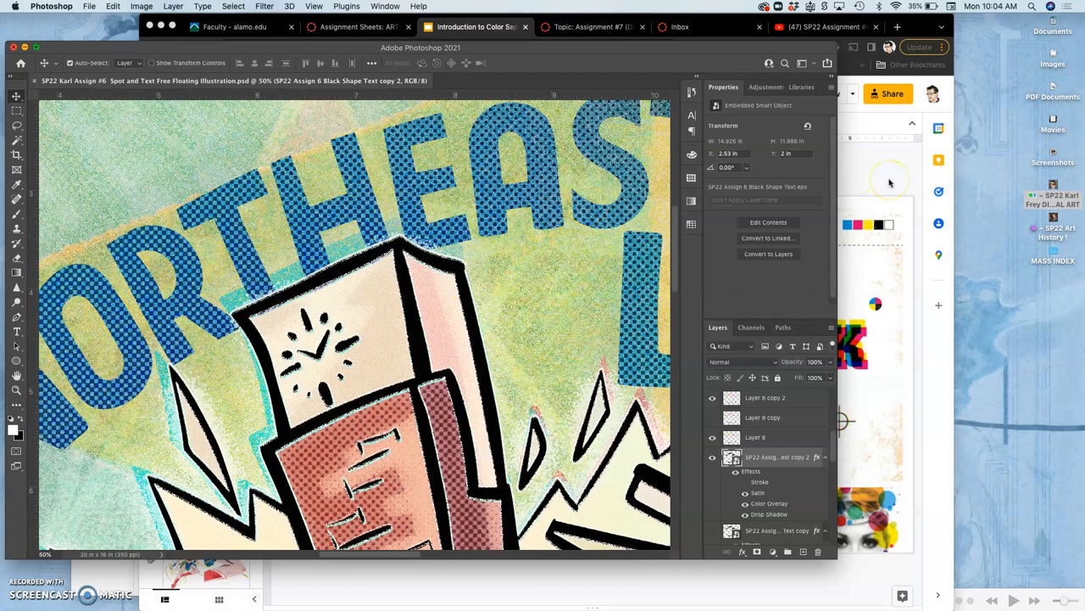
mouse_move(577, 225)
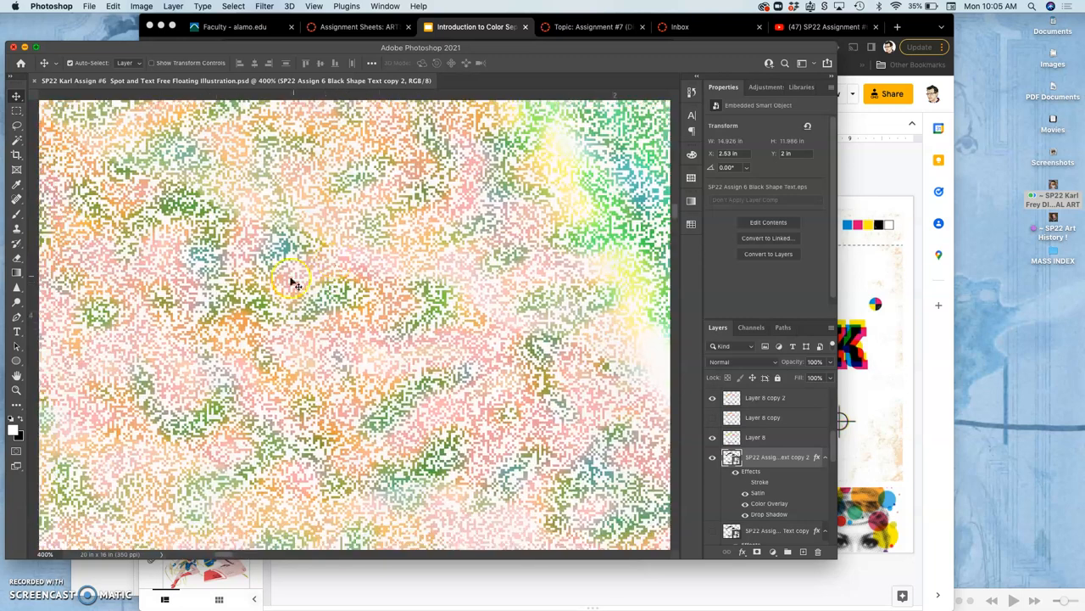
mouse_move(351, 358)
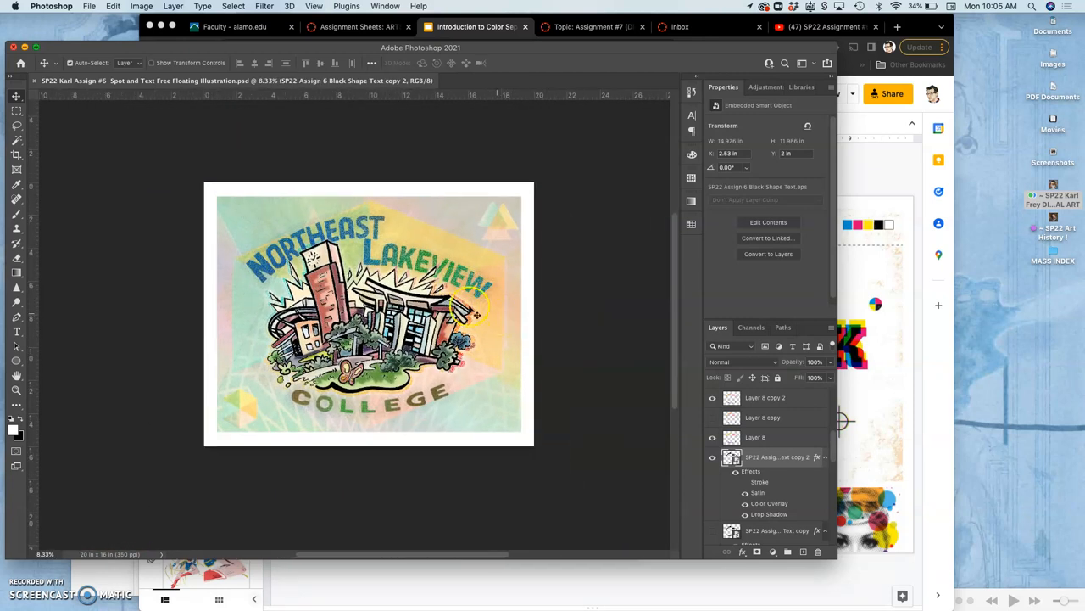
mouse_move(485, 330)
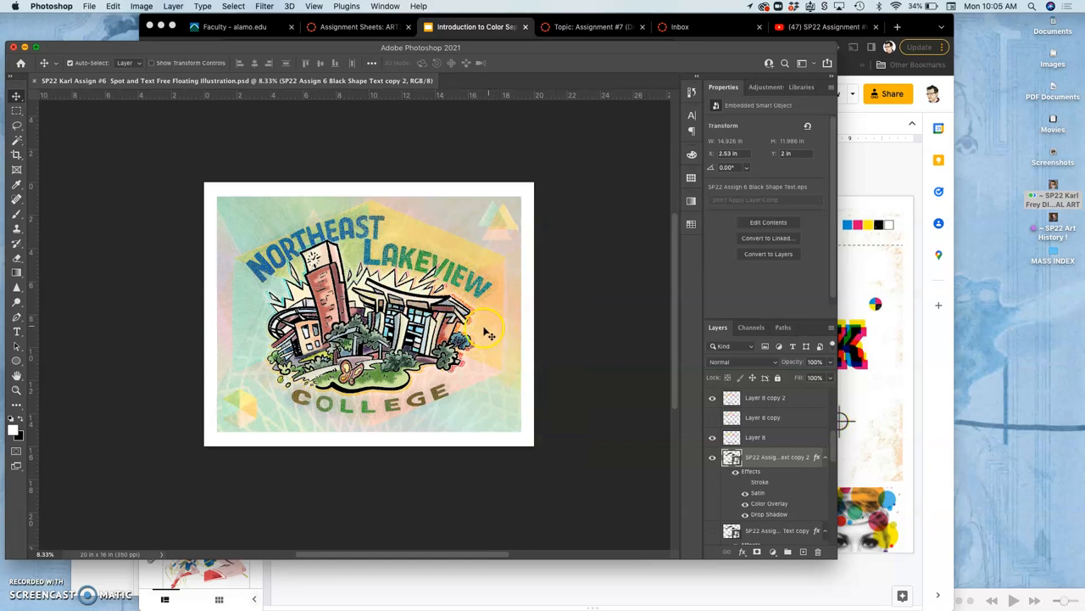
mouse_move(497, 331)
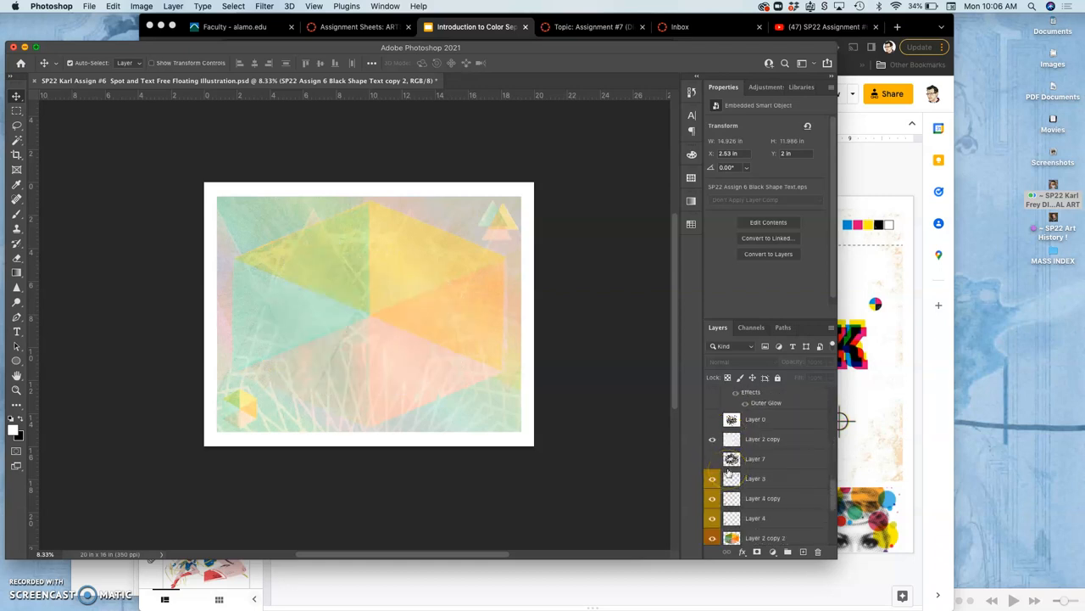
scroll("down", 3)
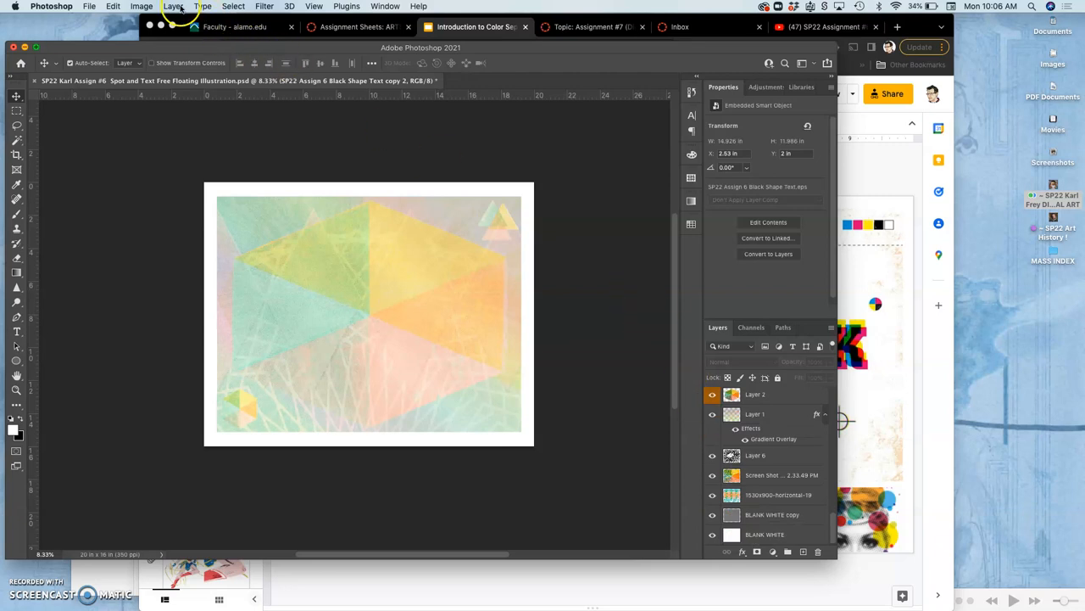
left_click(173, 7)
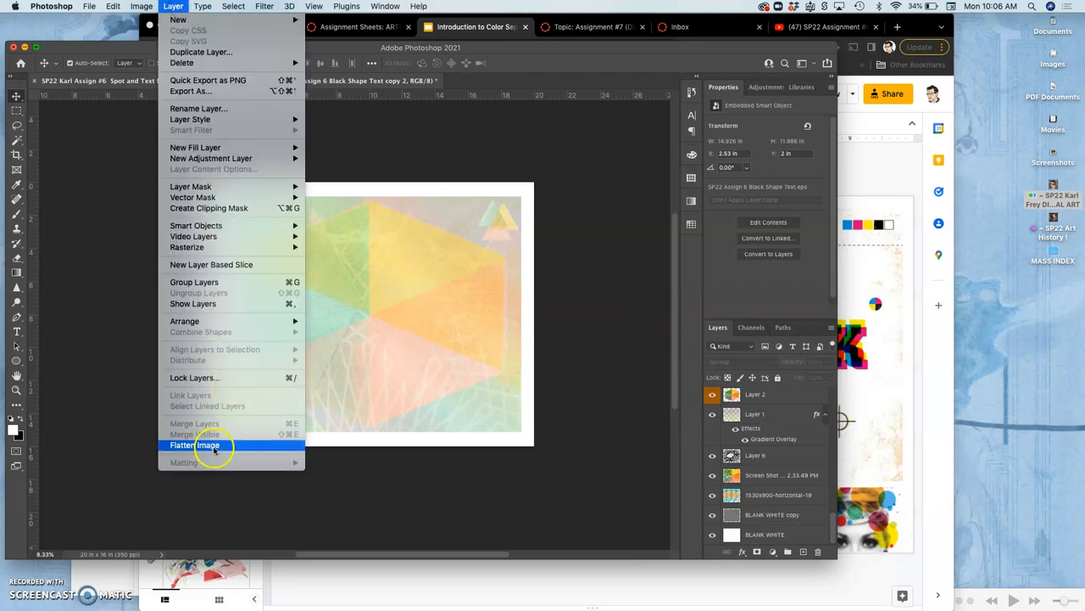
left_click(196, 445)
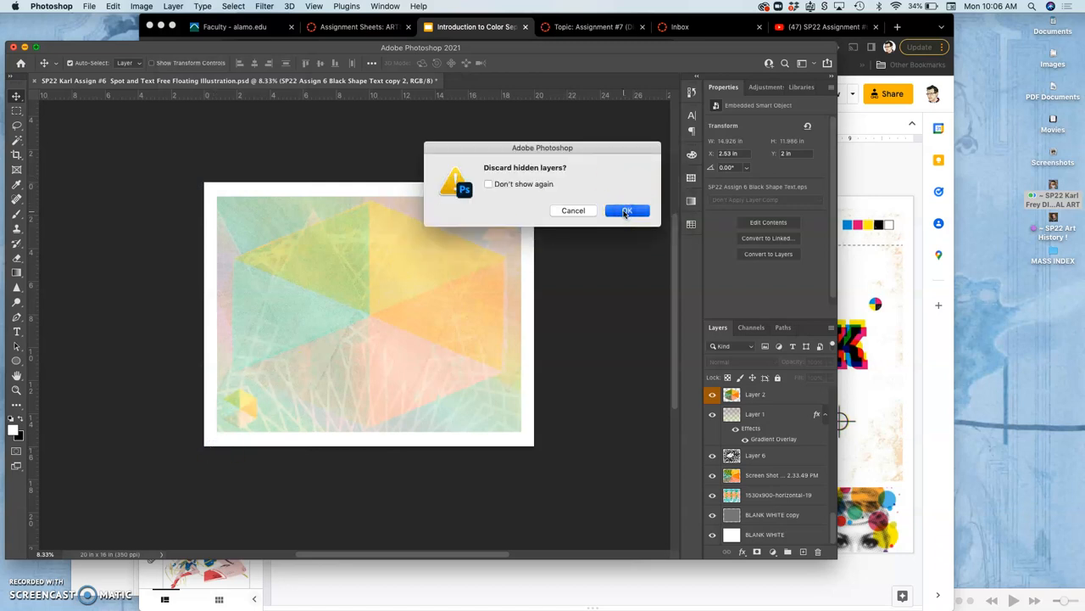
left_click(628, 210)
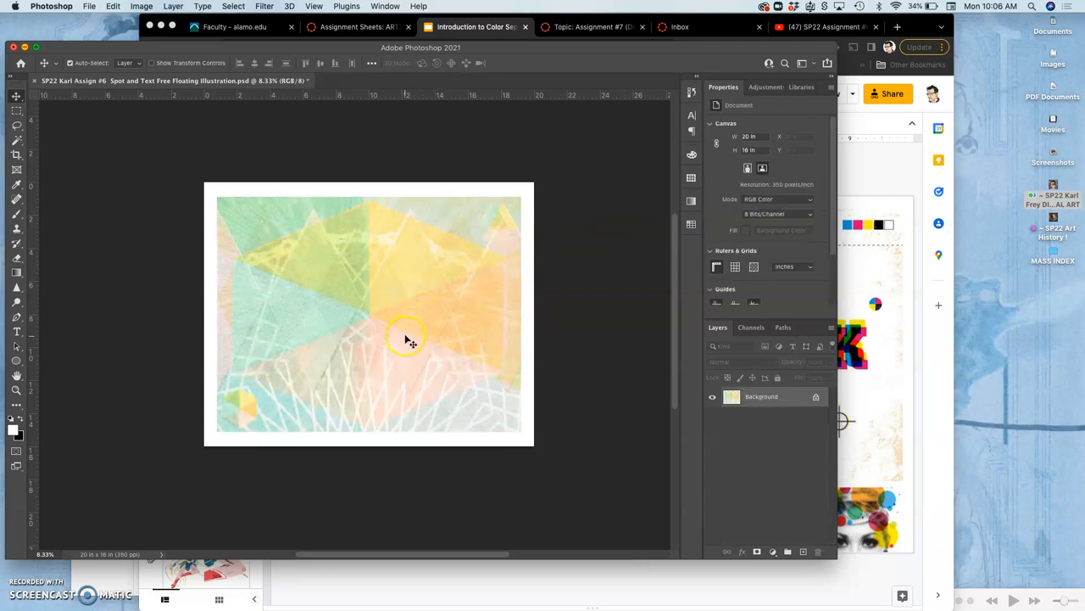
mouse_move(331, 338)
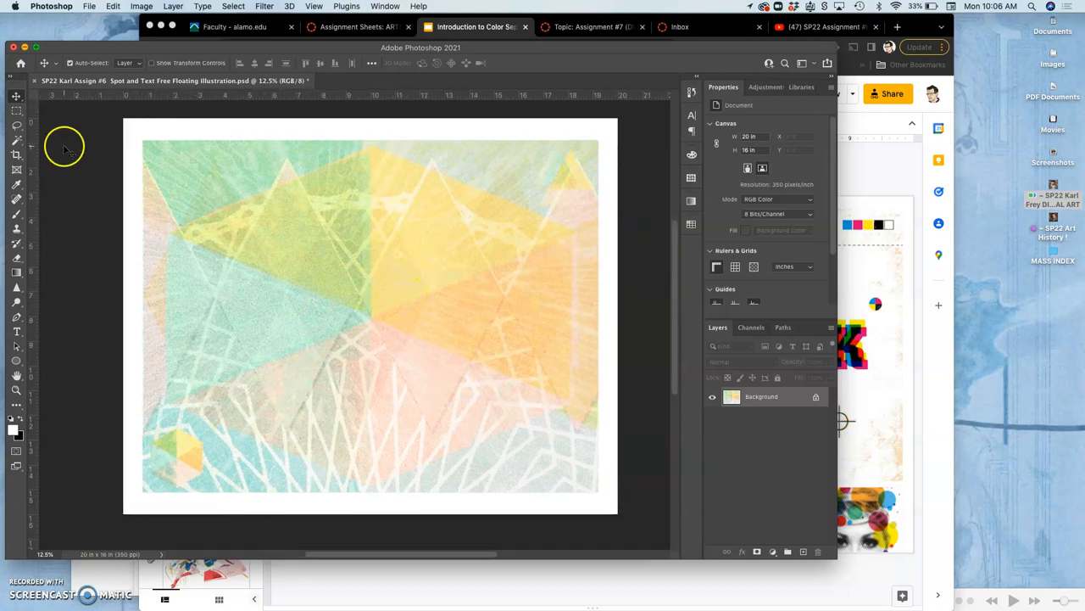
Step: Marquee-select the textured area inside the white border, fitted to the guides
left_click(10, 113)
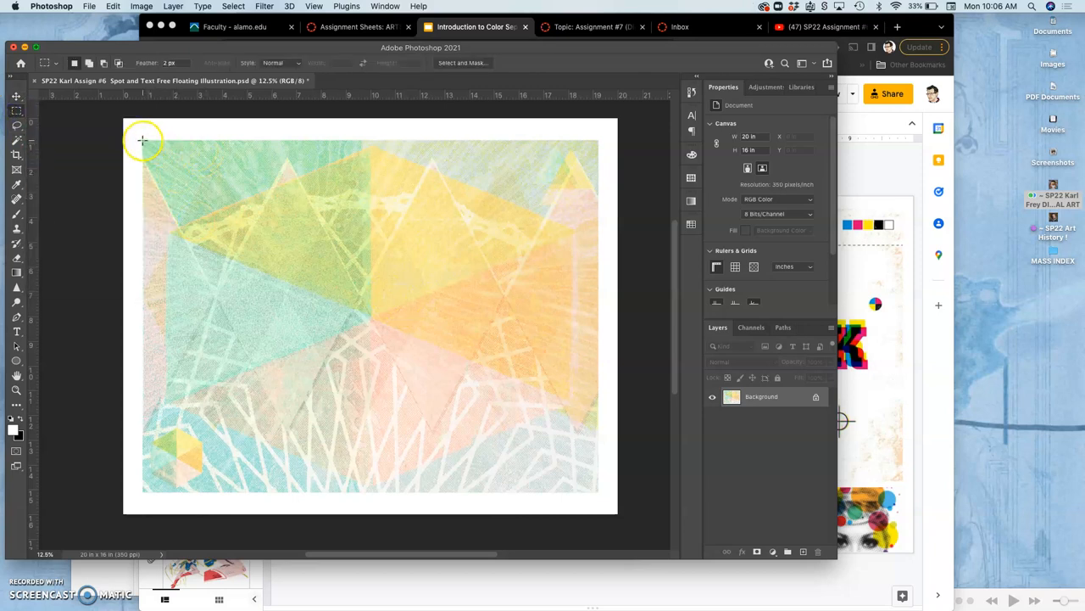
left_click_drag(144, 142, 599, 486)
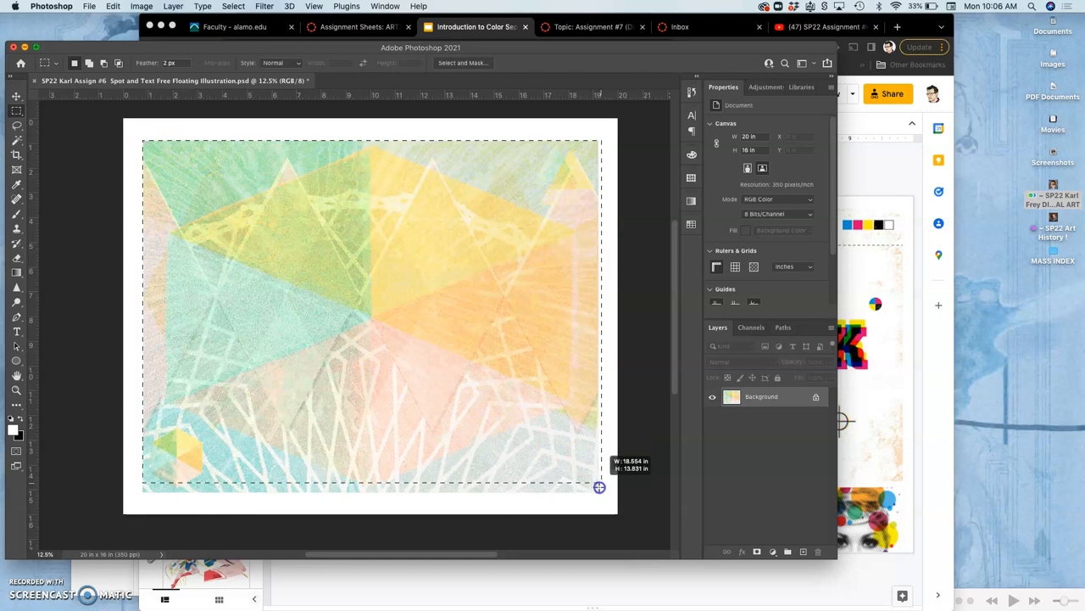
left_click_drag(600, 486, 598, 491)
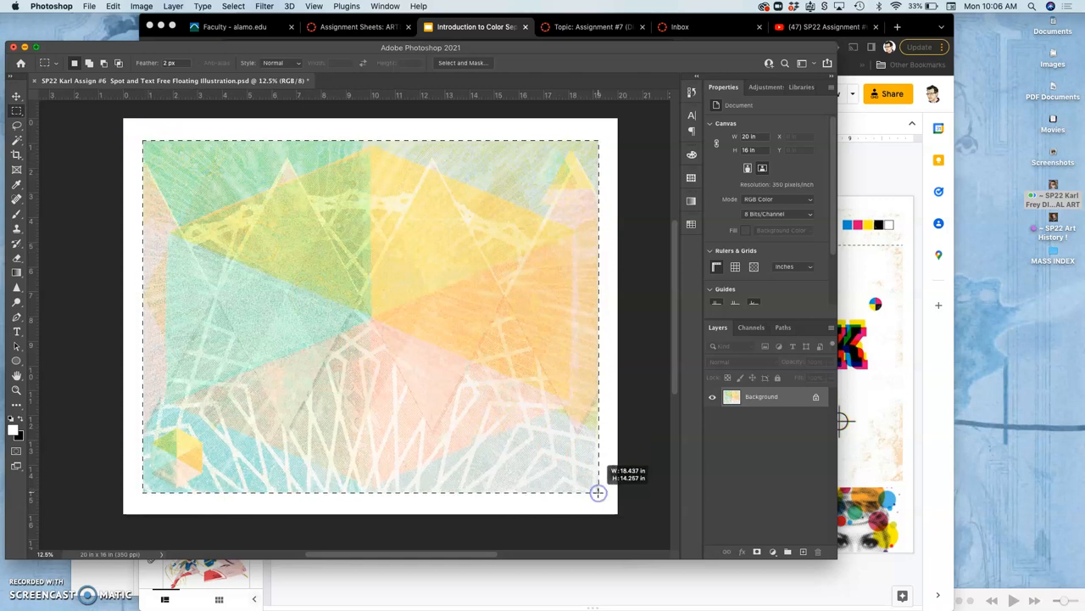
mouse_move(577, 474)
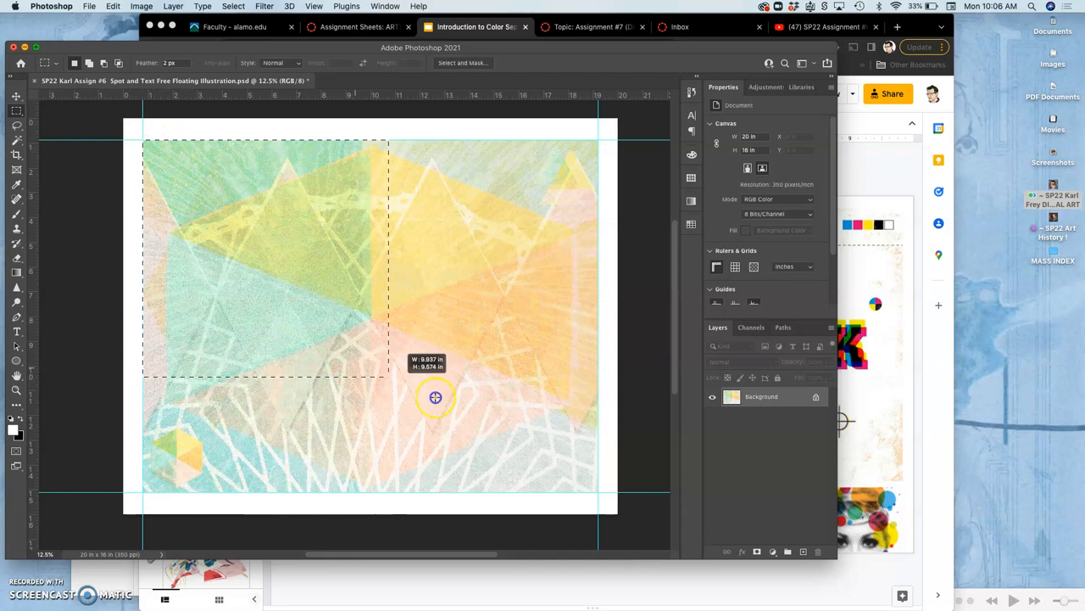
left_click_drag(435, 397, 598, 492)
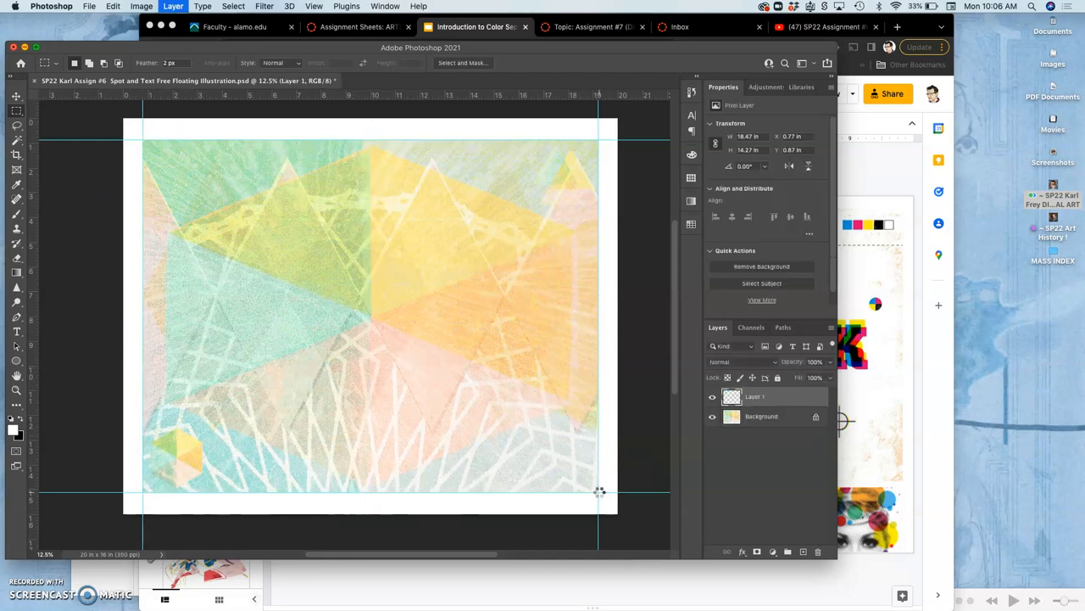
Step: Invert Layer 1's colours via Image > Adjustments > Invert, turning pastels to deep blue, red and black
left_click(141, 6)
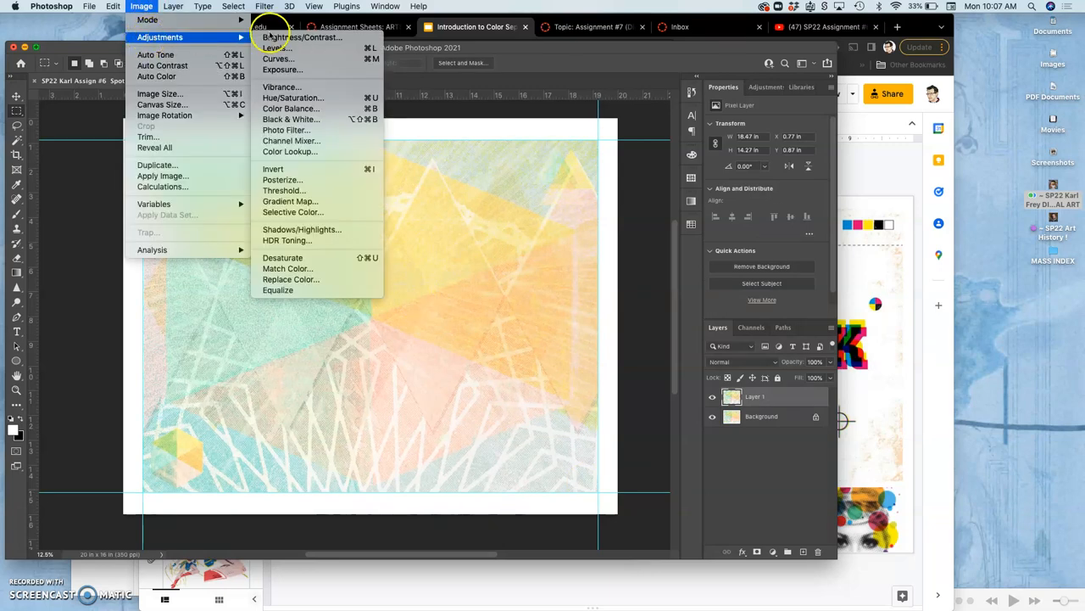
mouse_move(290, 109)
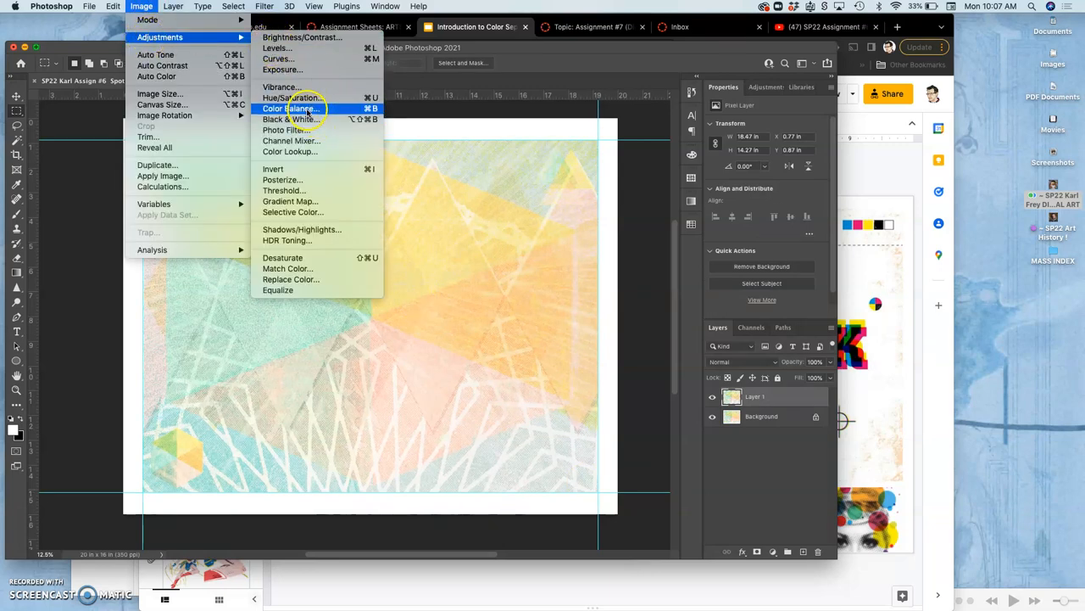
mouse_move(293, 101)
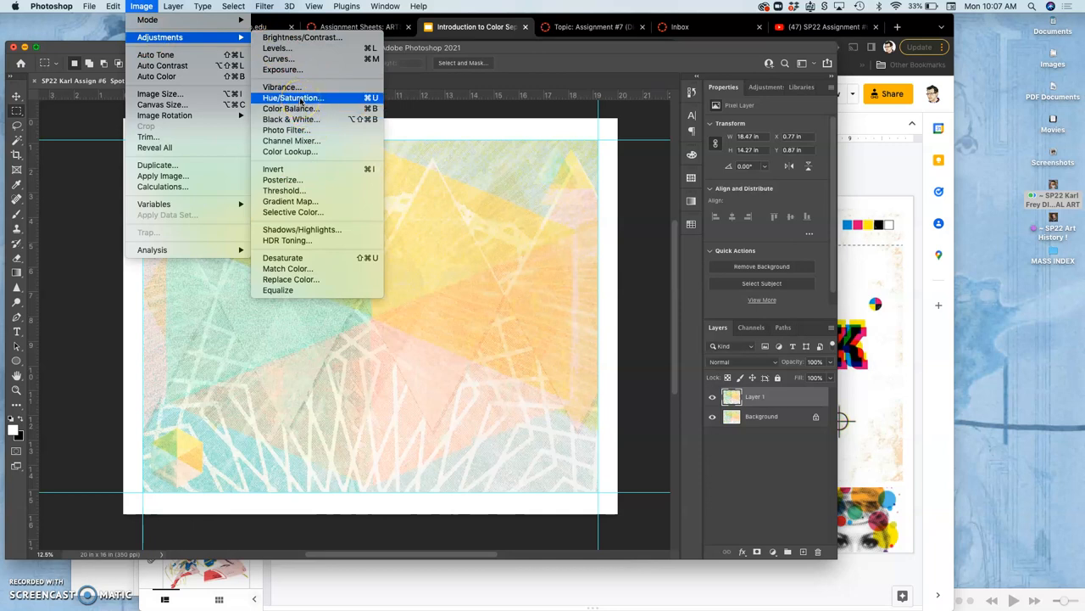
mouse_move(271, 151)
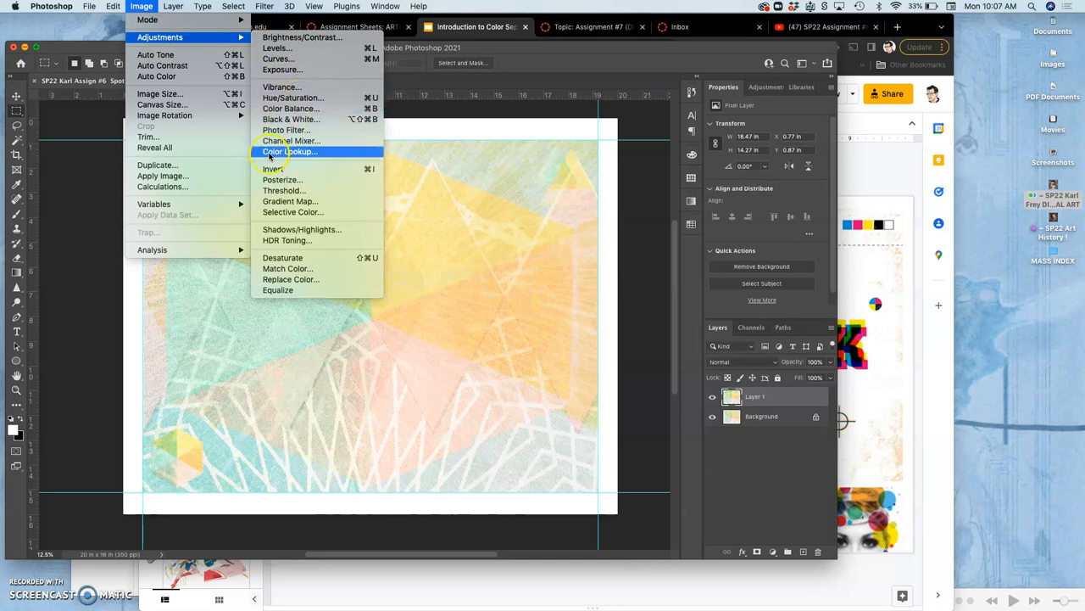
left_click(272, 169)
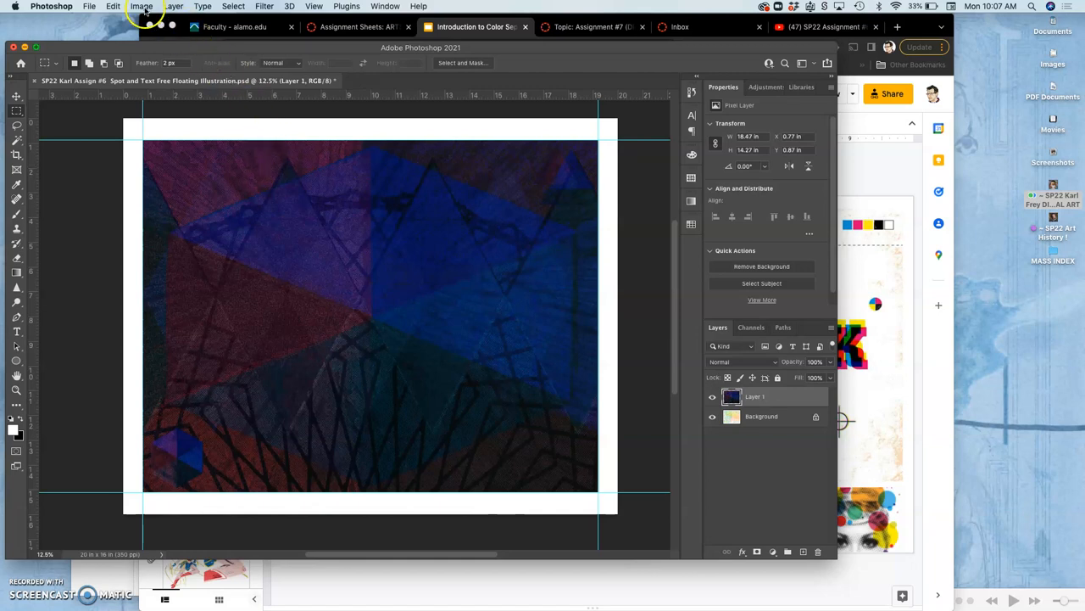
left_click(141, 8)
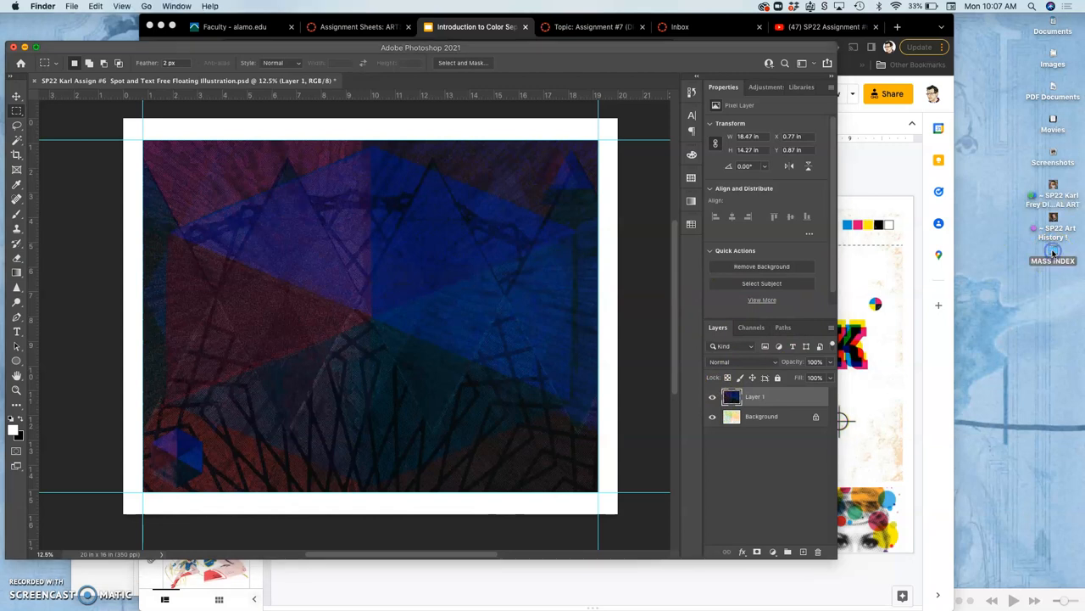
Step: Browse MASS INDEX > Letterpress backgrounds in Finder and pick texture 23 for the poster
double_click(1052, 261)
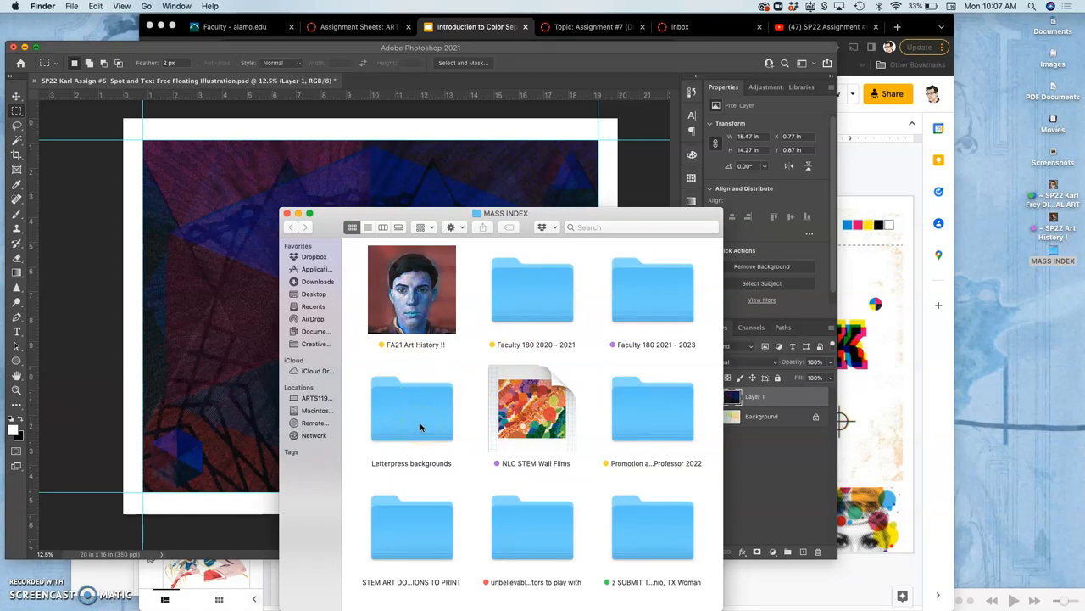
double_click(411, 412)
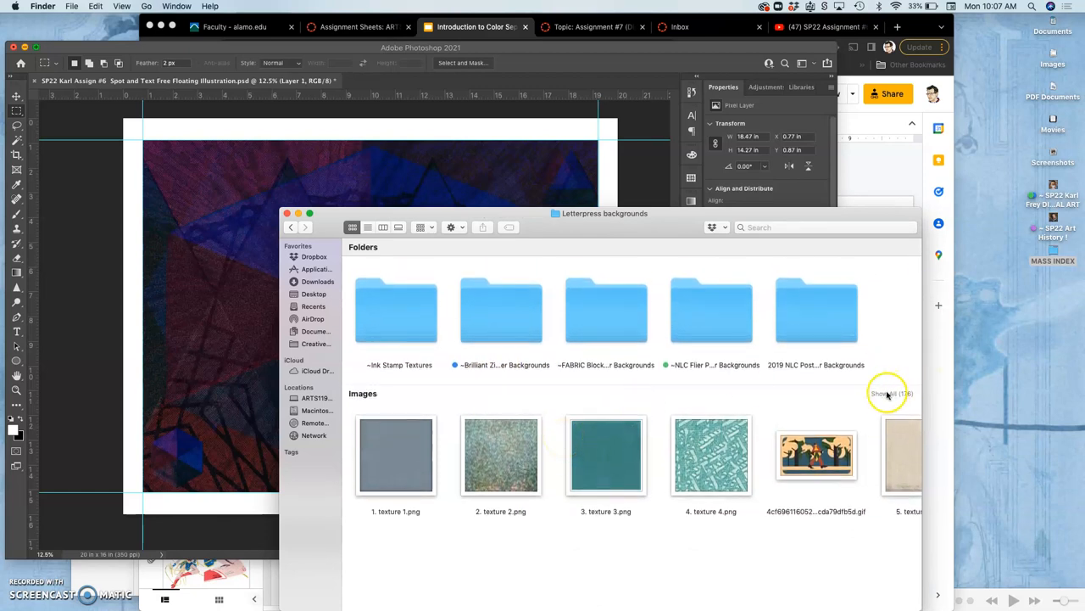
left_click(884, 394)
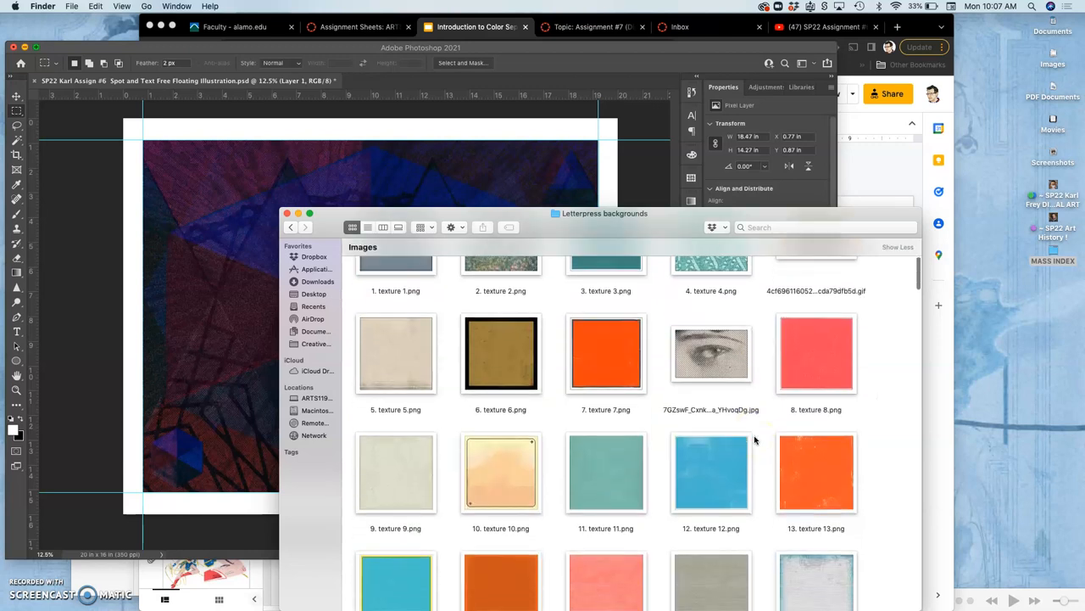
scroll("down", 3)
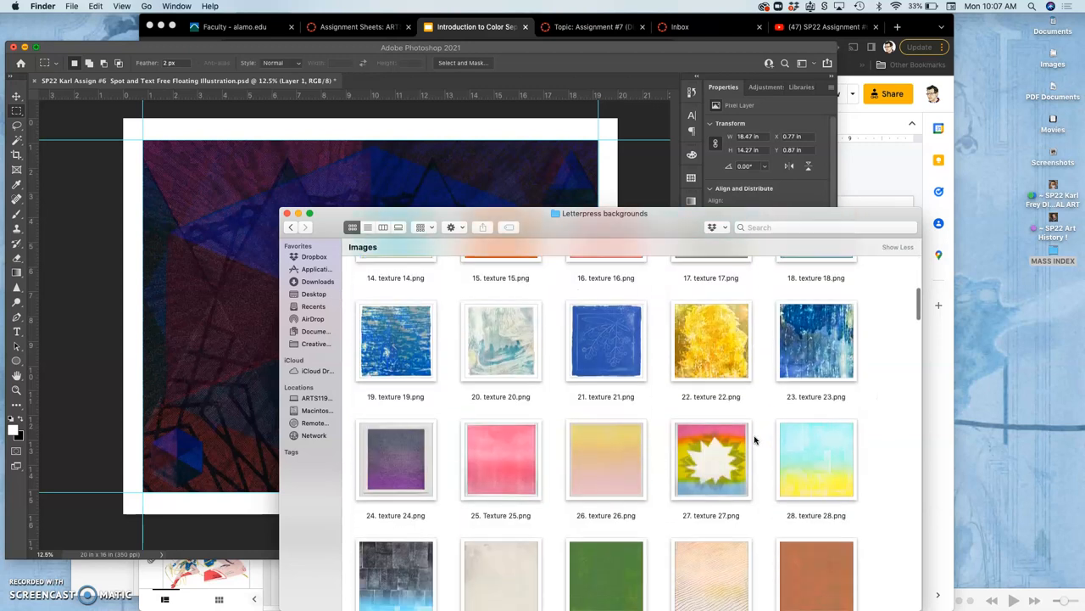
scroll("down", 3)
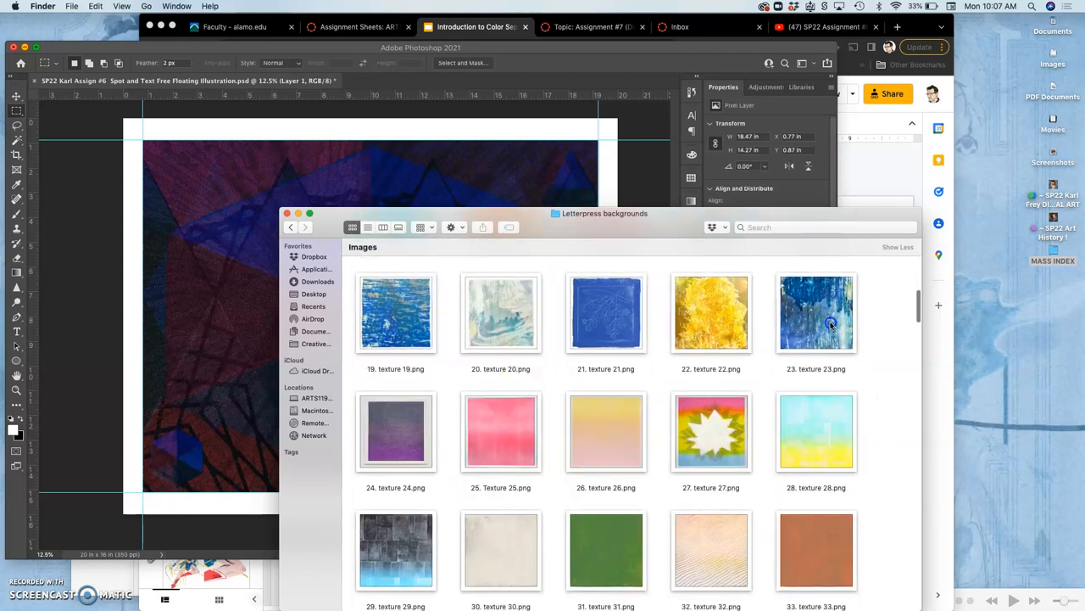
left_click(816, 314)
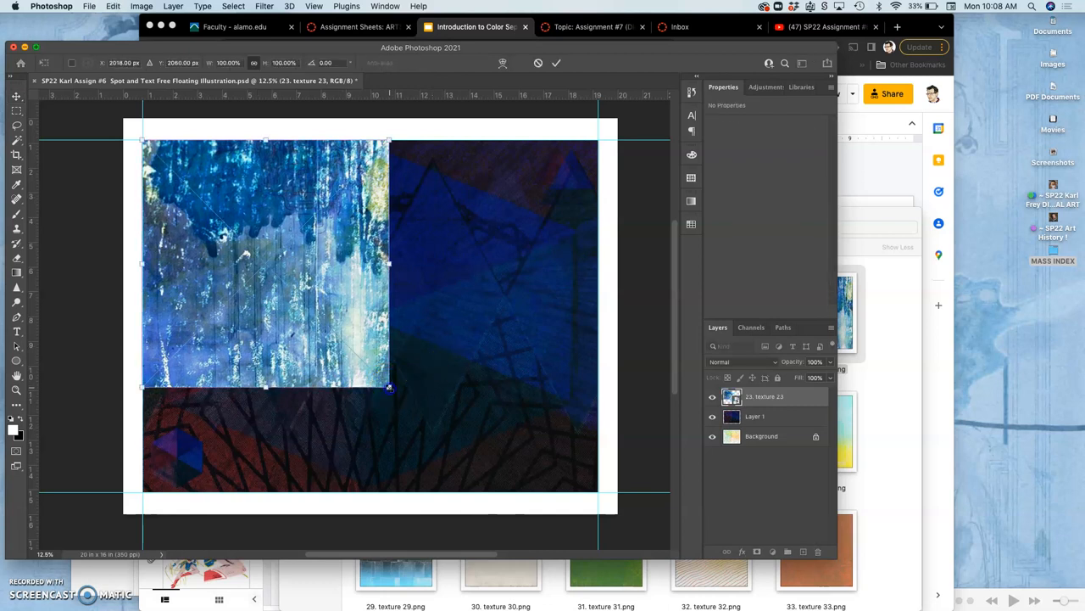
Step: Stretch texture 23 to cover the whole poster and set its blend mode to Dissolve
left_click_drag(388, 389, 598, 482)
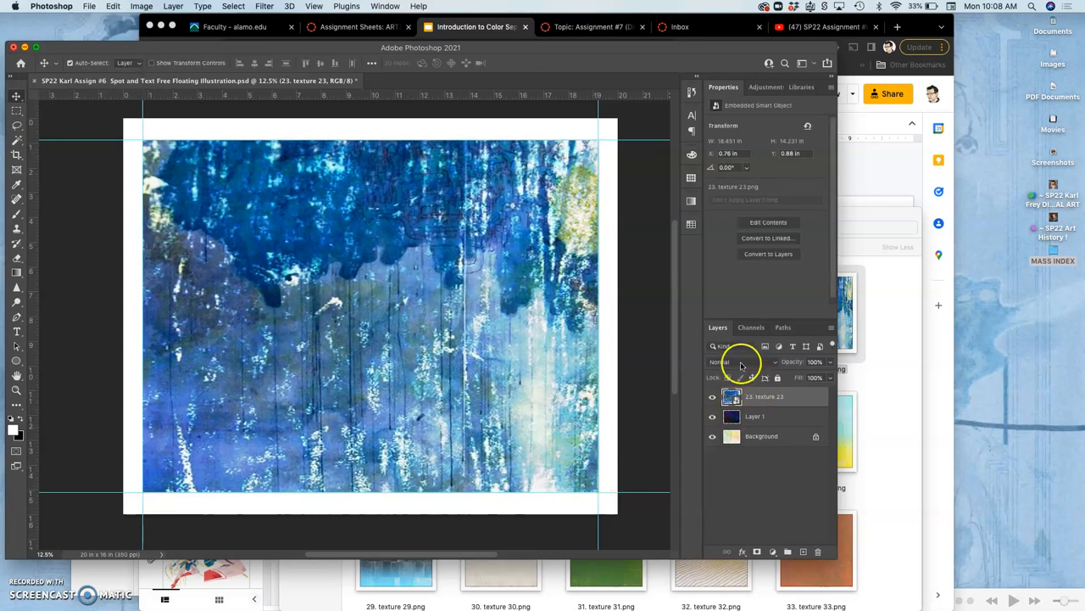
left_click(729, 361)
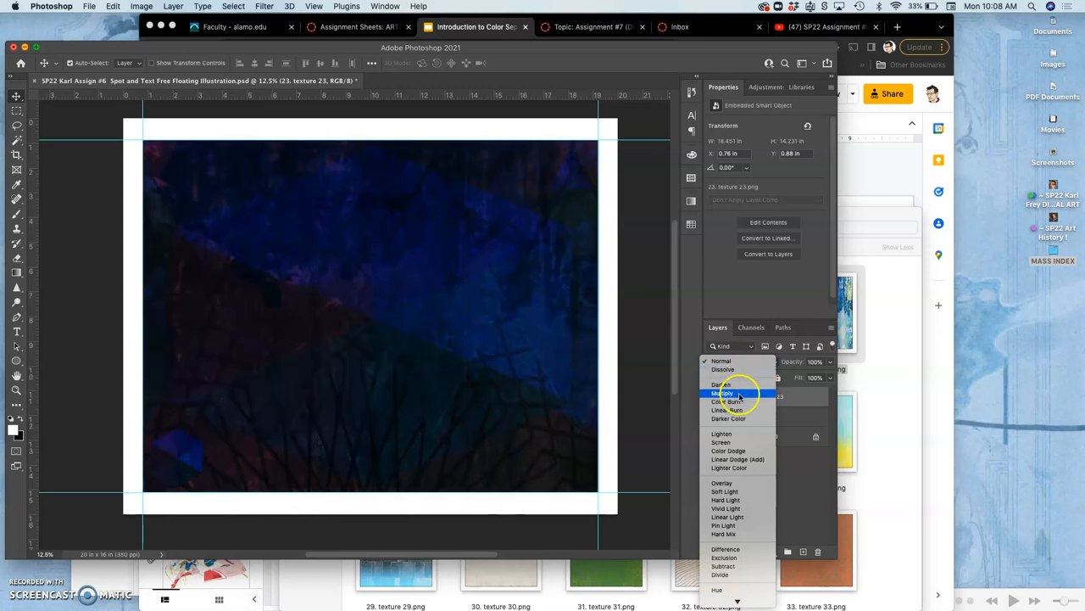
left_click(721, 361)
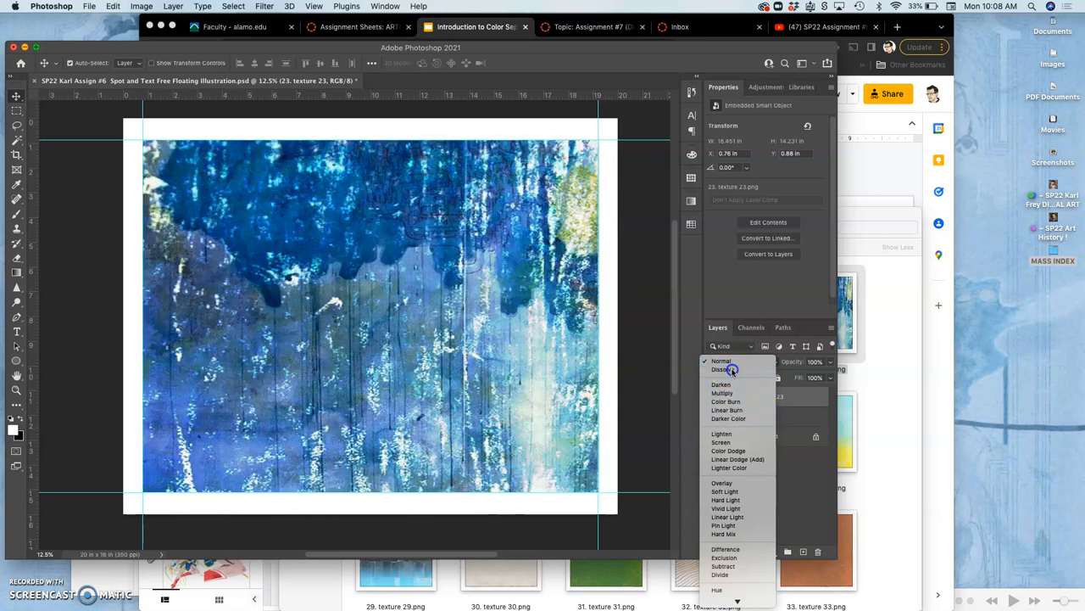
left_click(720, 368)
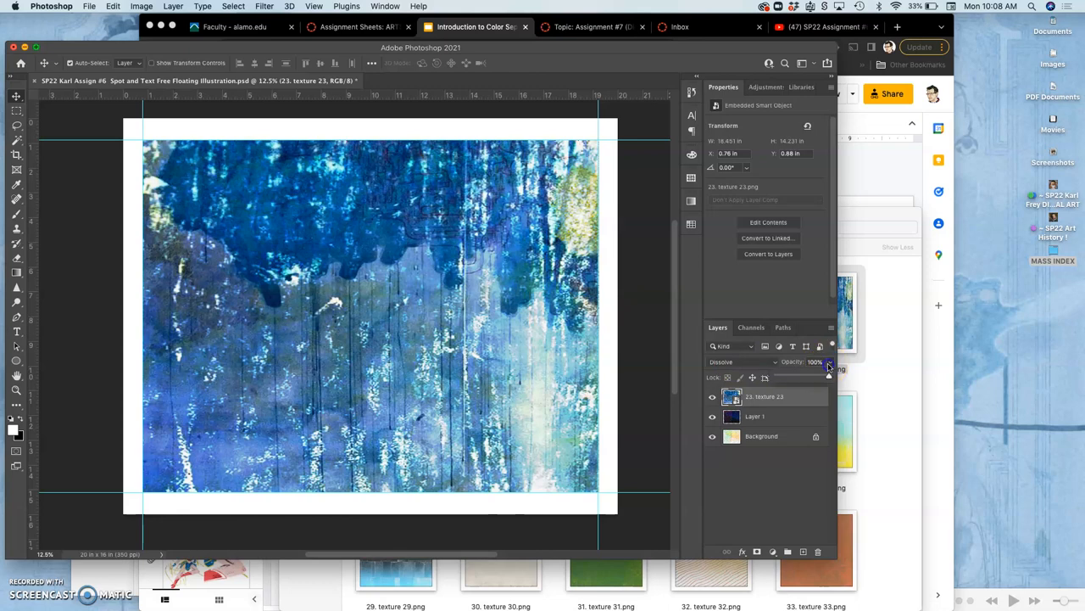
Step: Lower the texture 23 layer's opacity to 48%
left_click_drag(830, 366, 804, 377)
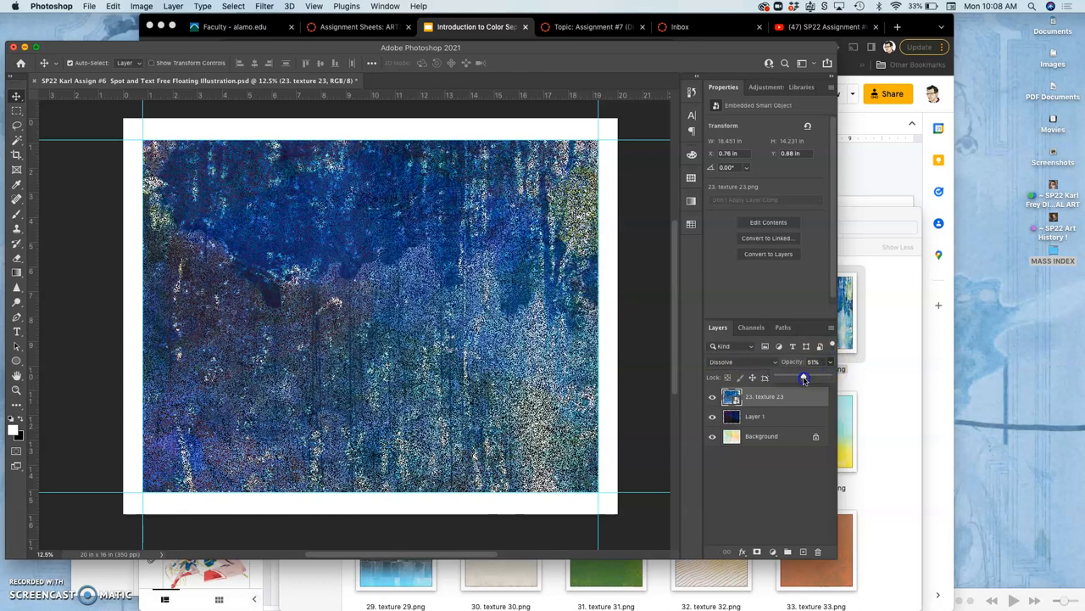
left_click_drag(804, 376, 800, 377)
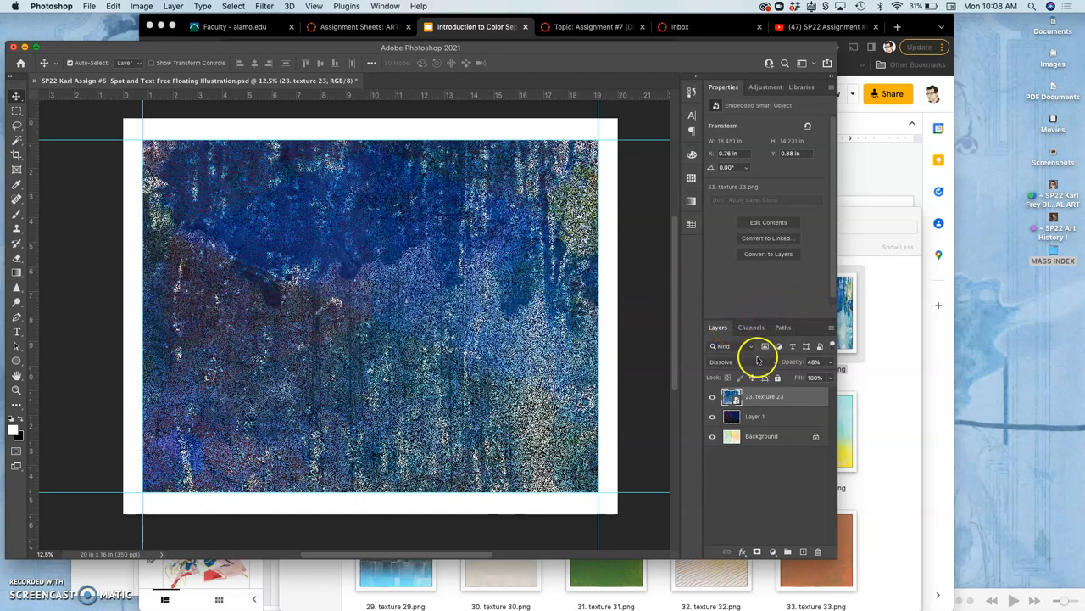
left_click(729, 362)
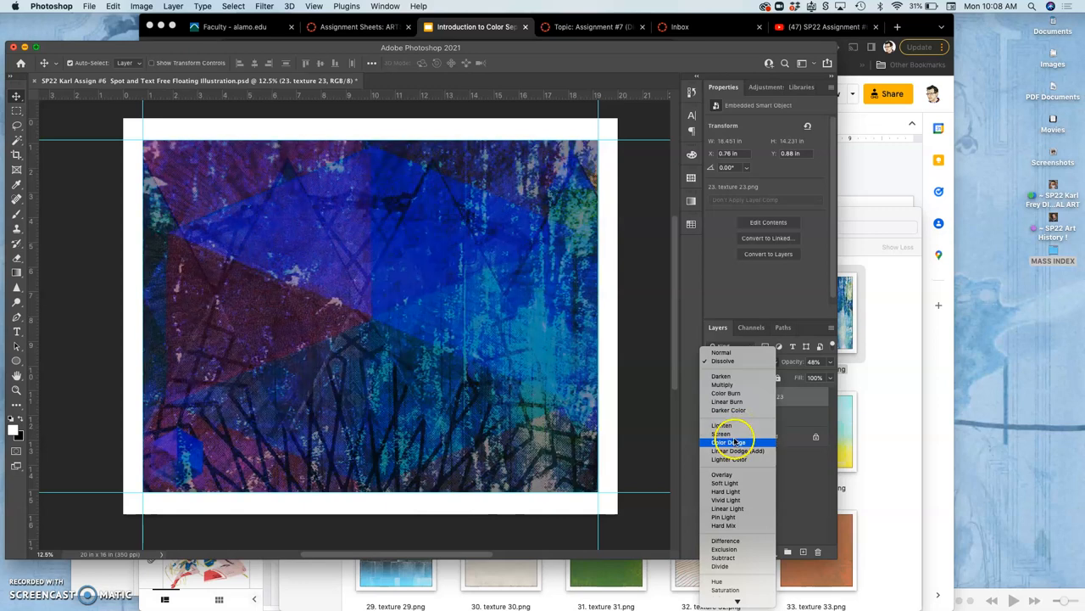
Step: Set texture 23's blend mode to Lighten and select the layer for further work
left_click(721, 433)
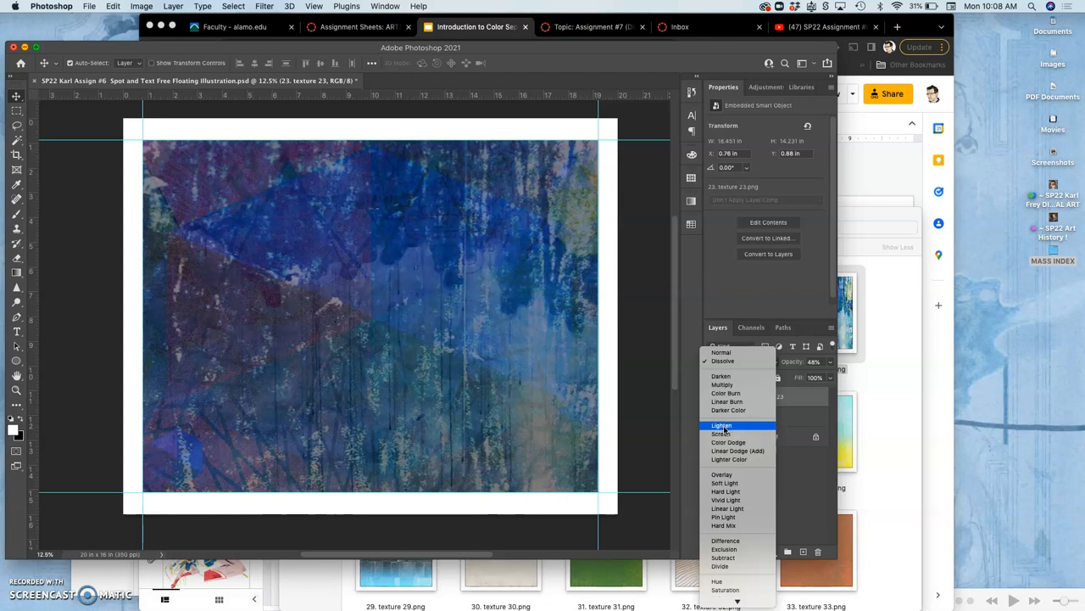
left_click(722, 425)
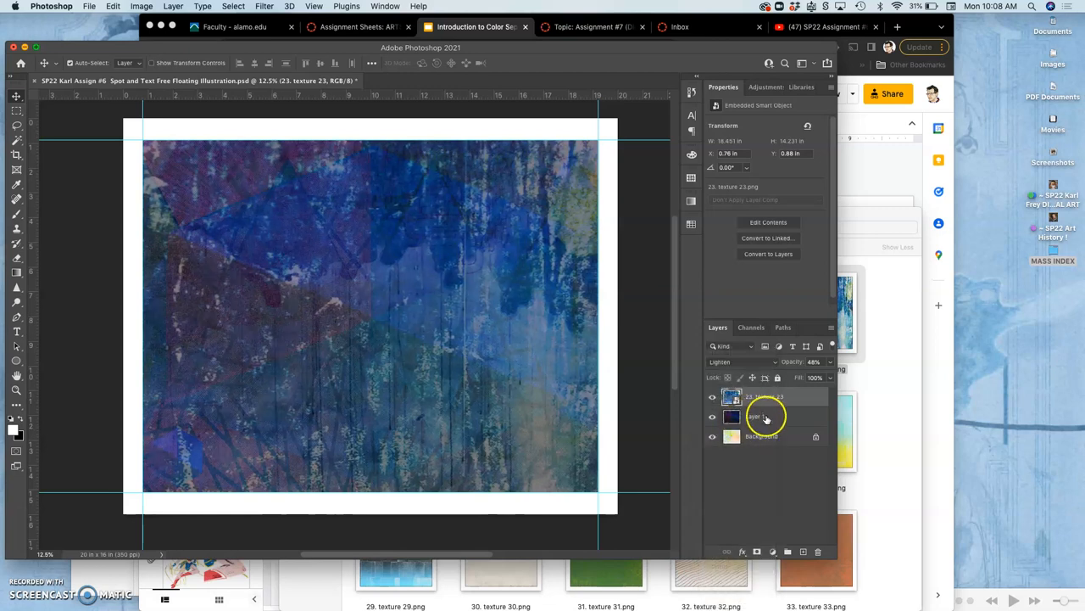
left_click(713, 416)
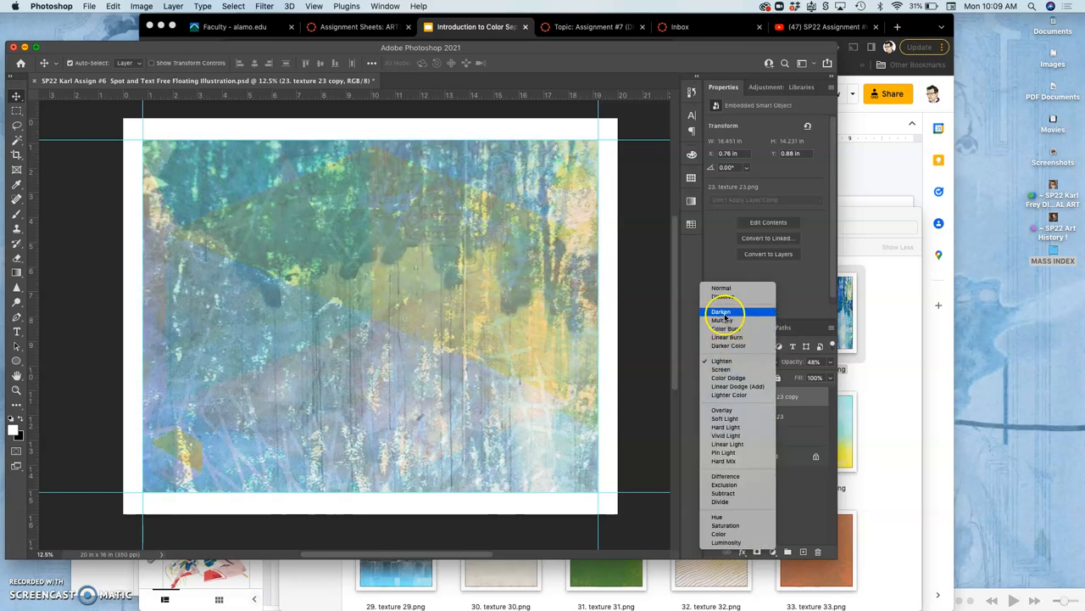
Step: Set the texture 23 copy's blend mode to Darken
left_click(721, 311)
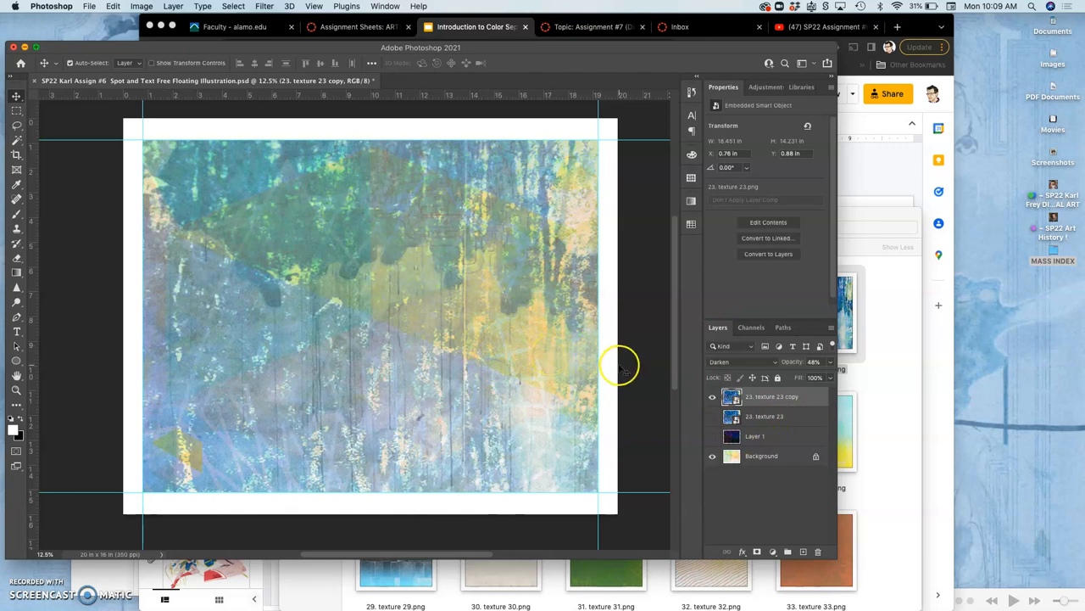
mouse_move(947, 331)
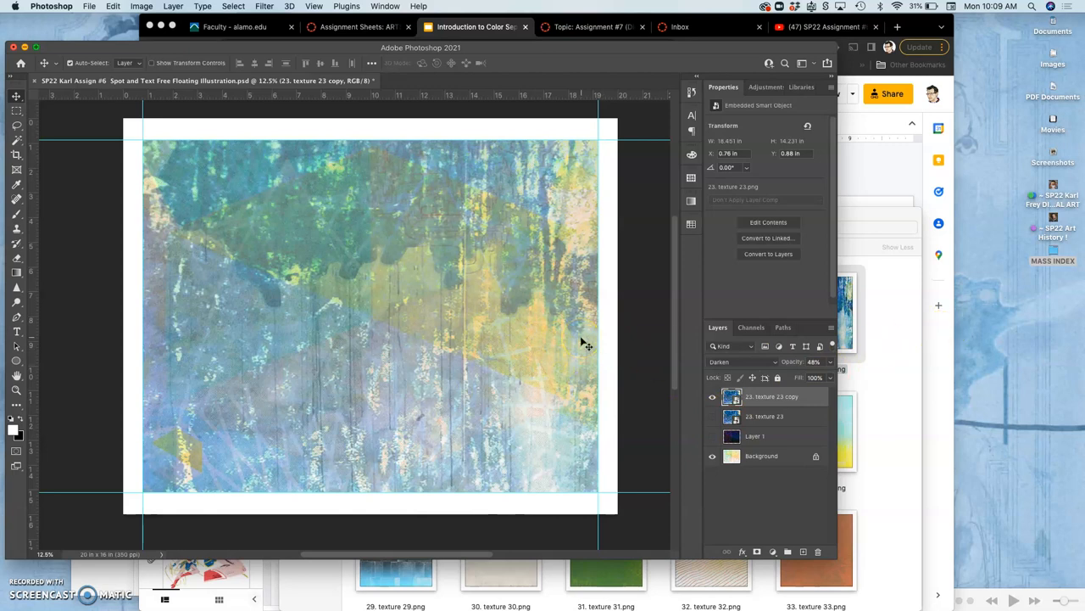
mouse_move(615, 298)
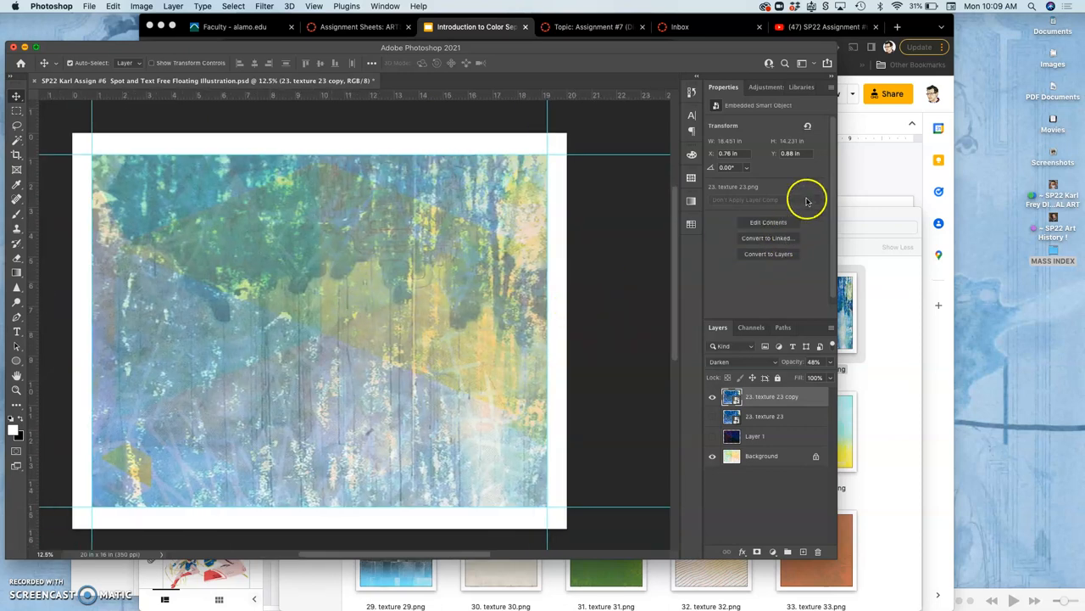
Step: From the Assignment Sheets page, open the 'An Exhaustive Explanation of CMYK Color Separation' slides
left_click(466, 27)
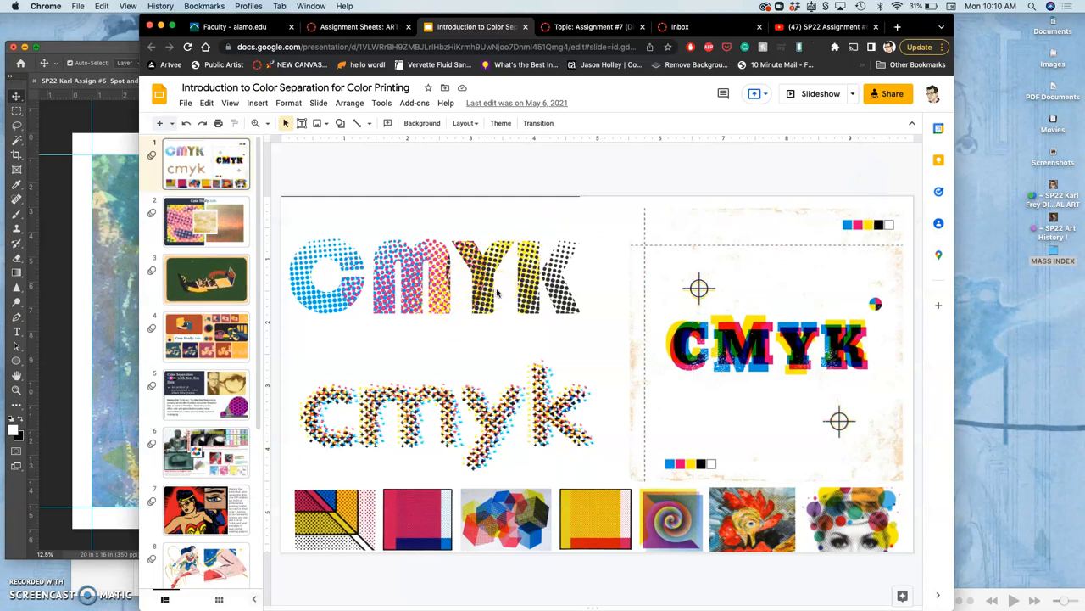
left_click(206, 221)
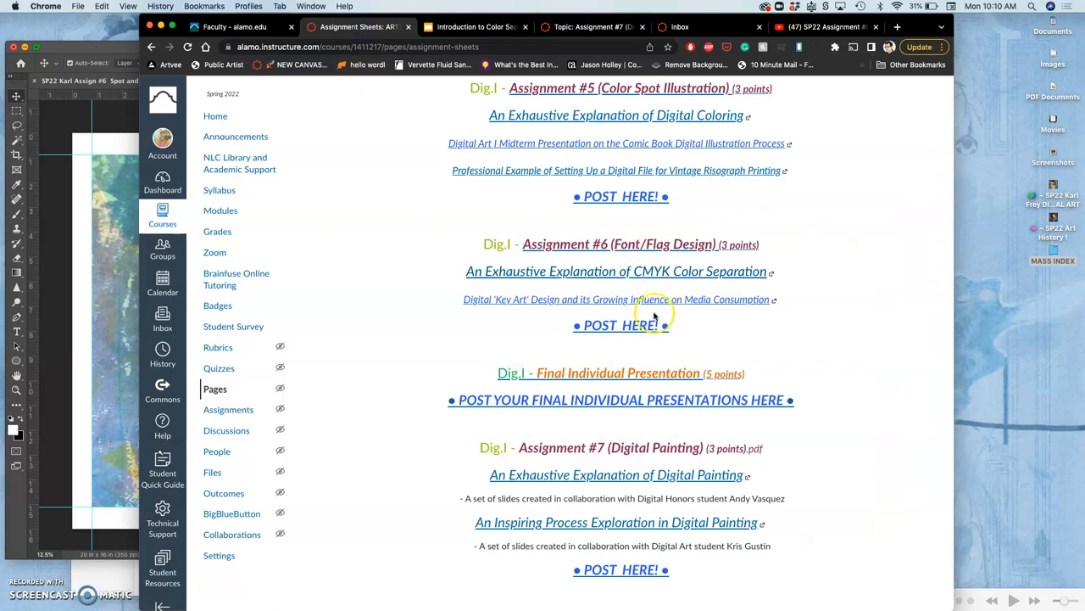
mouse_move(636, 277)
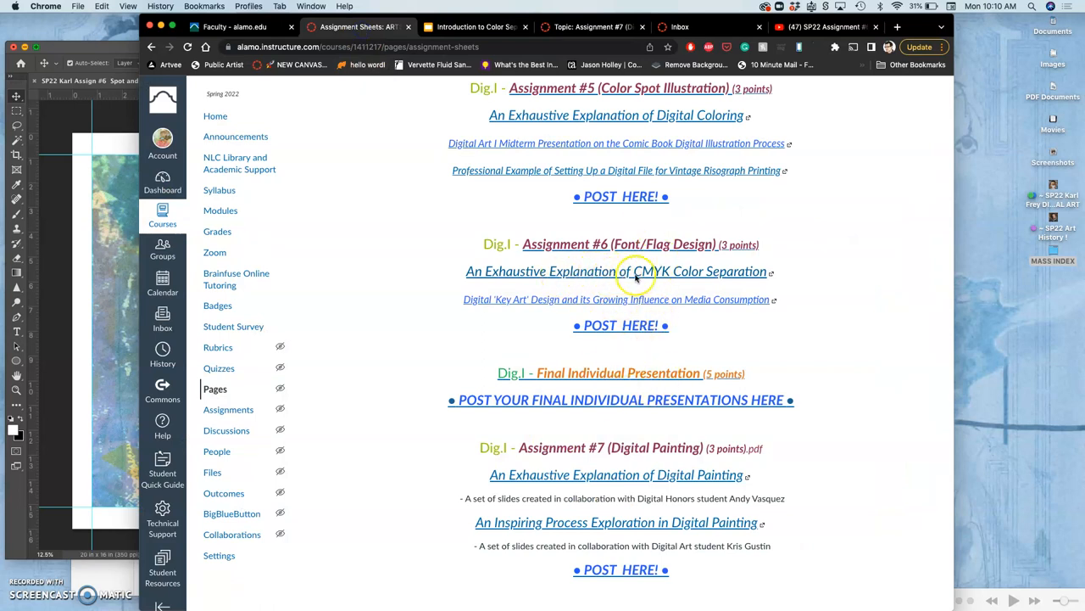
left_click(473, 26)
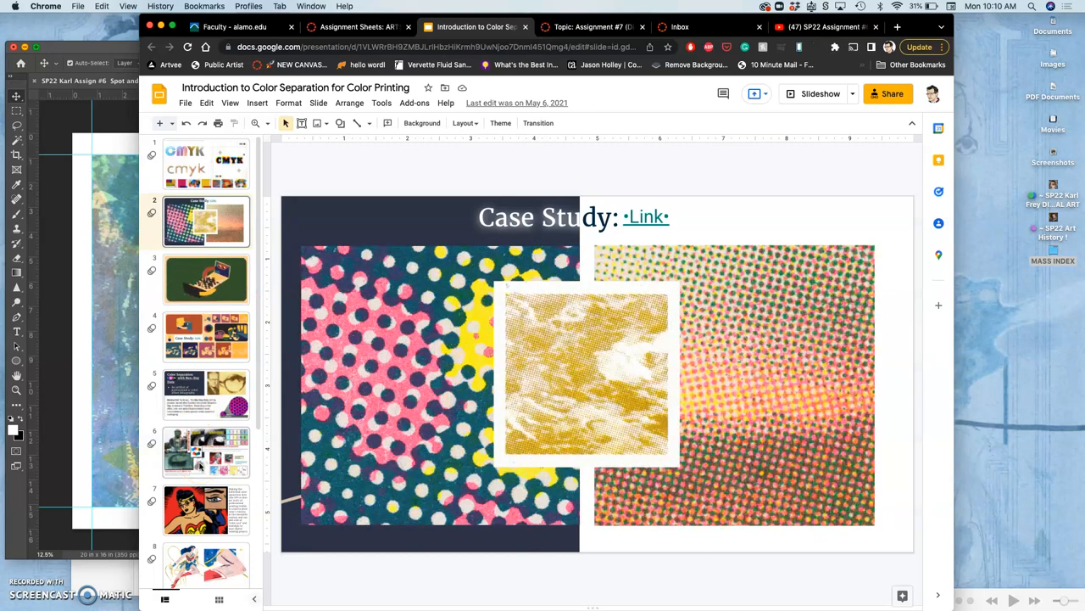
left_click(206, 452)
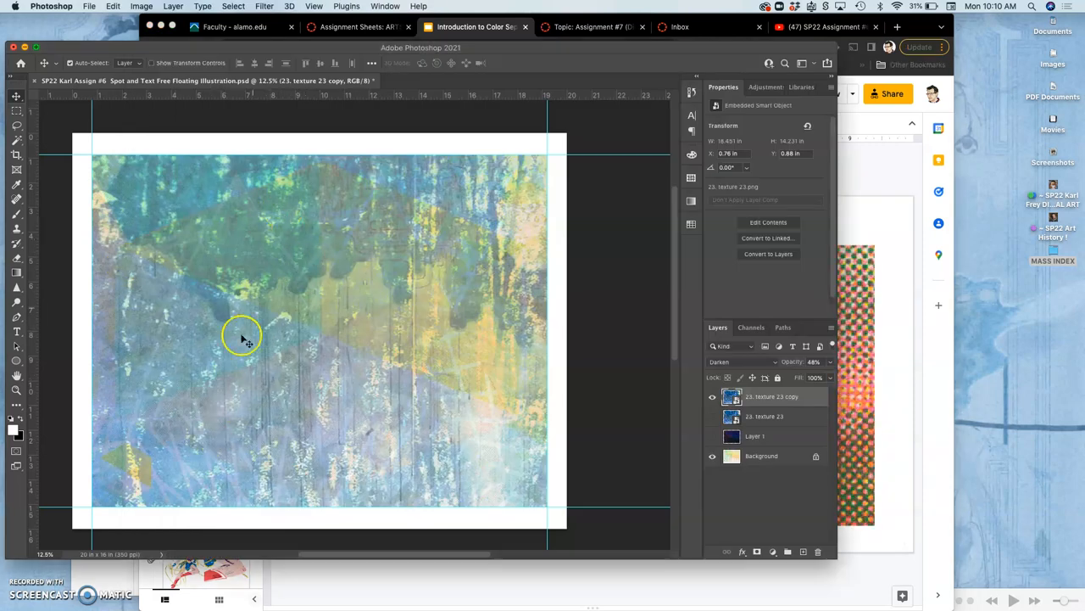
left_click(471, 26)
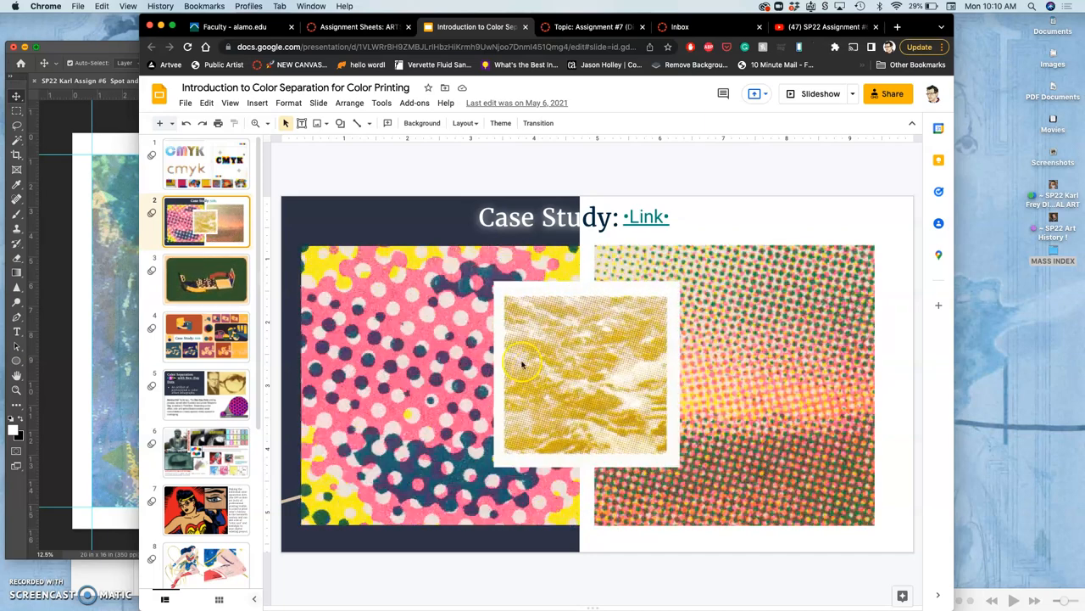
Step: Follow the Case Study slide's behance.net link to the Screen printing loops project
left_click(206, 336)
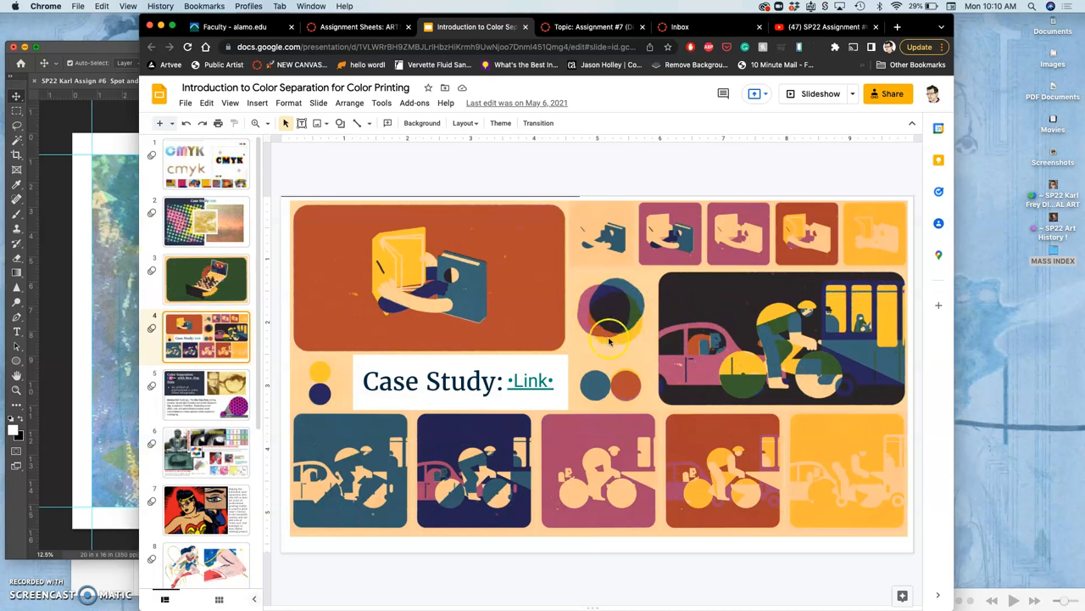
mouse_move(574, 403)
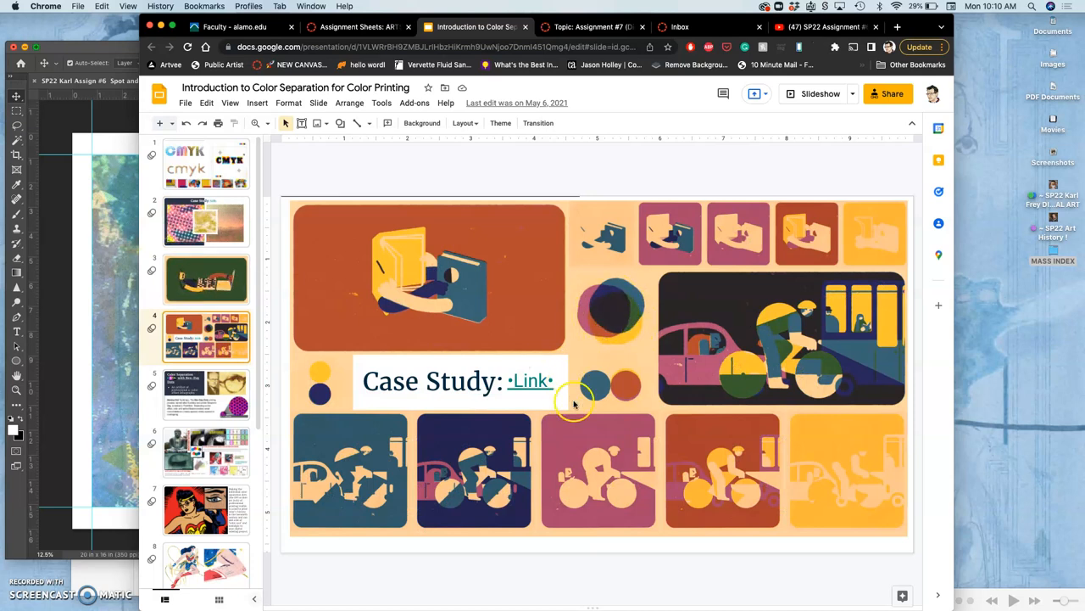
mouse_move(584, 316)
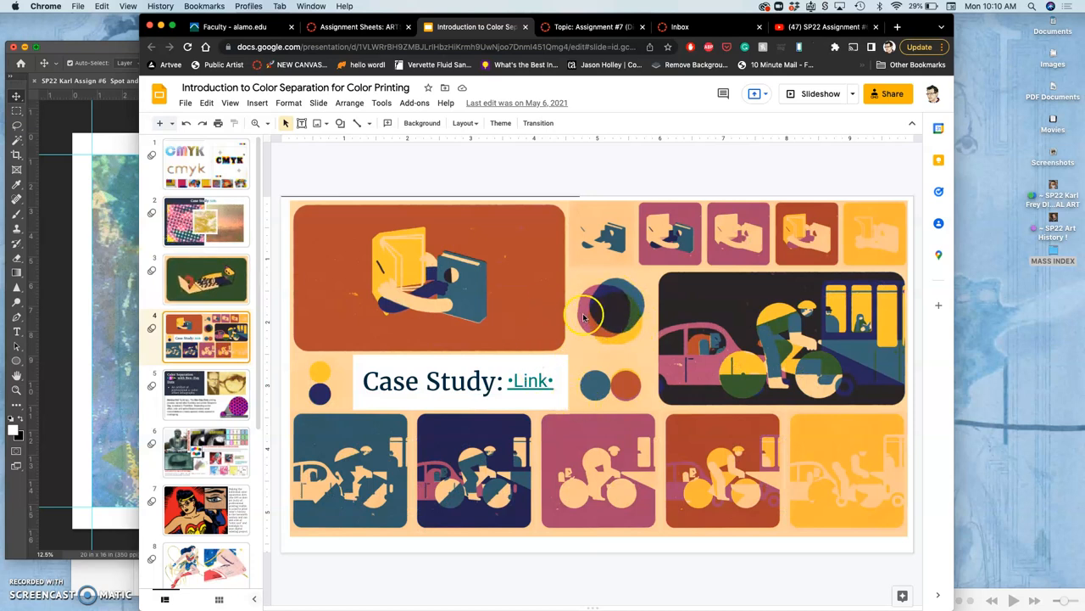
mouse_move(561, 397)
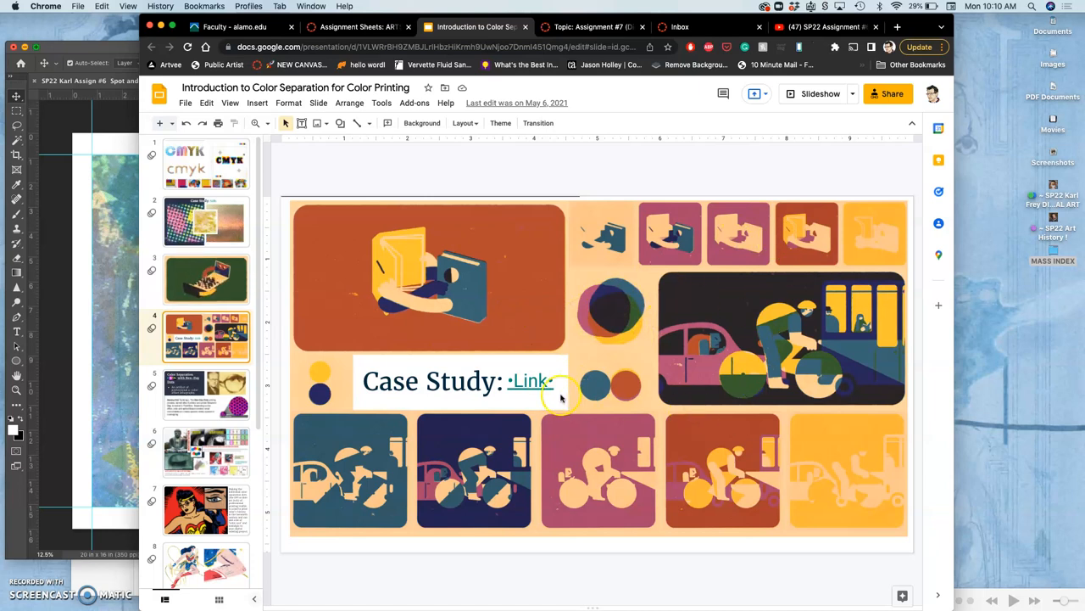
left_click(531, 380)
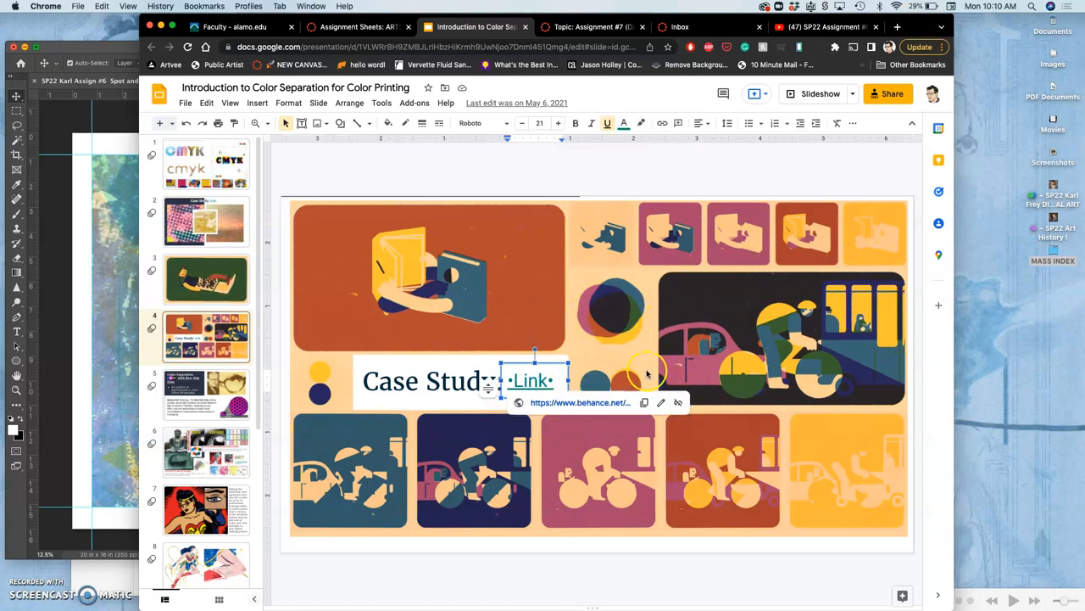
left_click(580, 402)
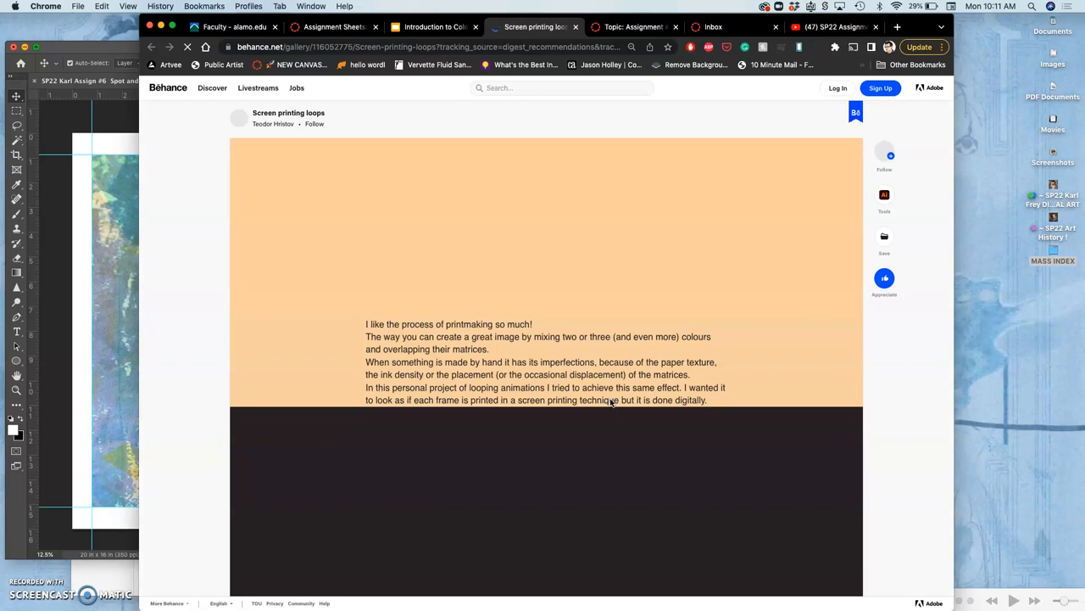
Step: Scroll the Screen printing loops project past the DJ, chess and separation-grid animations to its footer
scroll("down", 3)
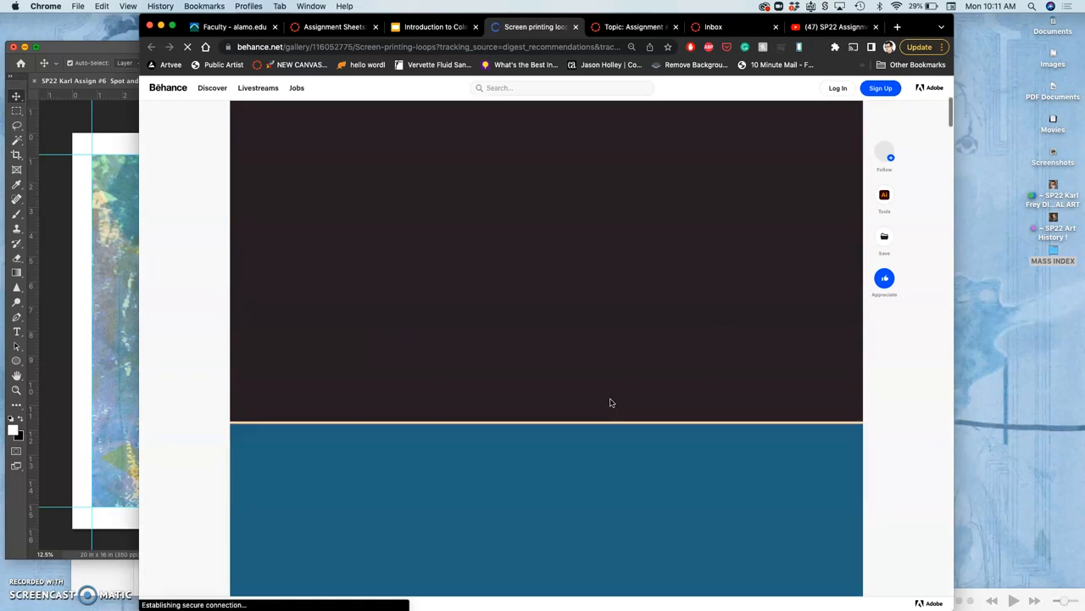
scroll("down", 3)
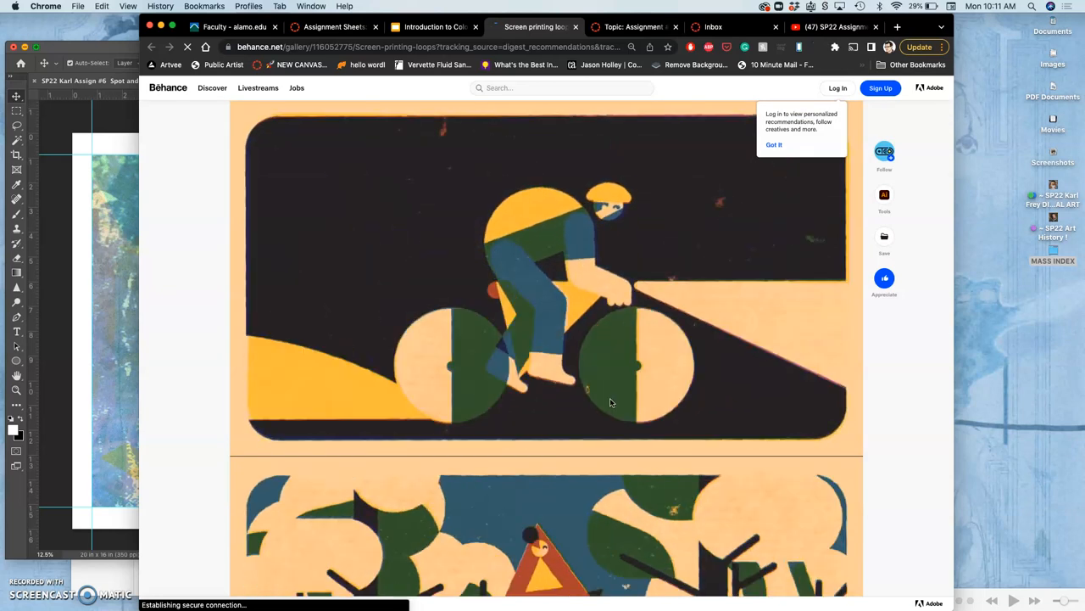
scroll("down", 3)
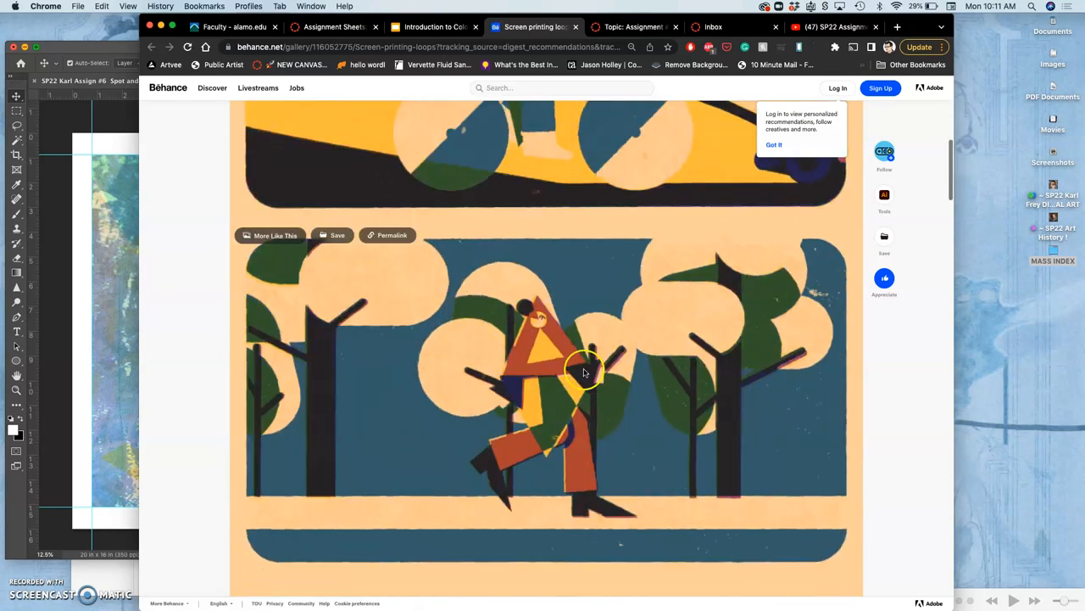
scroll("down", 3)
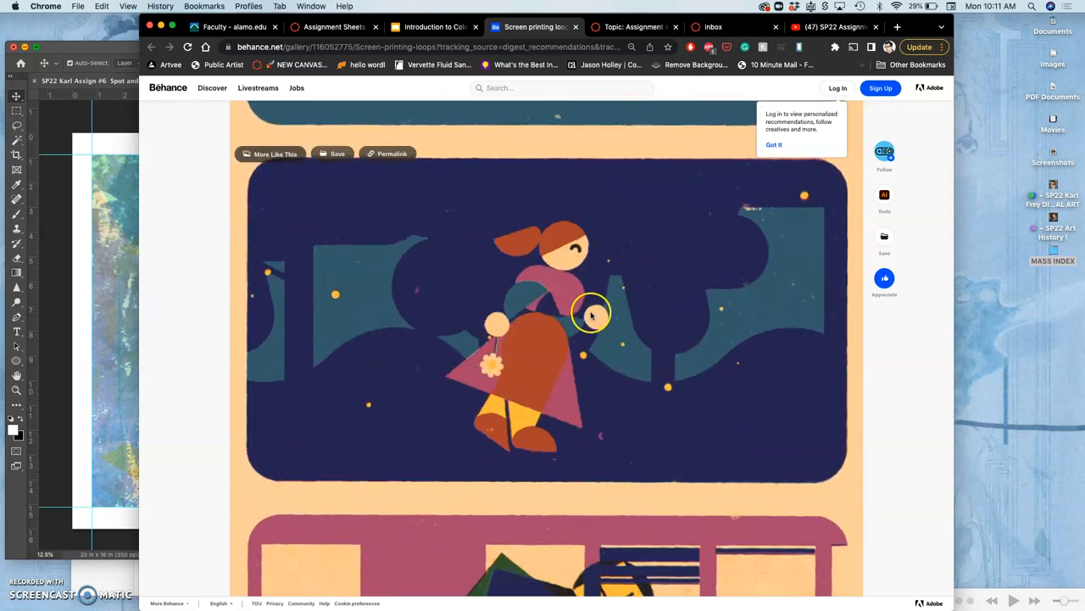
scroll("down", 3)
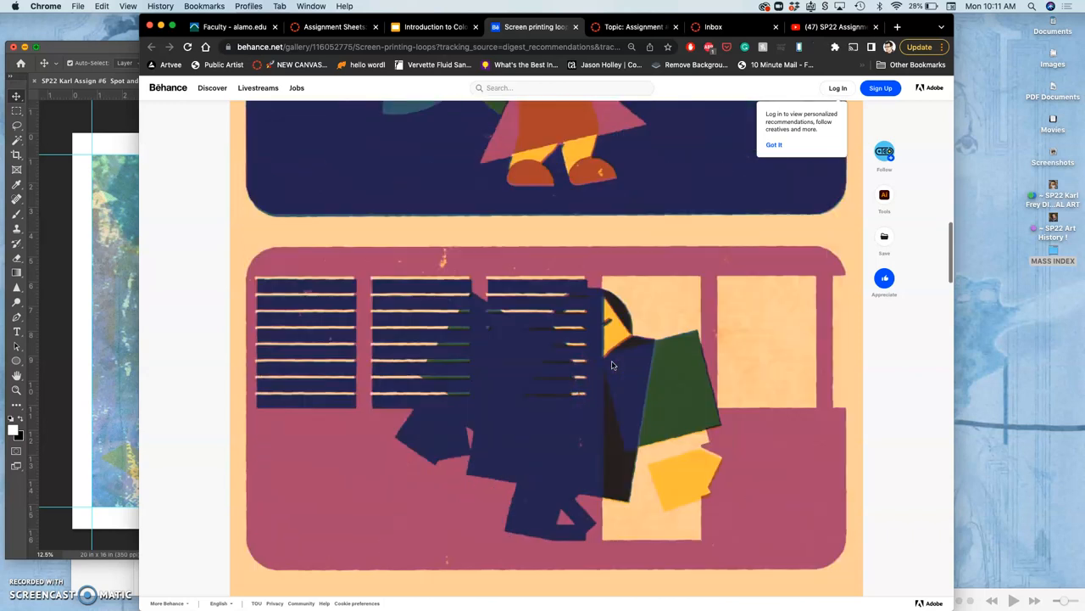
scroll("down", 3)
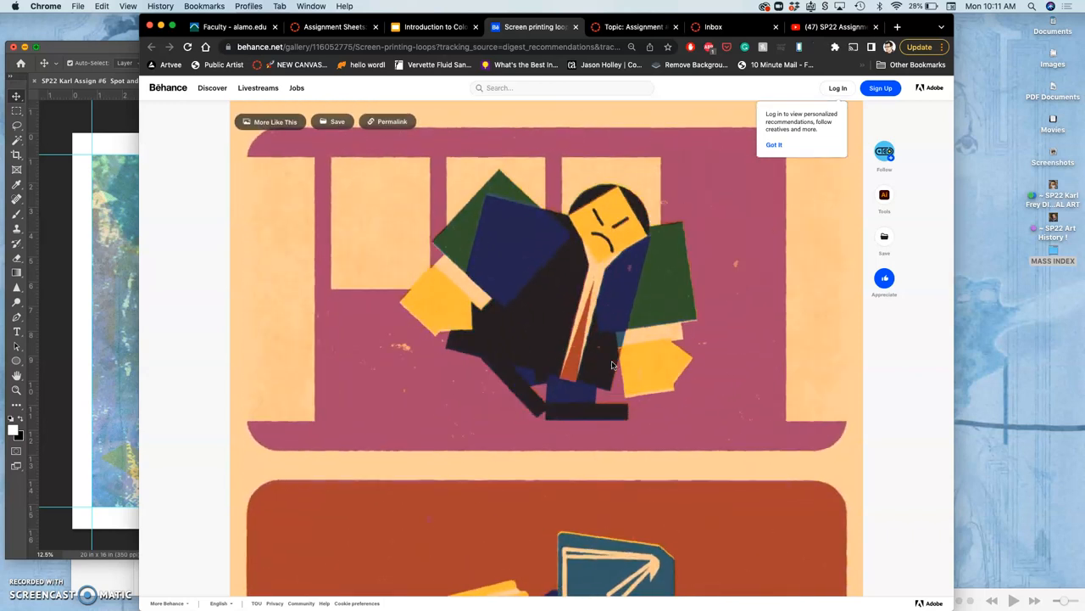
scroll("down", 3)
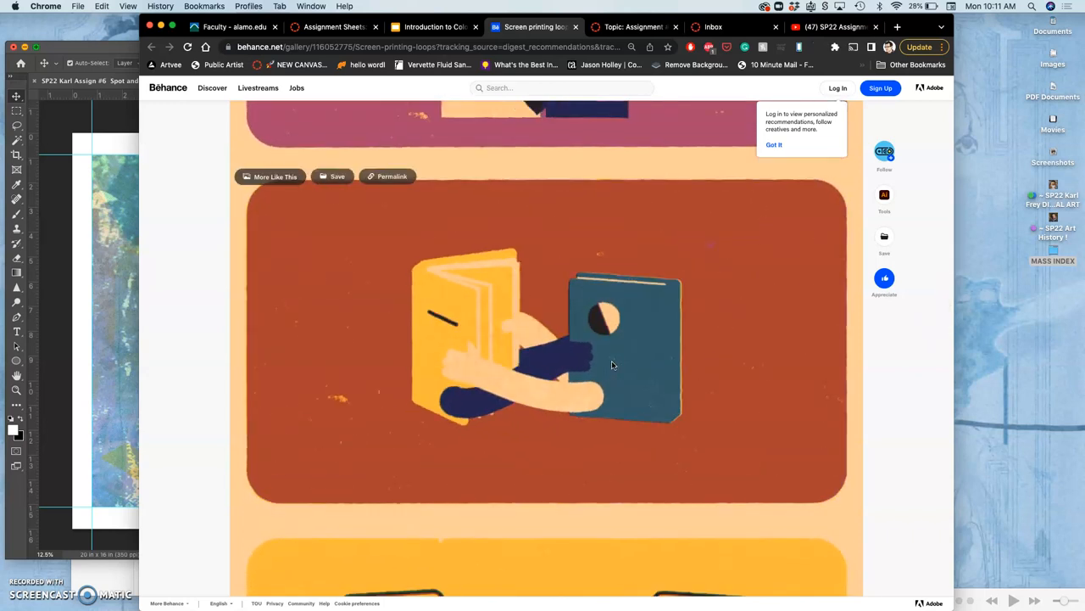
scroll("down", 3)
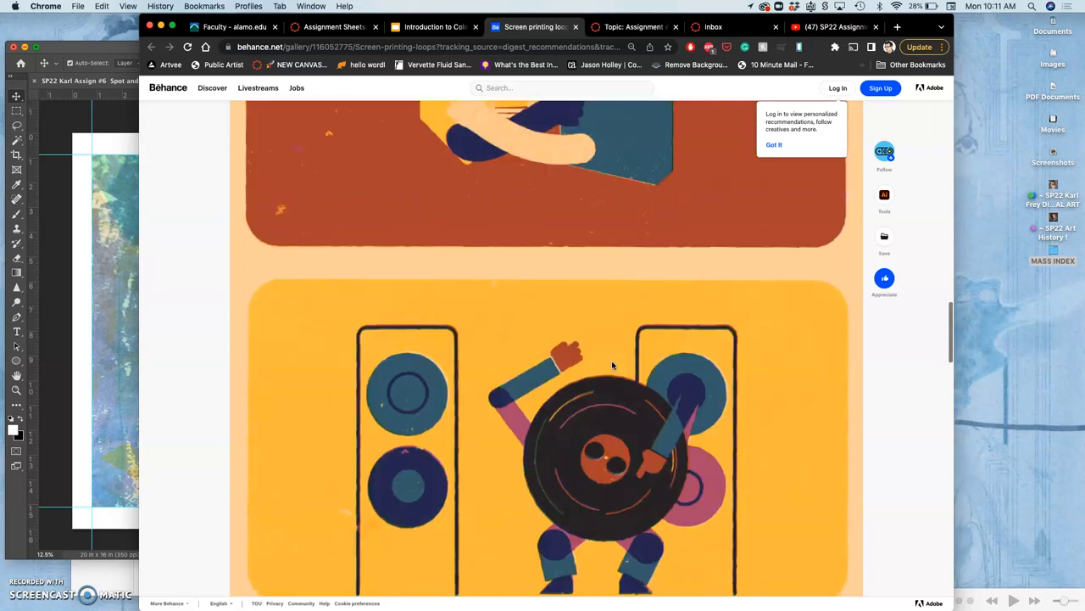
scroll("down", 3)
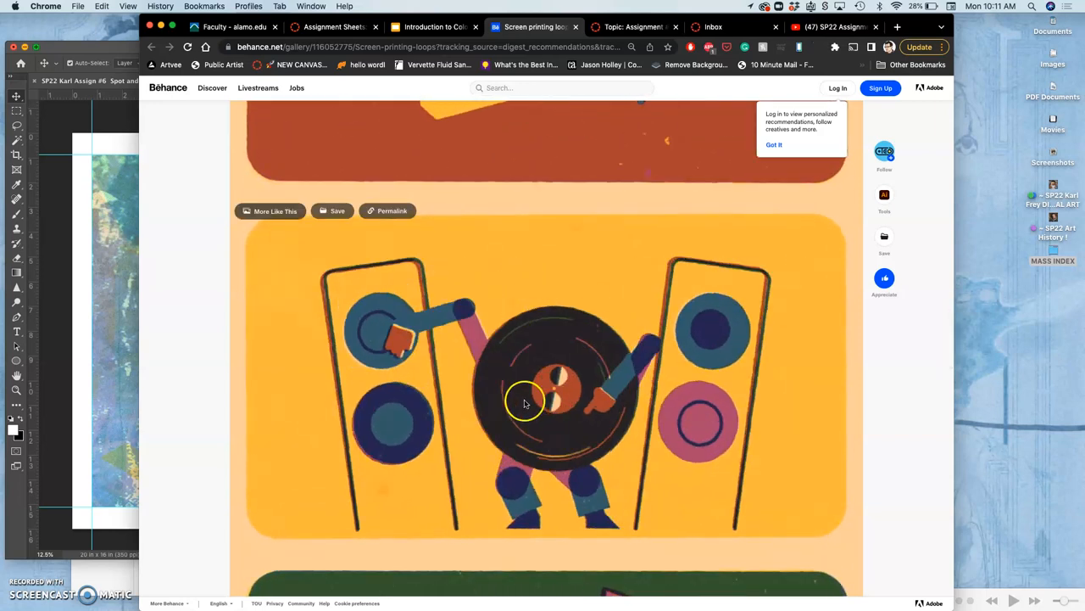
scroll("down", 3)
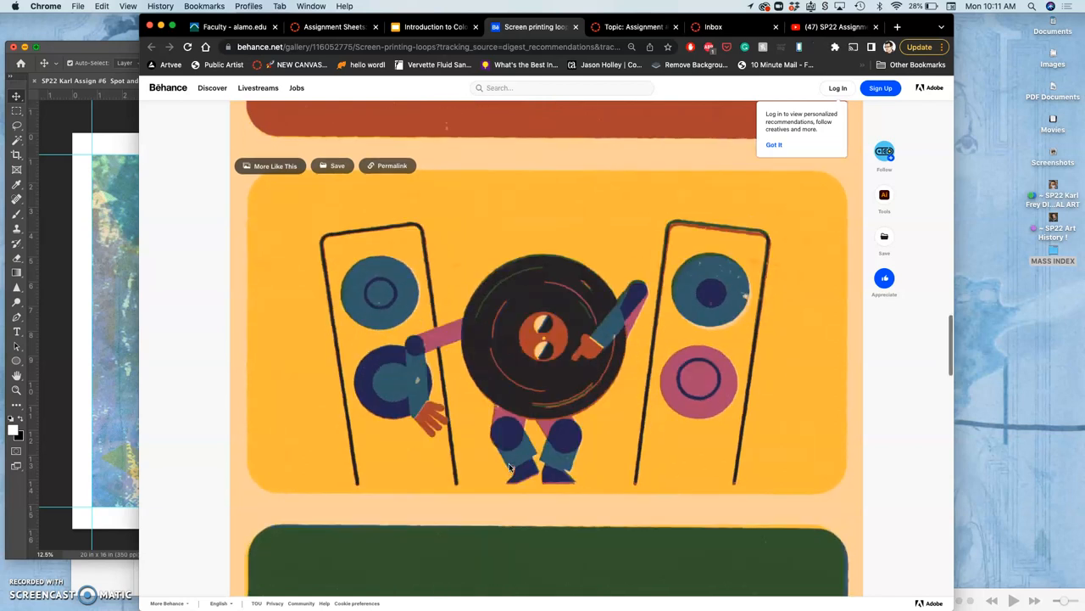
scroll("down", 3)
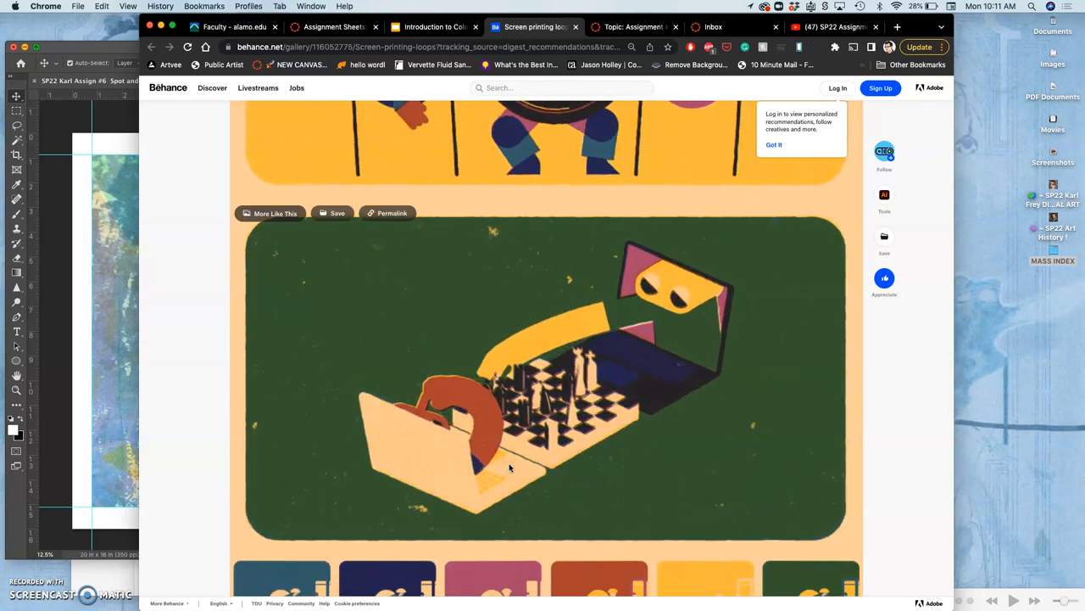
scroll("down", 3)
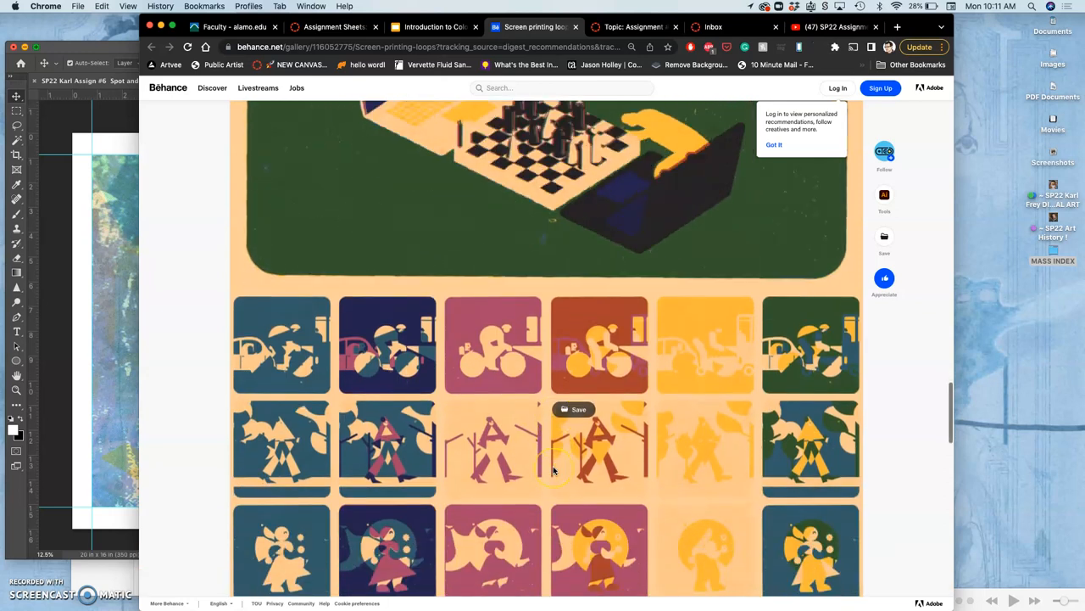
scroll("down", 3)
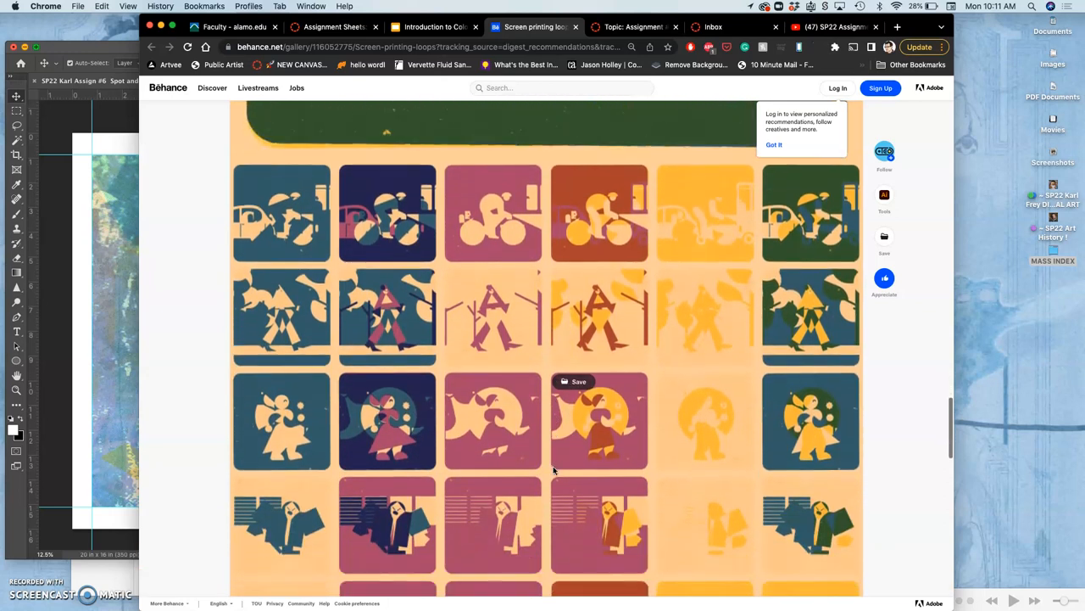
scroll("down", 3)
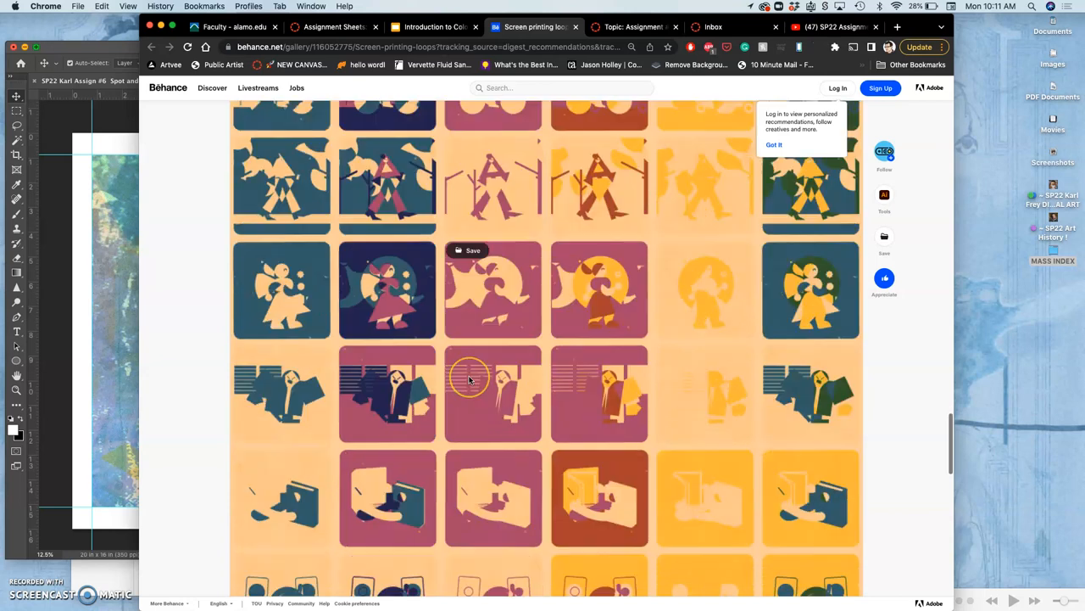
scroll("down", 3)
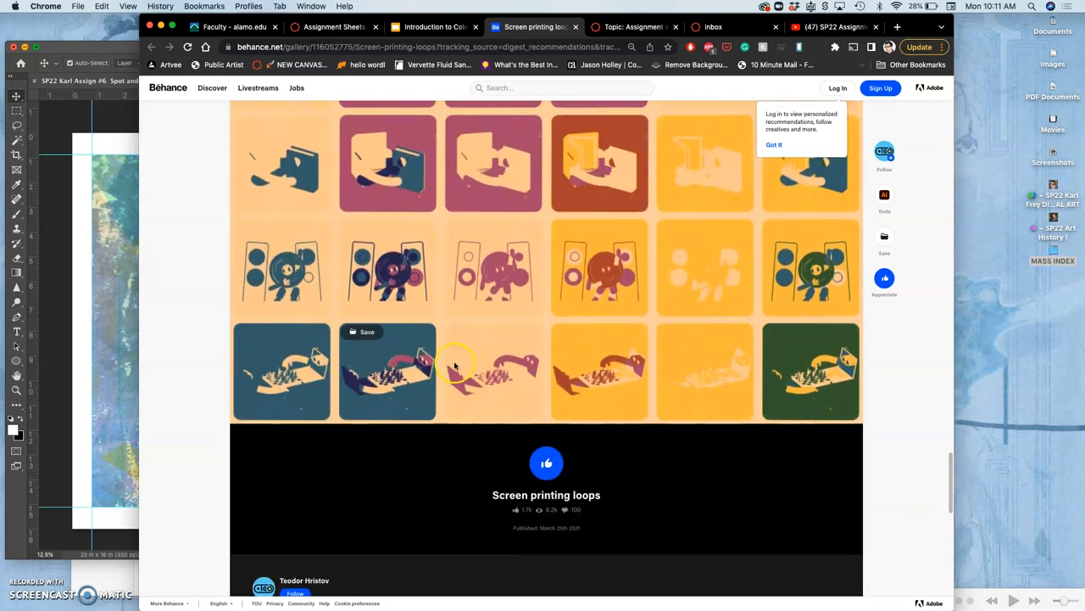
mouse_move(441, 219)
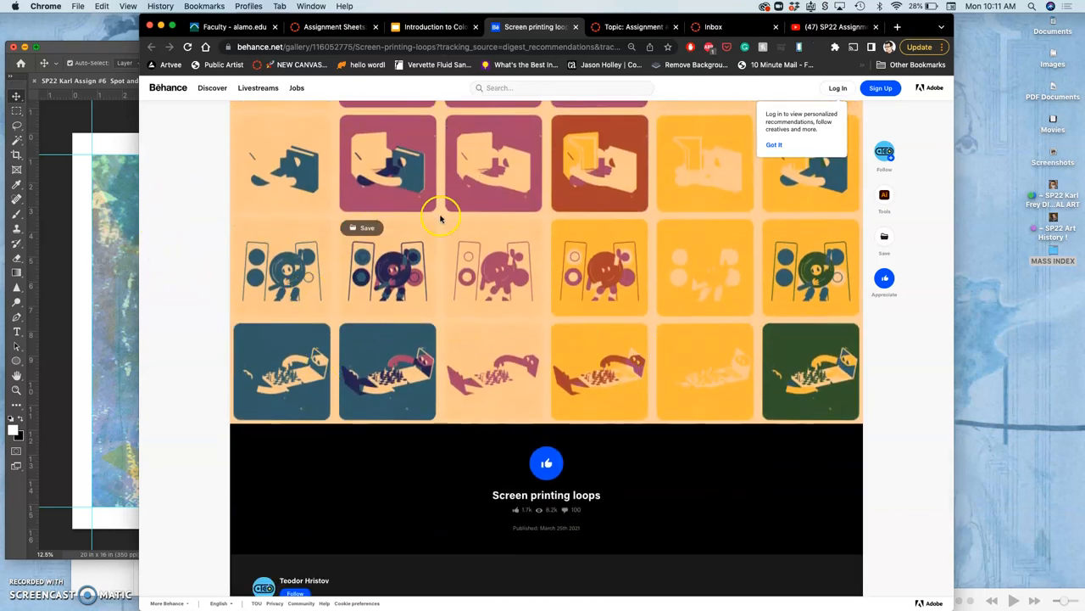
mouse_move(553, 115)
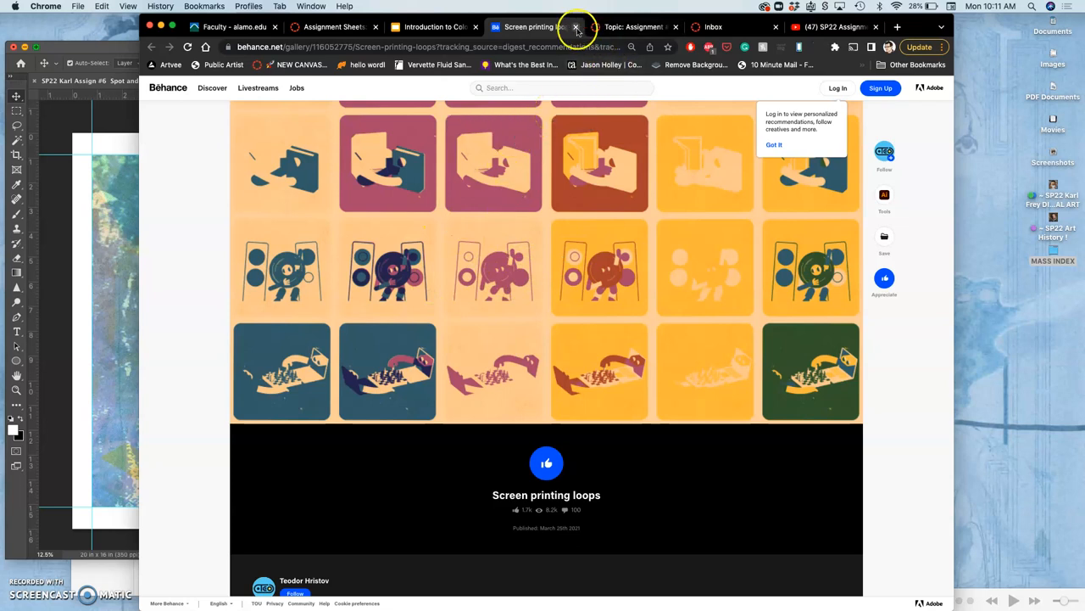
Step: Close the Behance project tab and return to the Ben-Day Dots slide in Google Slides
left_click(574, 26)
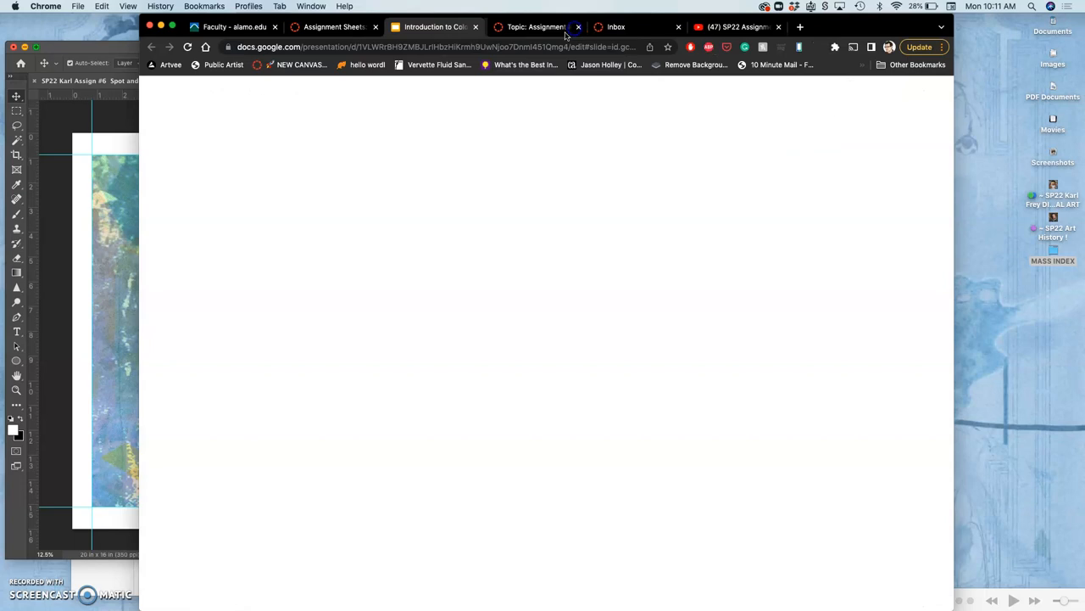
left_click(435, 26)
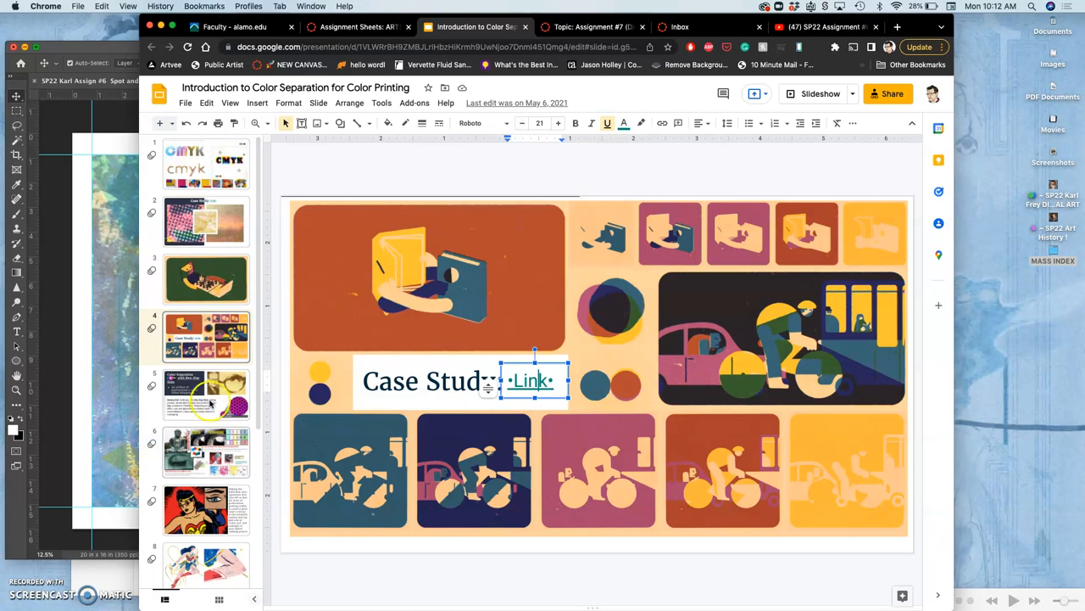
left_click(206, 395)
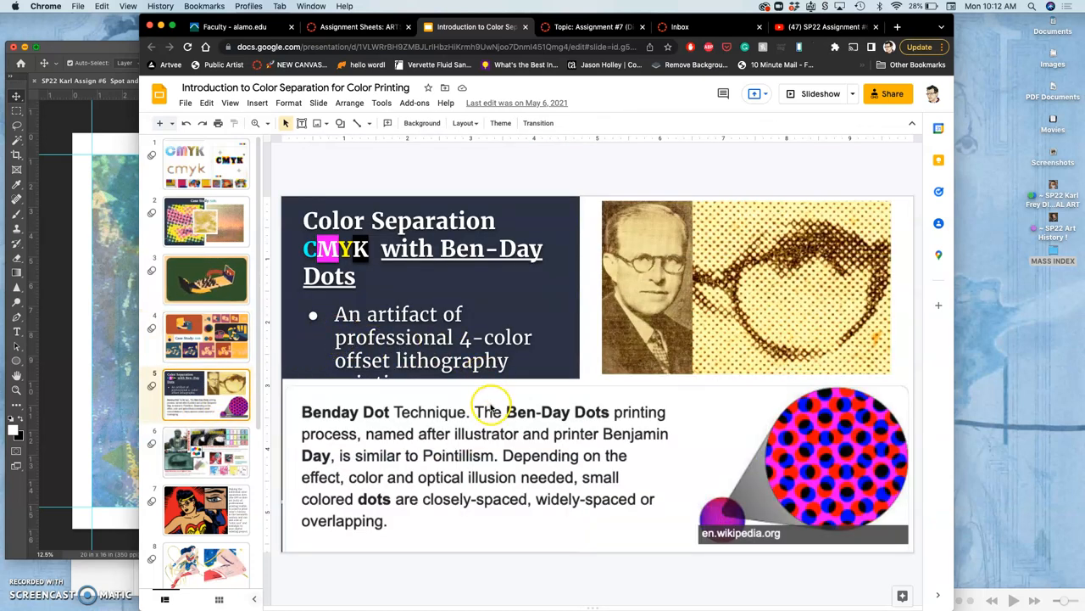
Step: Review the Color Separation title and Benday Dot block, then move to the CMYK and index separations slide
left_click(492, 407)
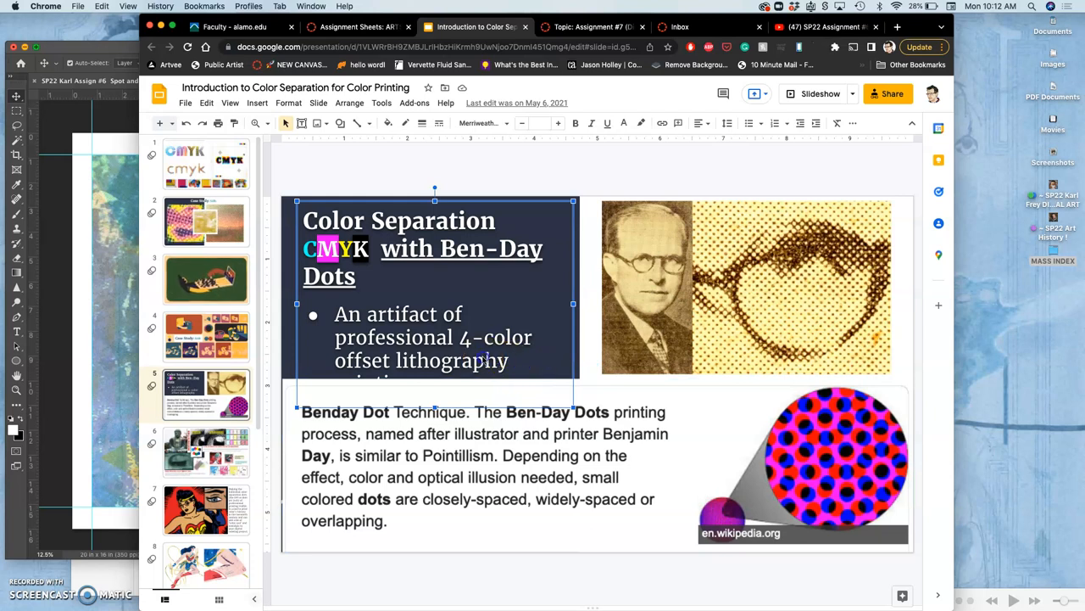
left_click(510, 362)
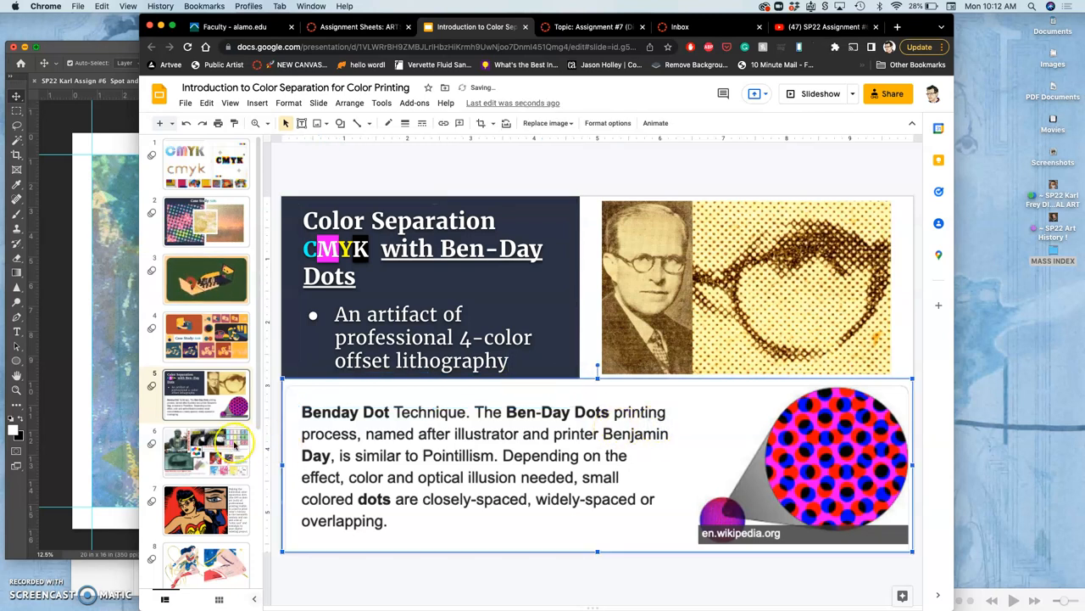
left_click(206, 450)
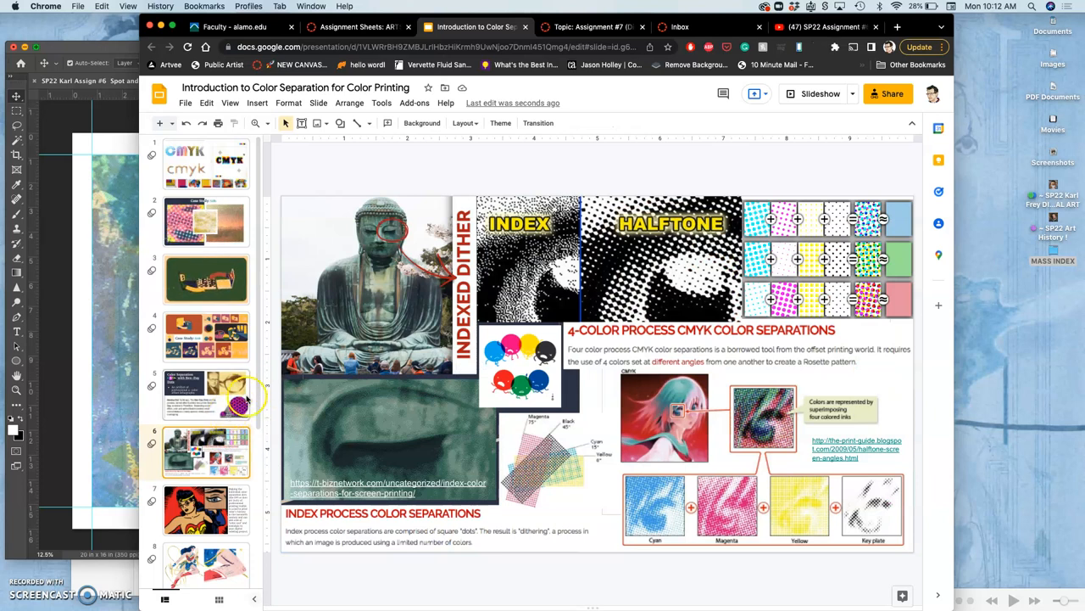
Step: Revisit the Ben-Day Dots slide, then show the indexed dither vs 4-color process CMYK separations slide
left_click(206, 394)
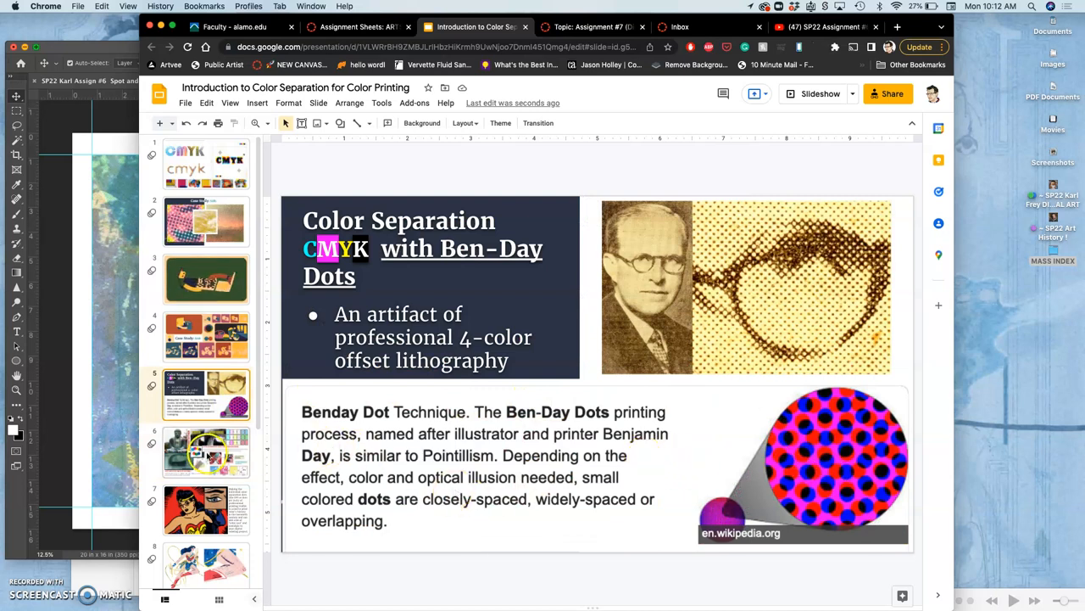
left_click(206, 452)
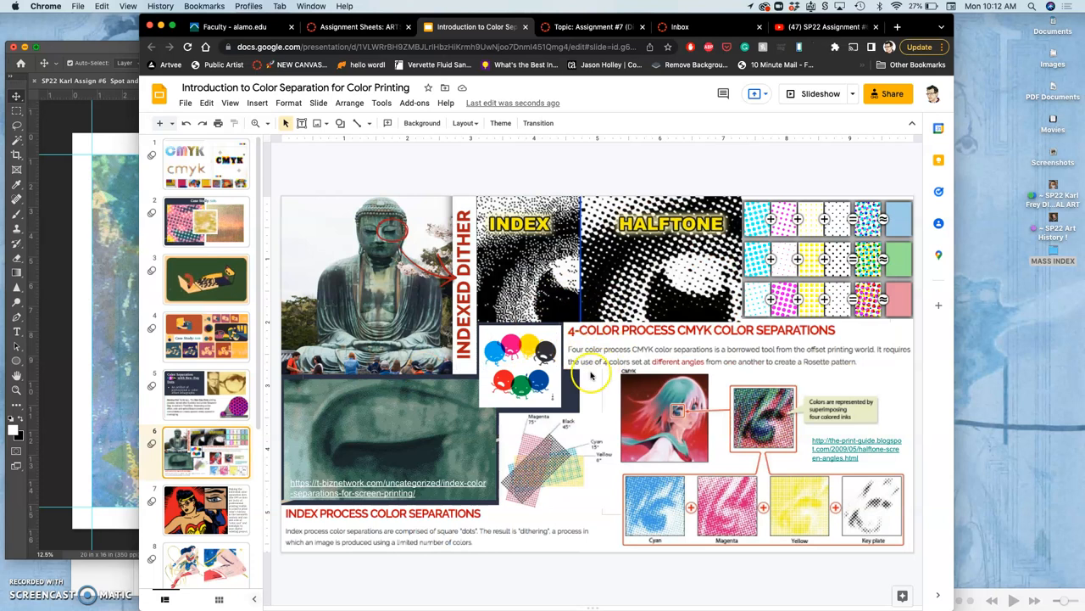
mouse_move(746, 259)
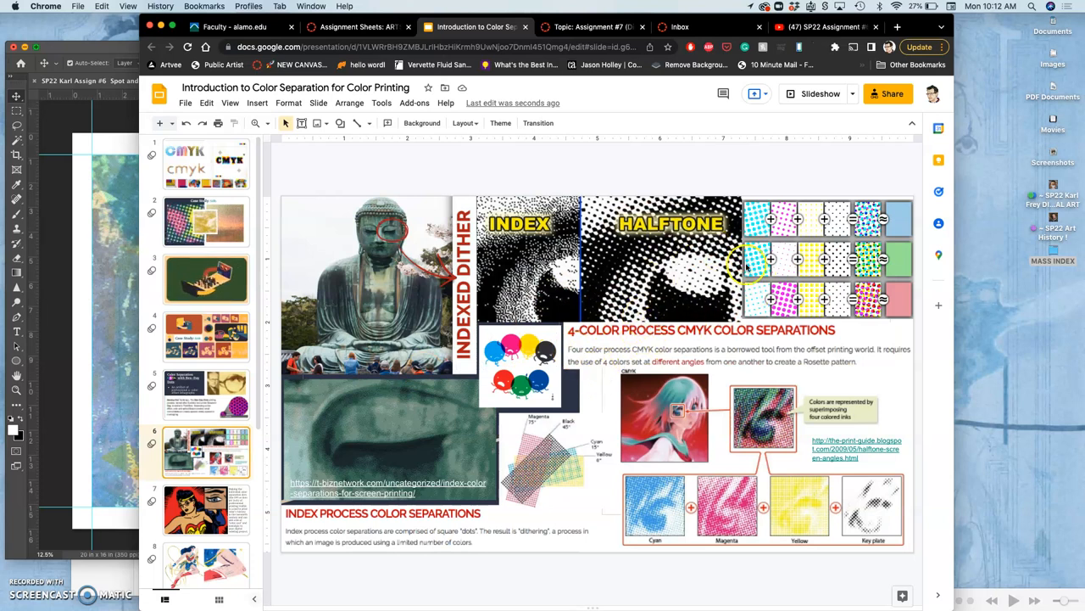
mouse_move(719, 390)
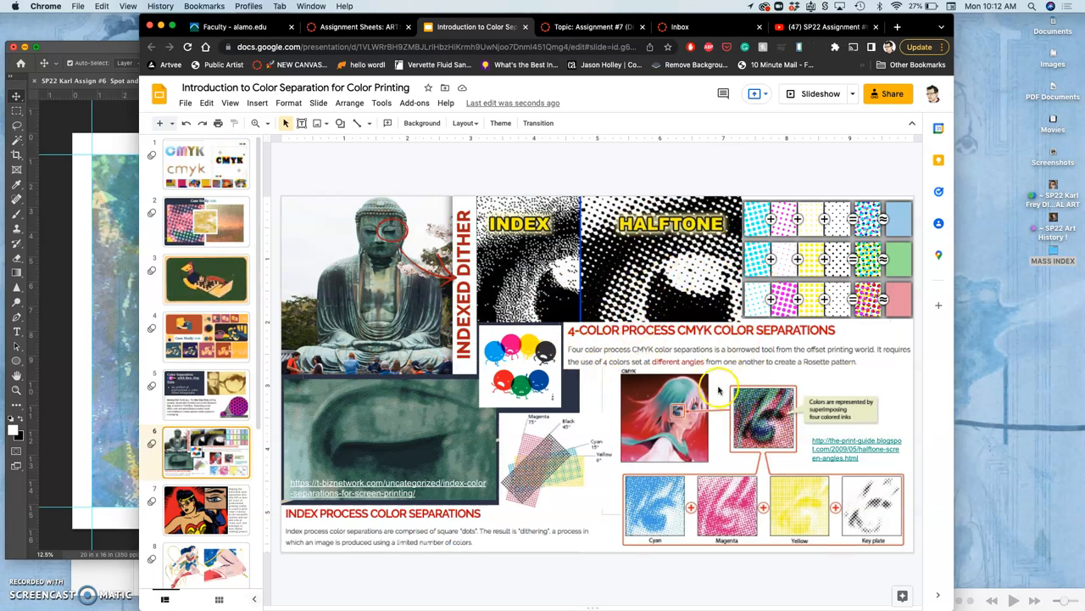
mouse_move(580, 471)
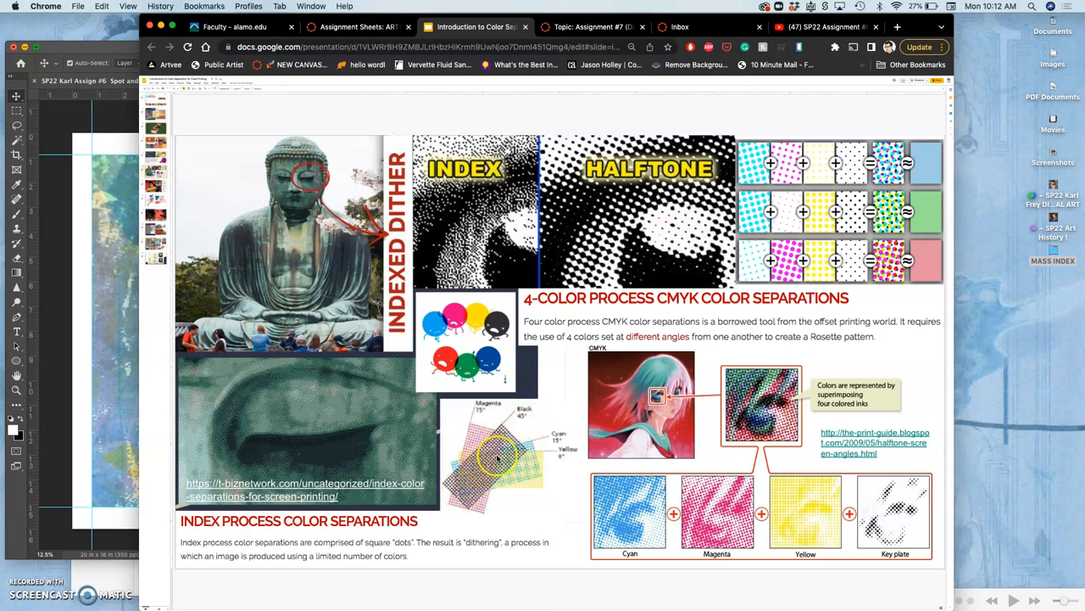
mouse_move(920, 80)
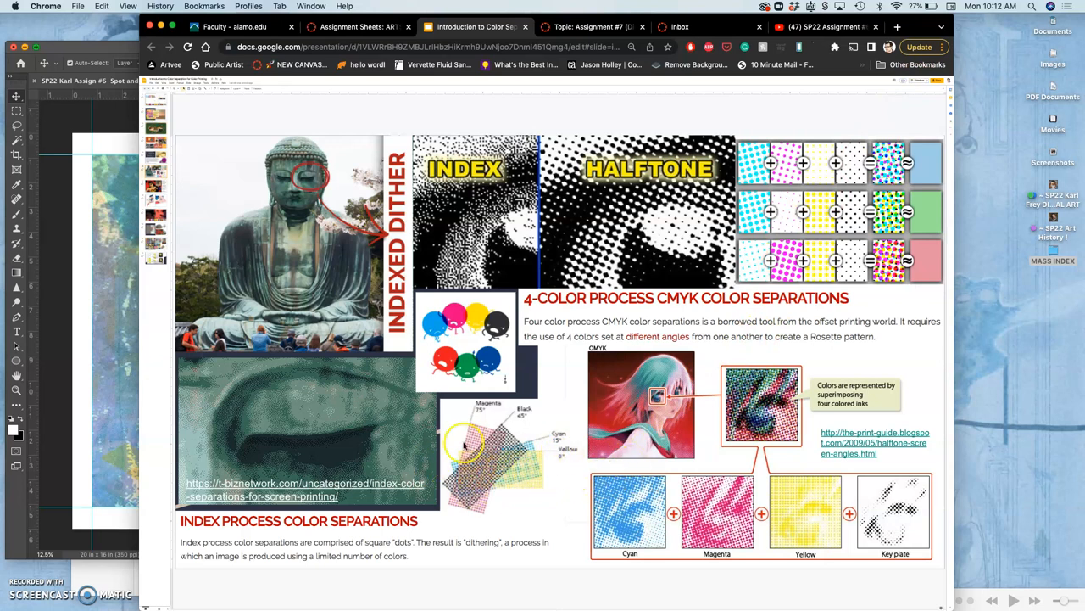
mouse_move(480, 513)
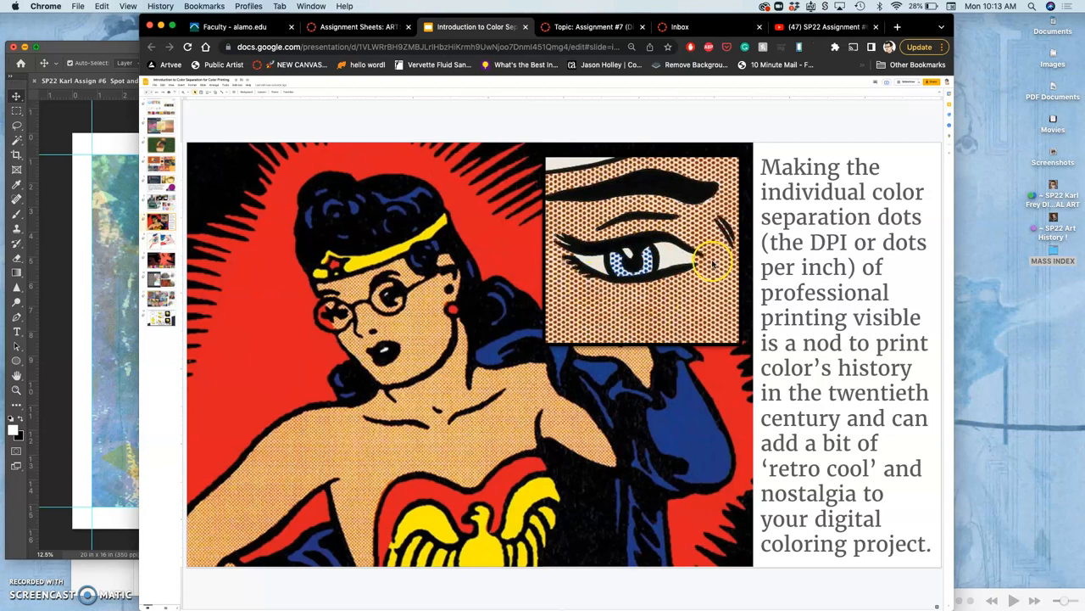
mouse_move(634, 307)
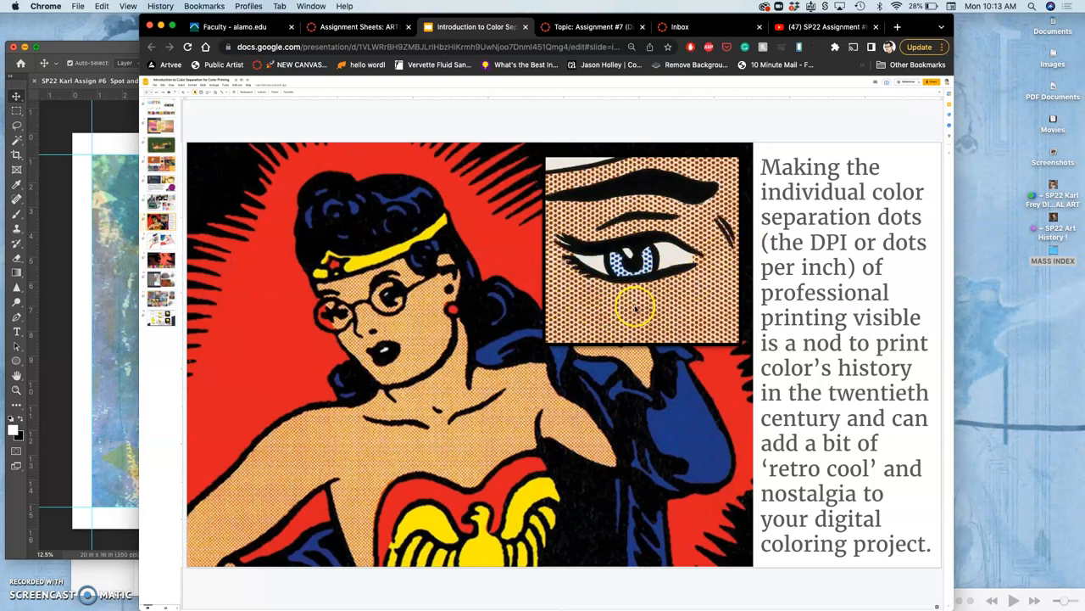
mouse_move(644, 319)
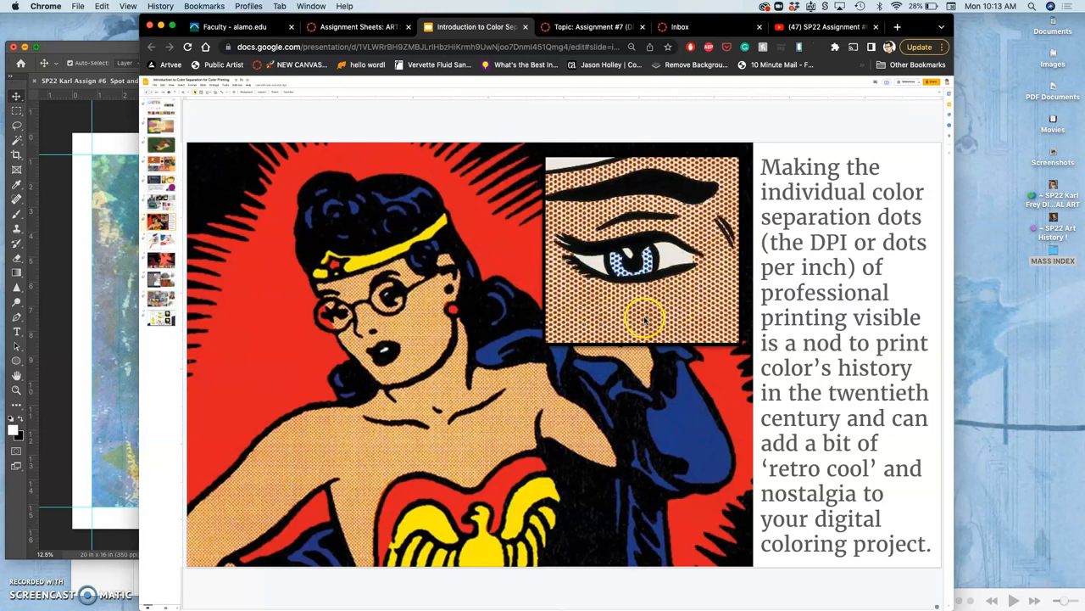
mouse_move(661, 301)
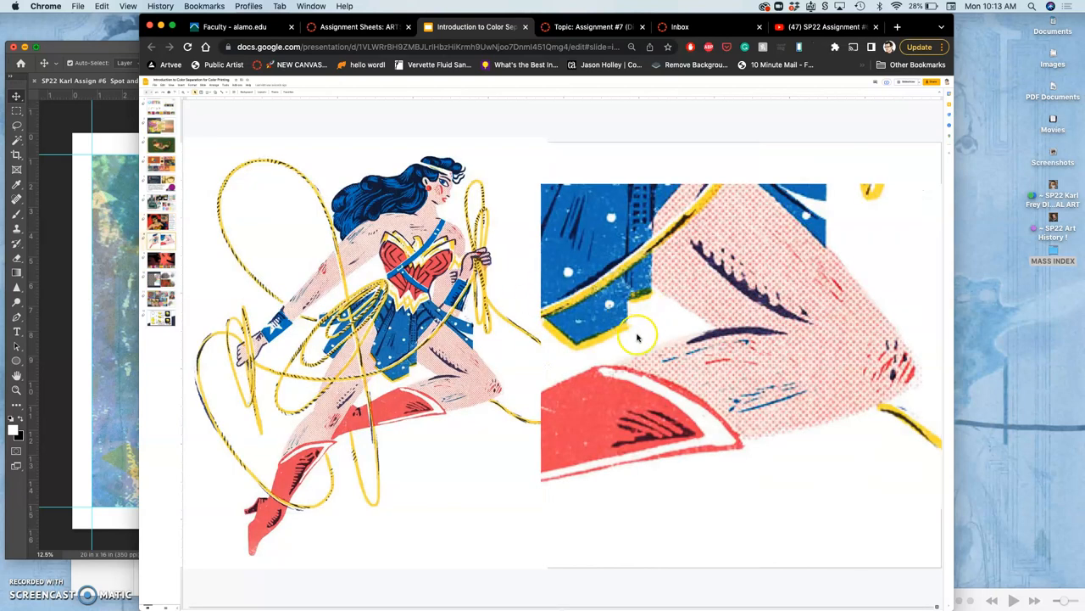
mouse_move(670, 332)
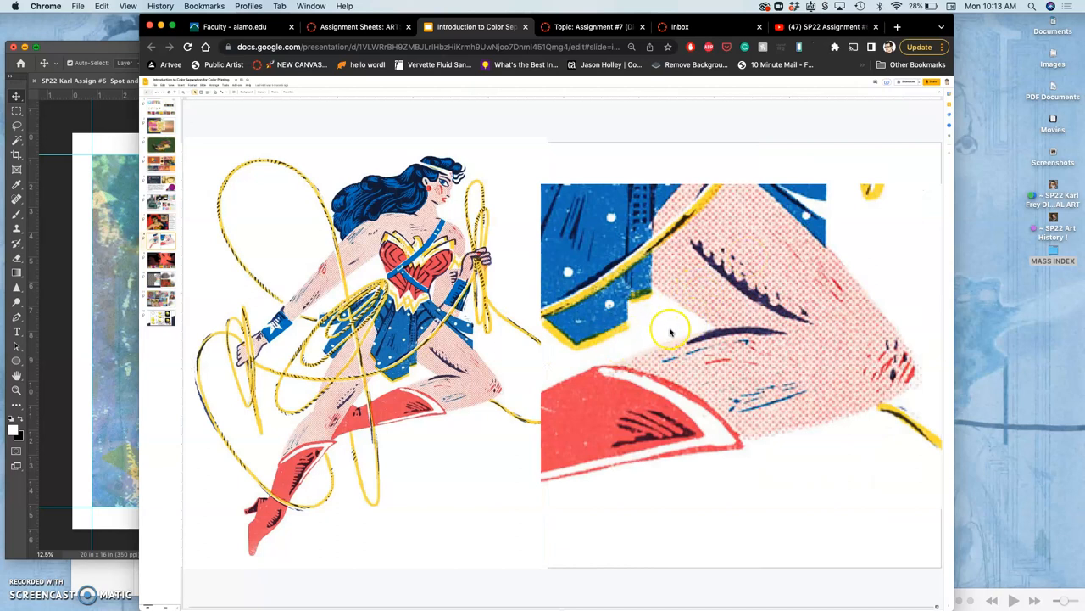
mouse_move(763, 268)
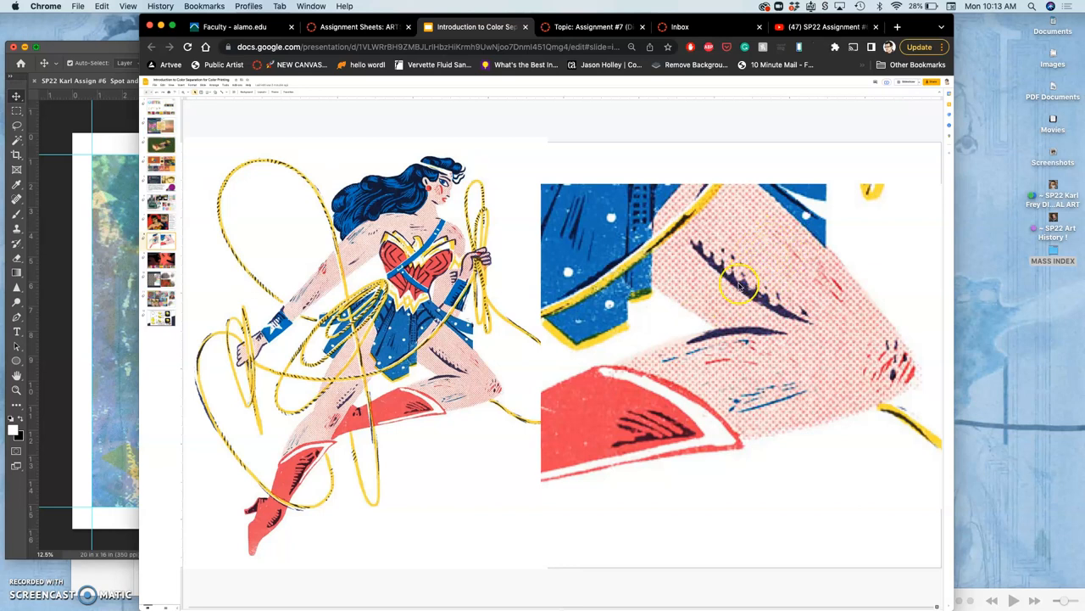
mouse_move(774, 246)
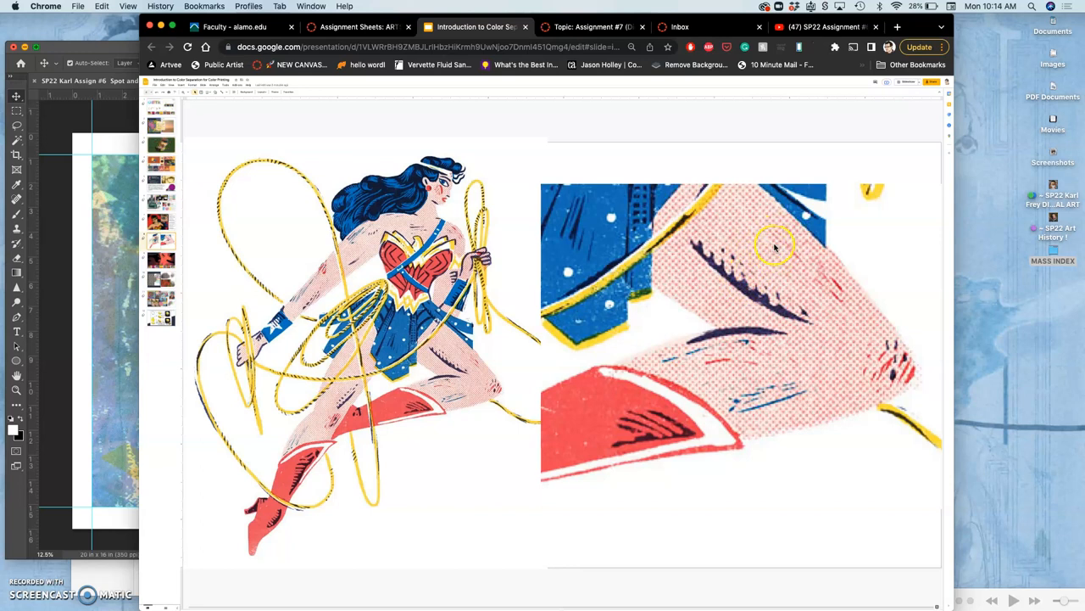
mouse_move(867, 285)
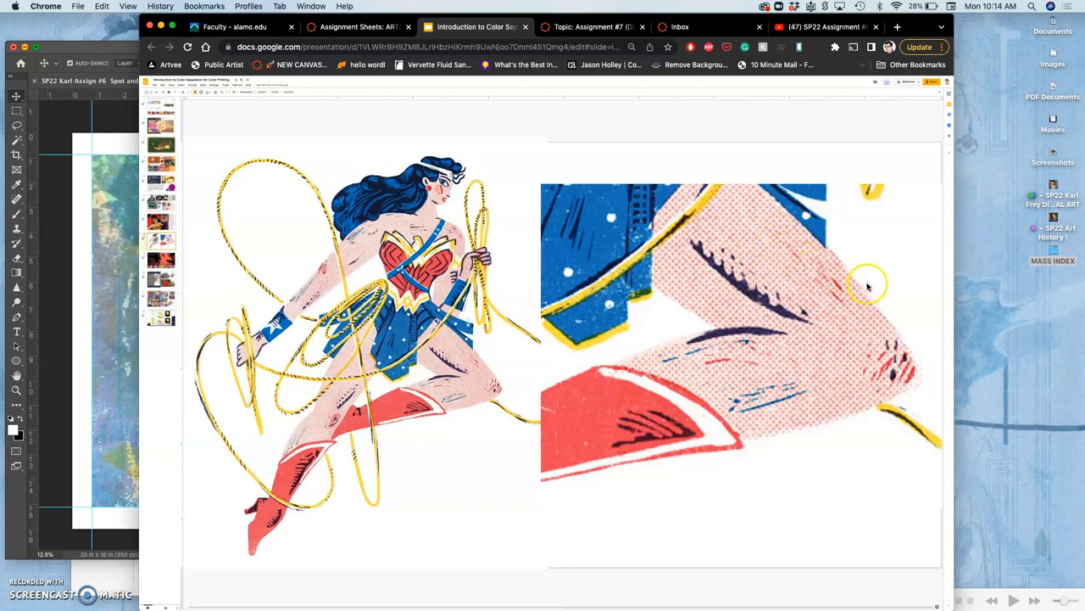
mouse_move(751, 386)
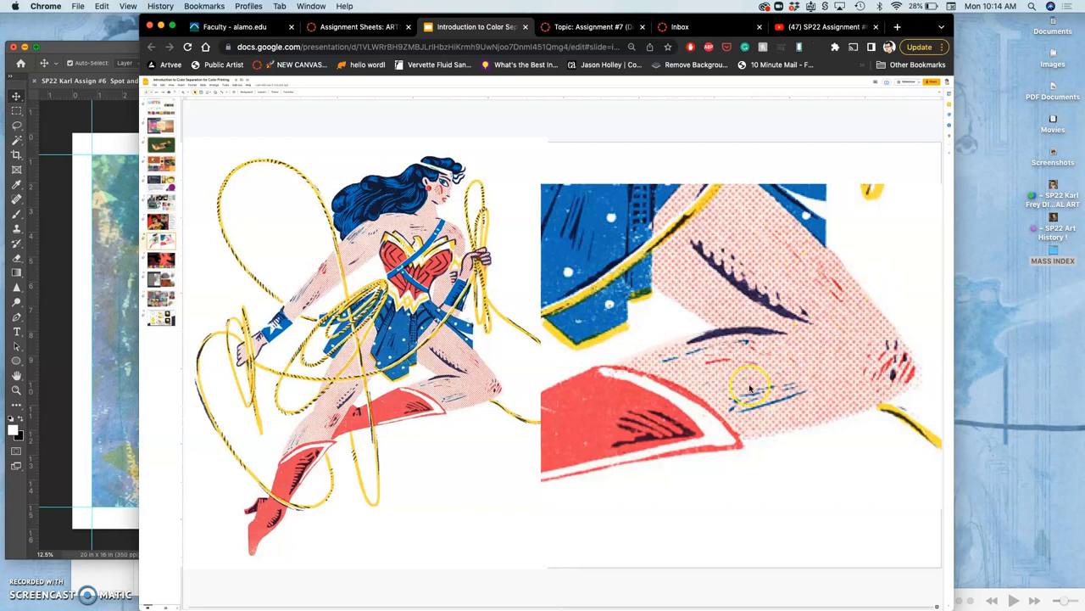
mouse_move(810, 341)
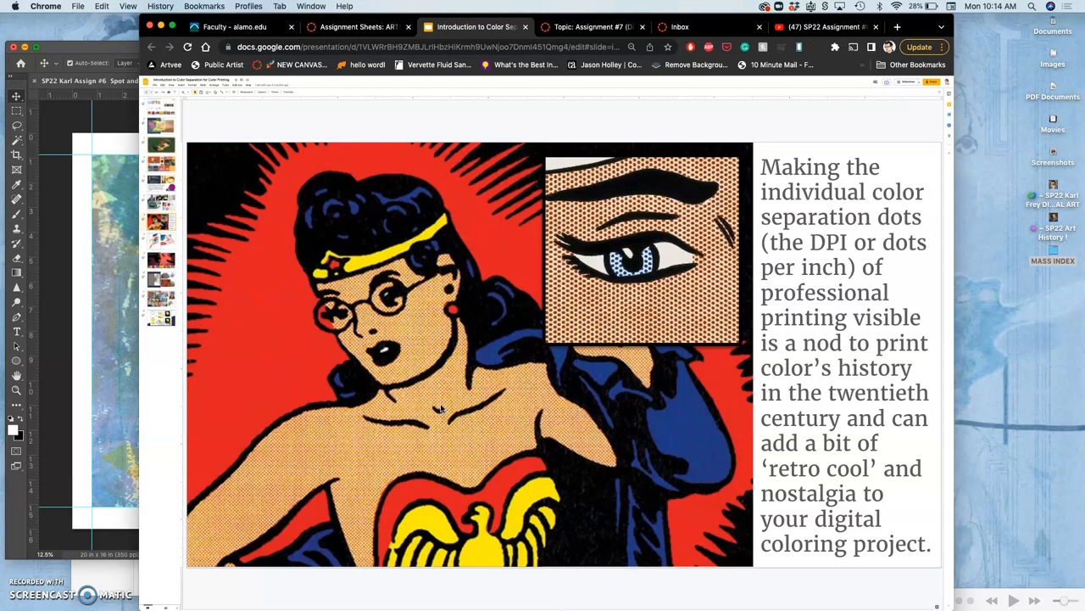
mouse_move(691, 298)
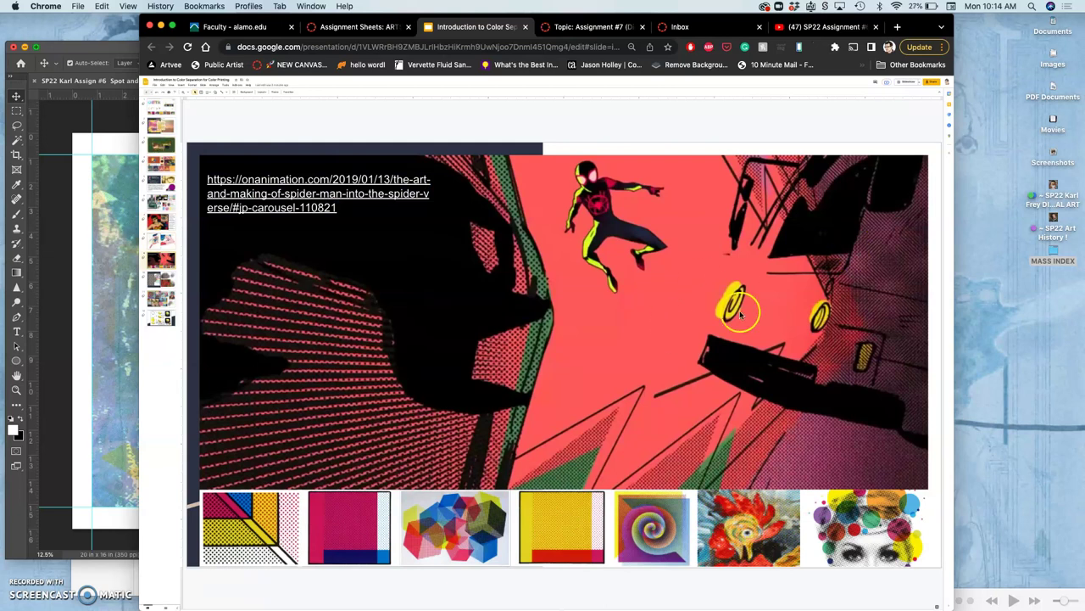
mouse_move(860, 251)
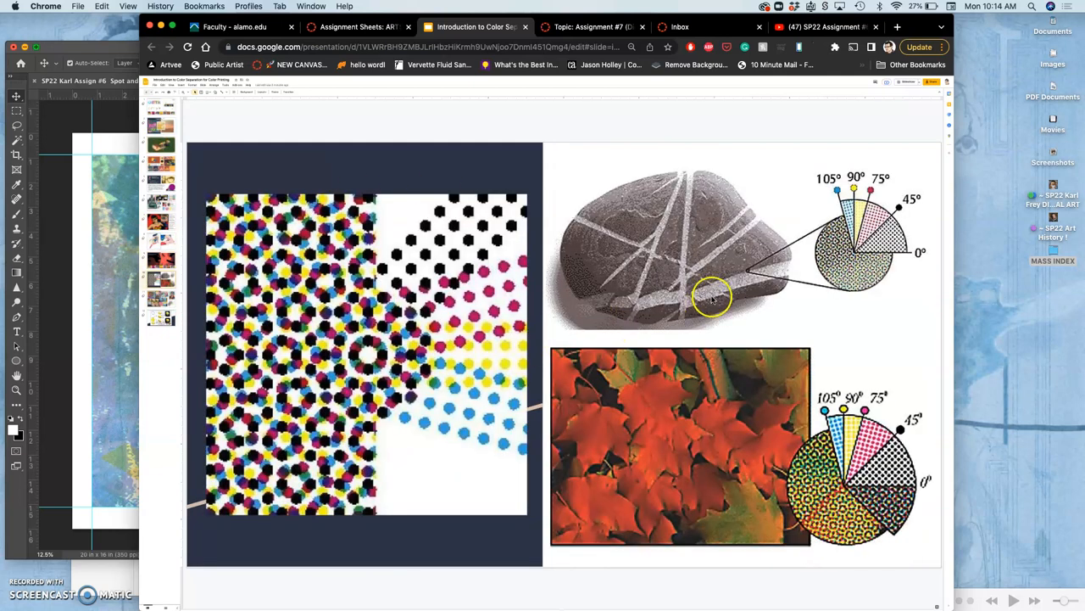
mouse_move(734, 246)
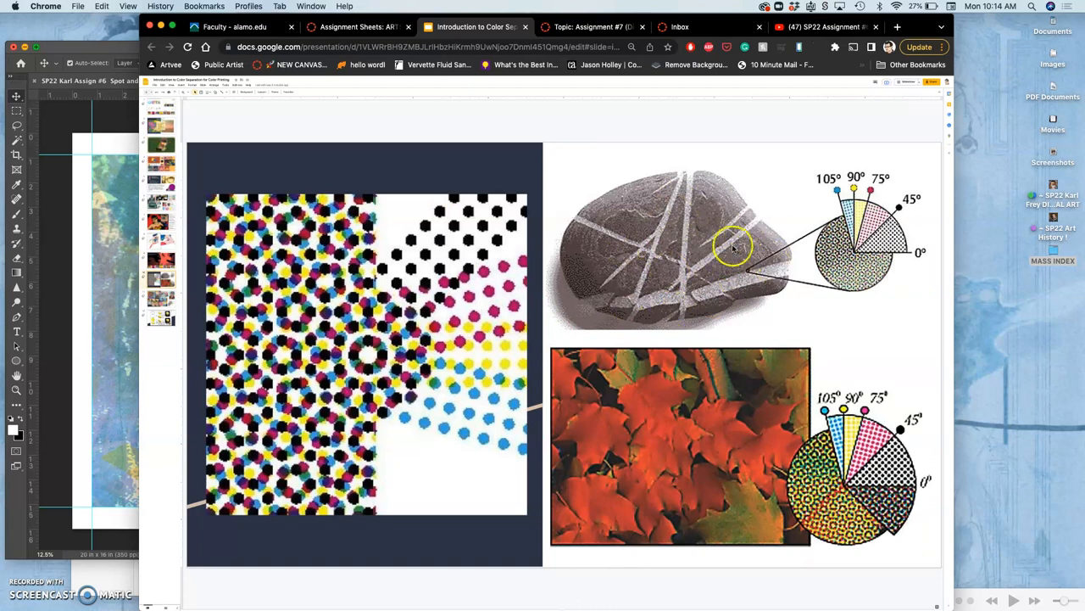
mouse_move(739, 225)
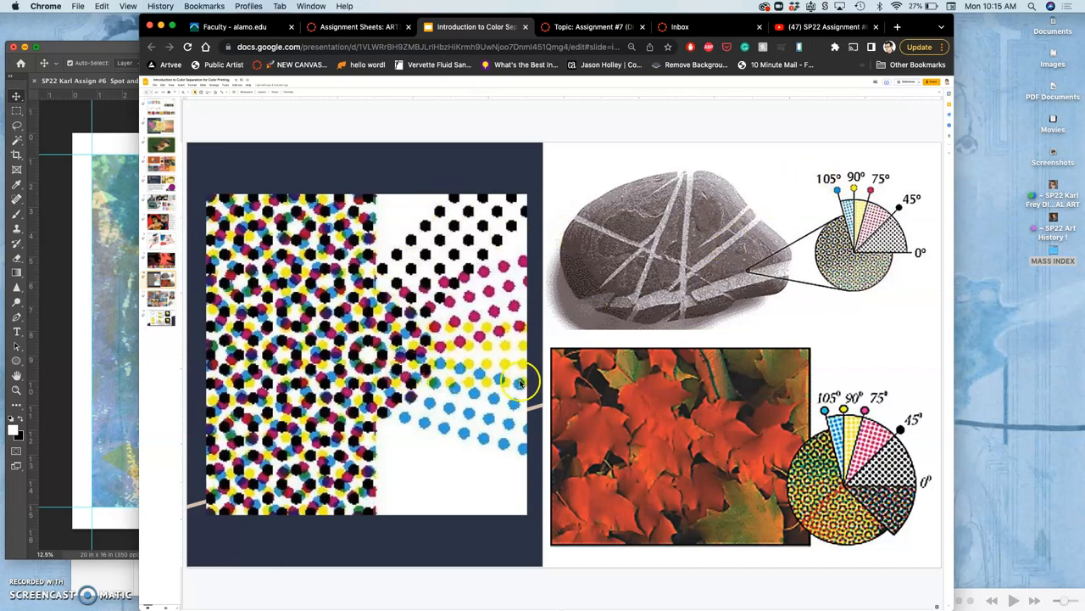
mouse_move(453, 260)
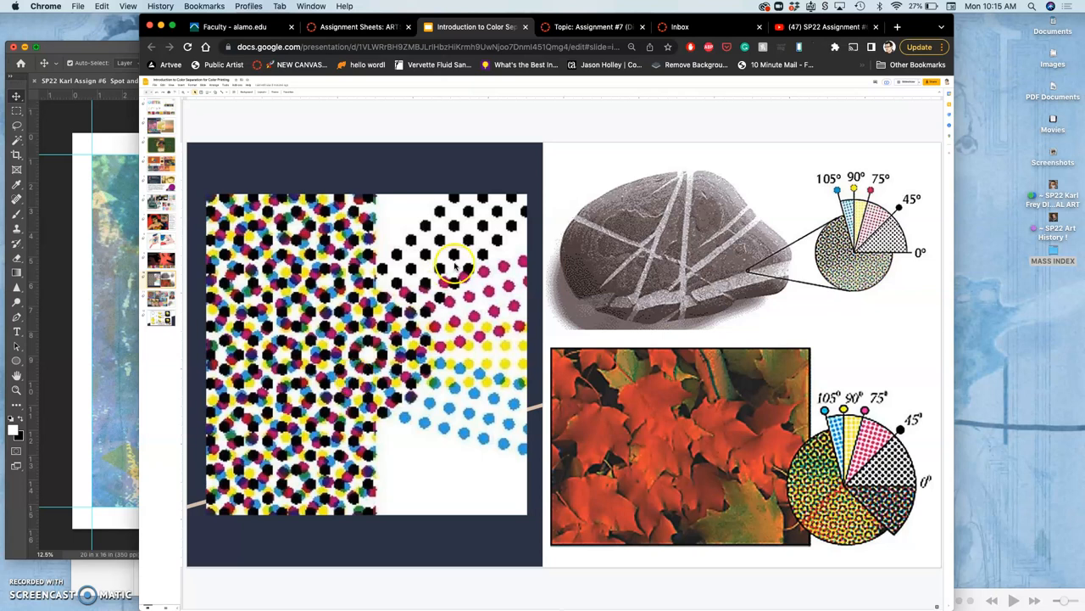
mouse_move(530, 365)
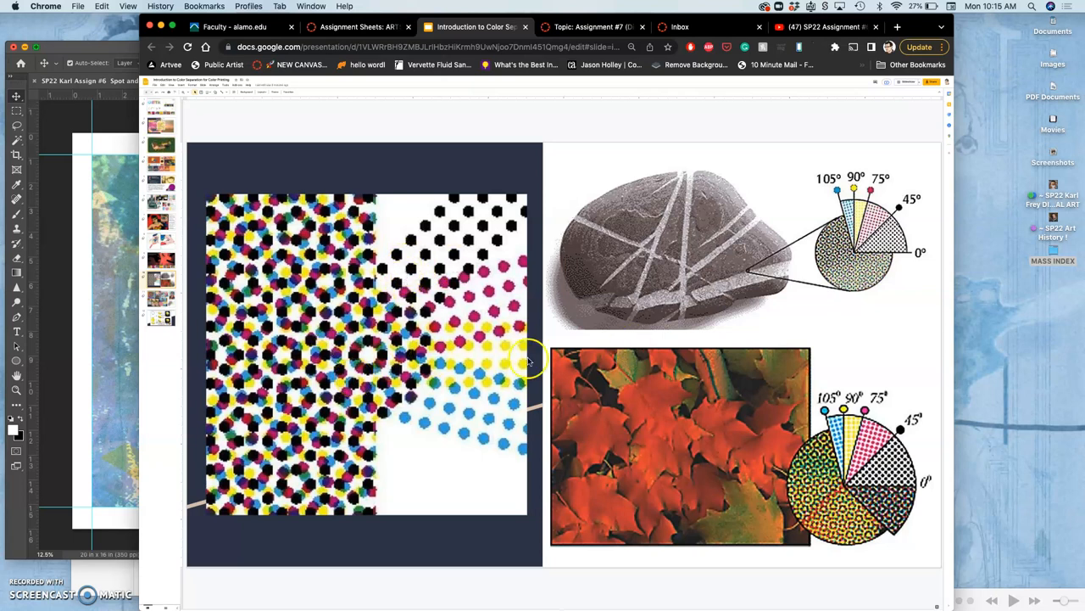
mouse_move(323, 352)
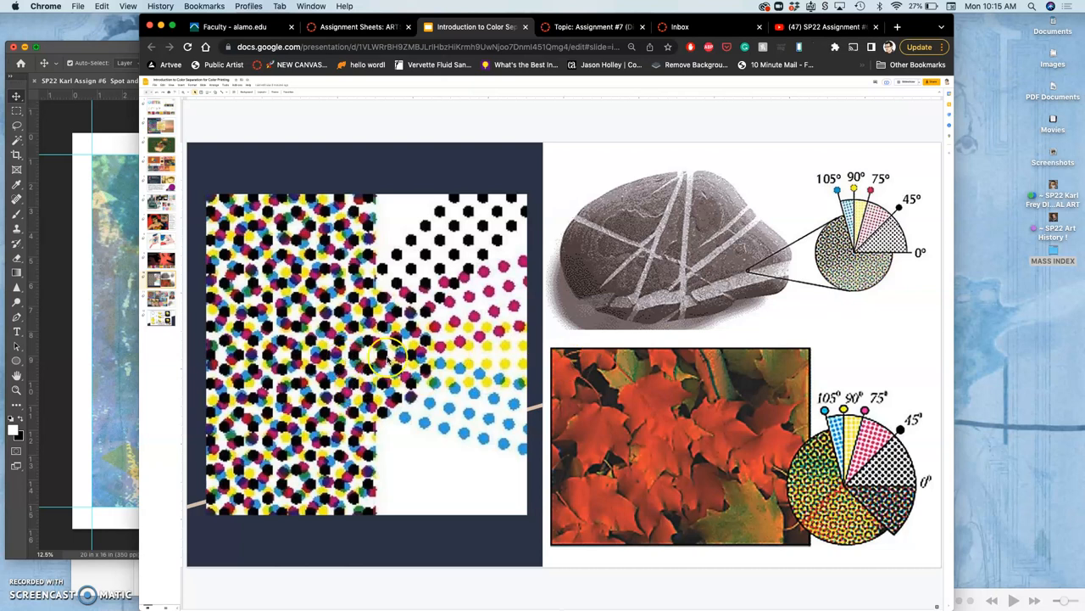
mouse_move(365, 359)
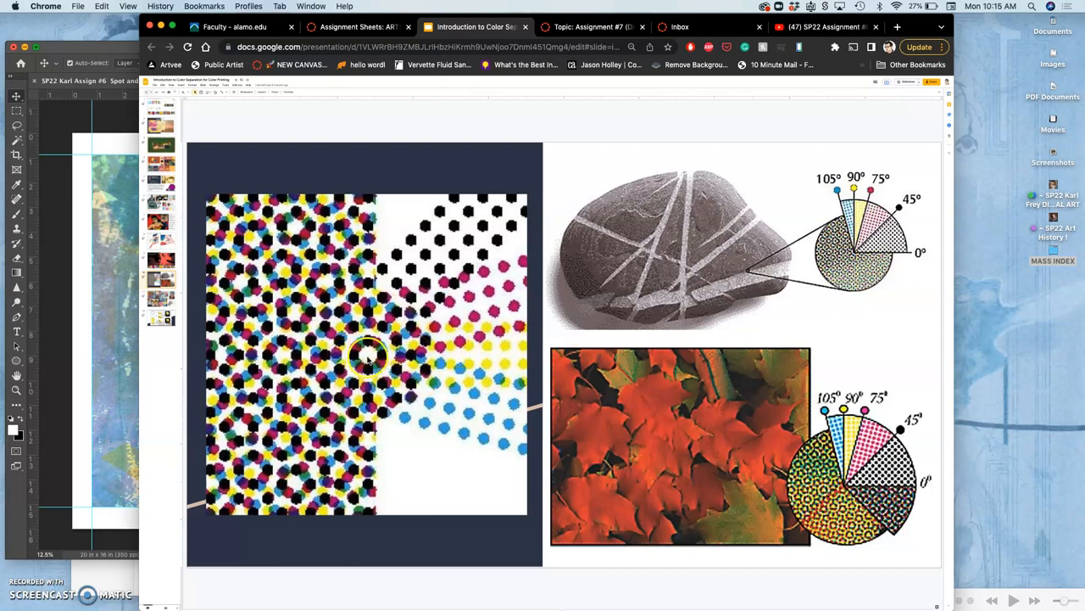
mouse_move(467, 313)
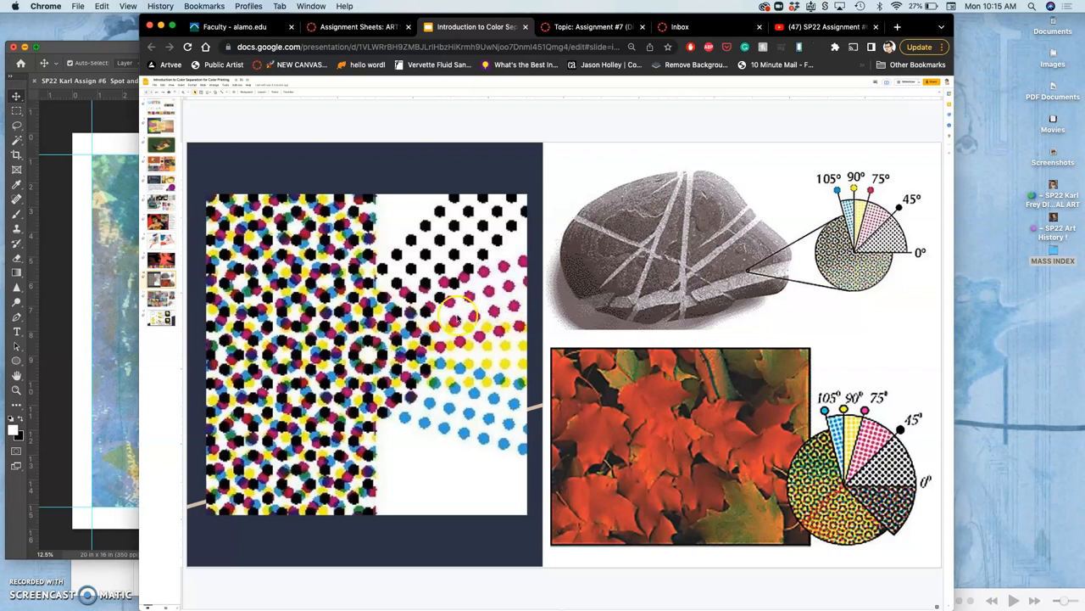
mouse_move(507, 288)
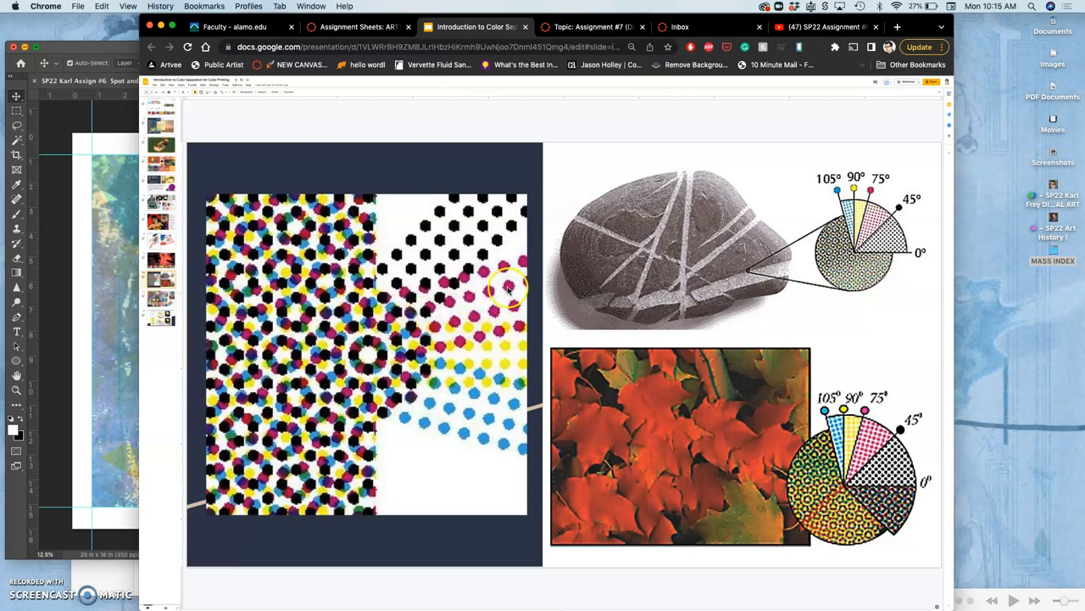
mouse_move(448, 298)
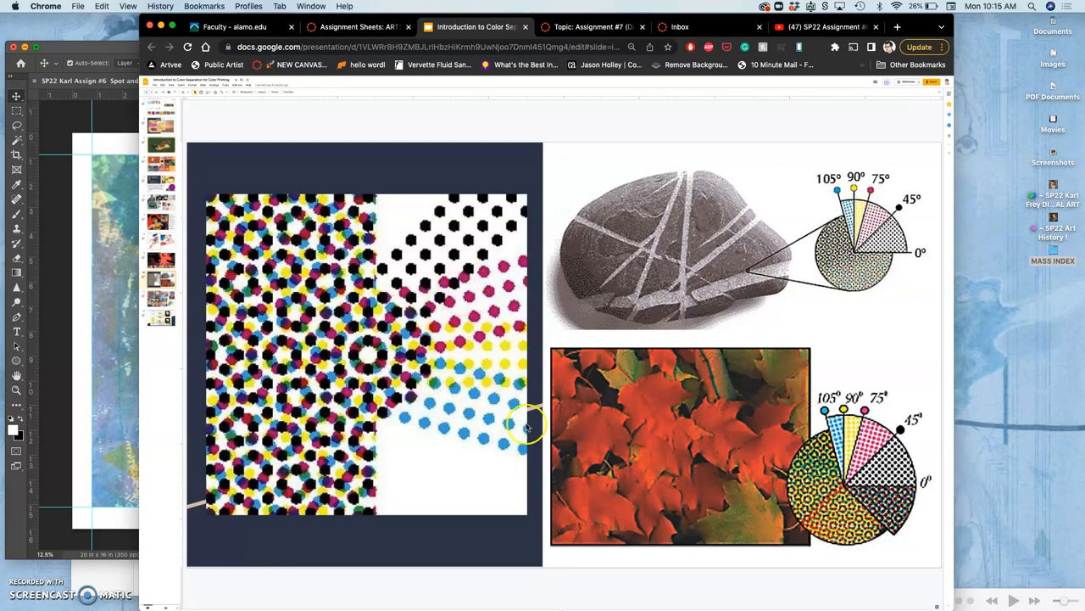
mouse_move(816, 443)
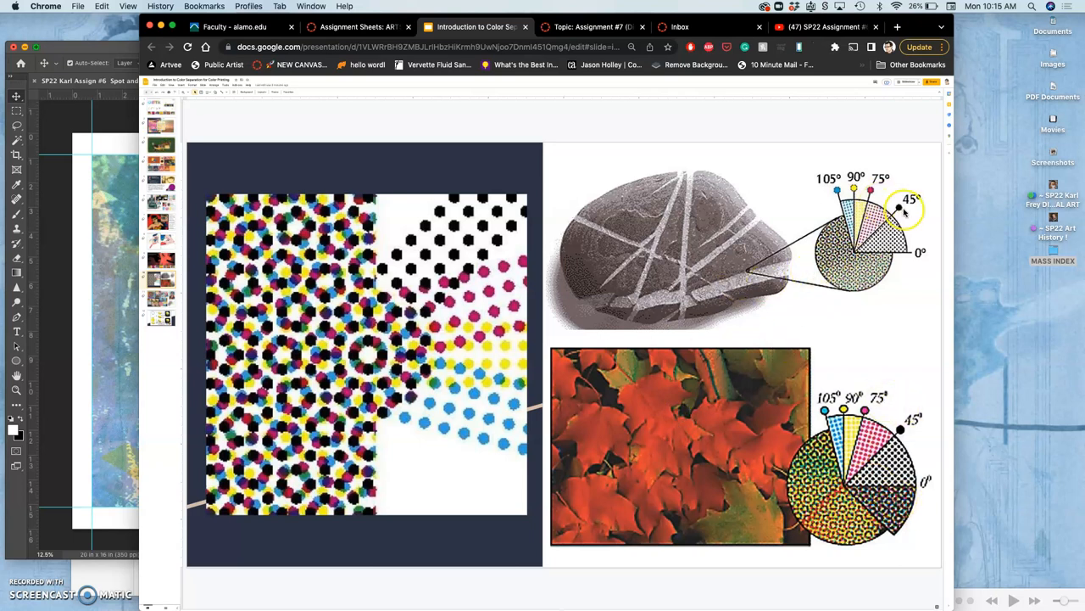
mouse_move(897, 201)
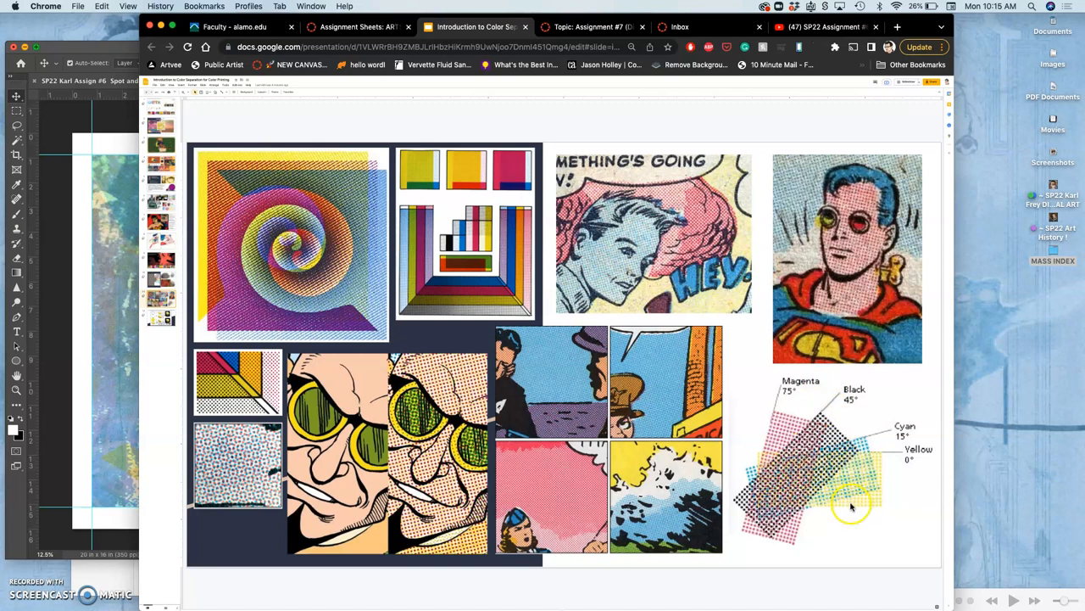
mouse_move(861, 475)
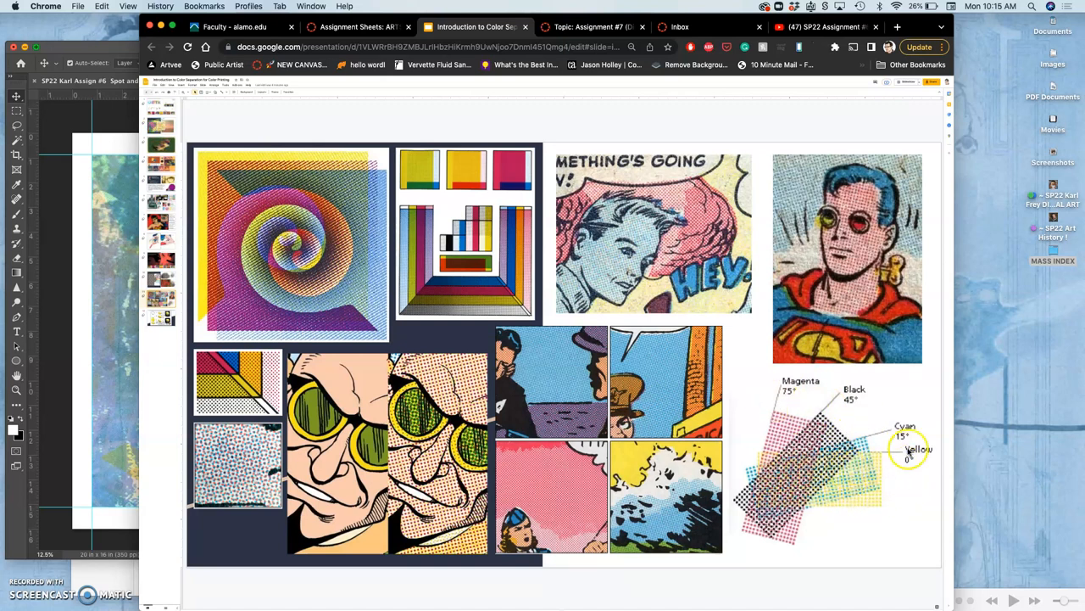
mouse_move(858, 399)
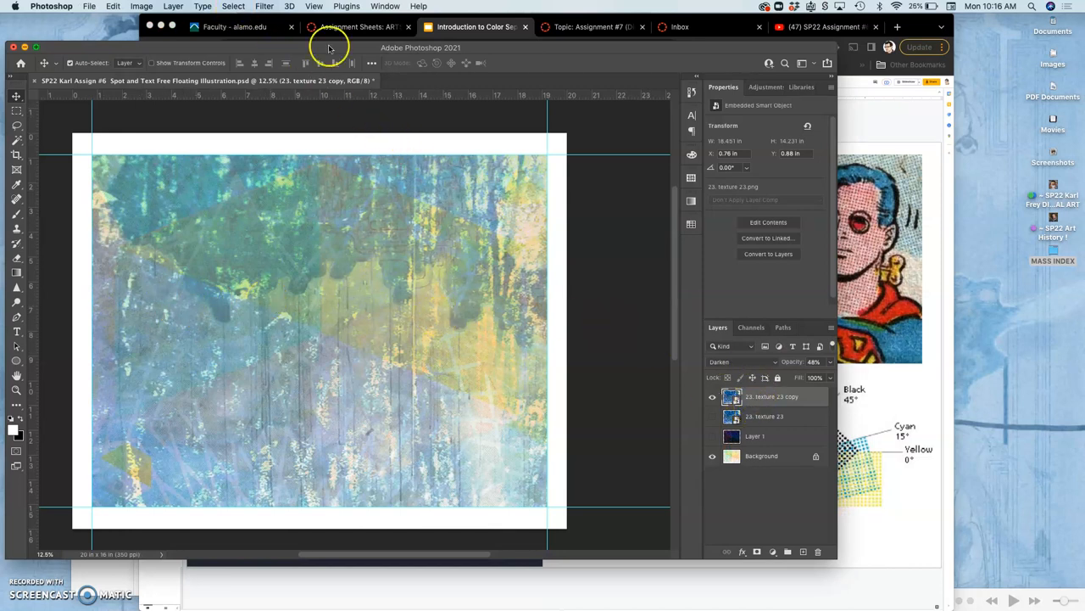
Step: Run a Google search in Chrome for 'how to color comics dc'
left_click(471, 26)
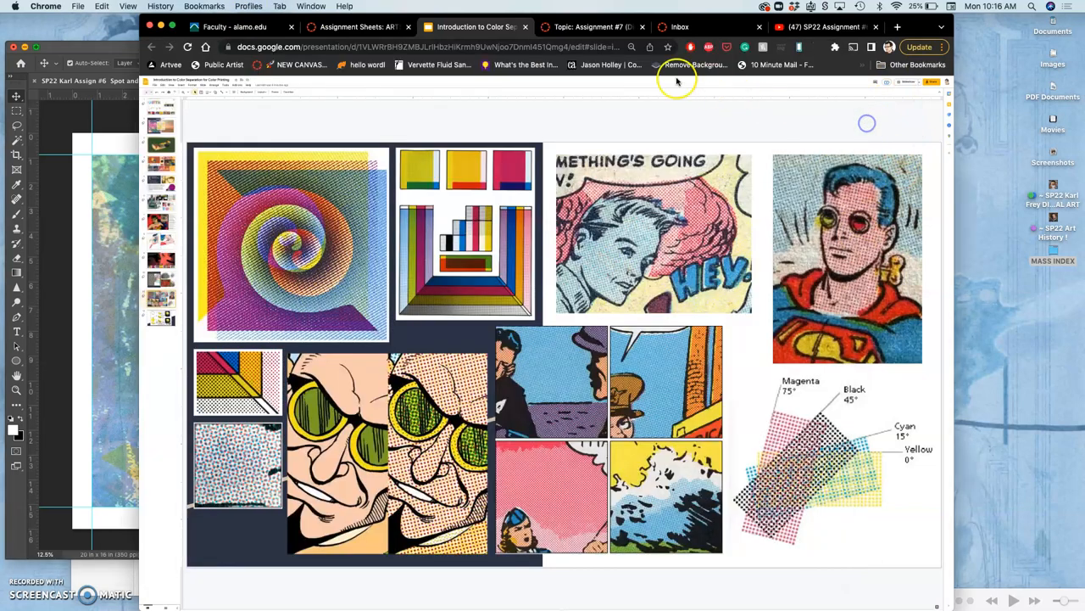
left_click(415, 47)
type("how to color")
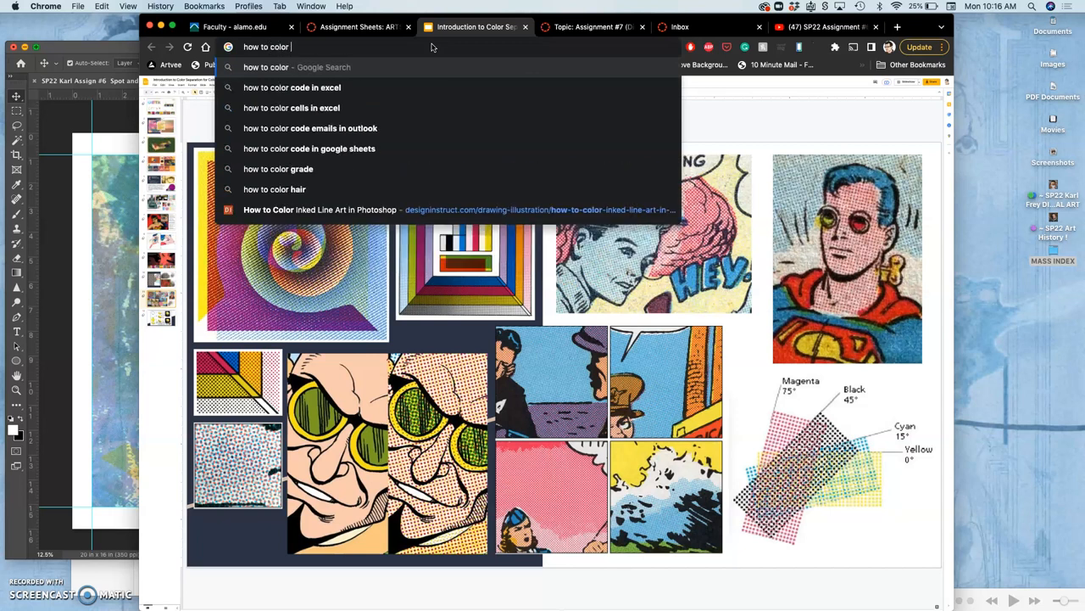
type("comics")
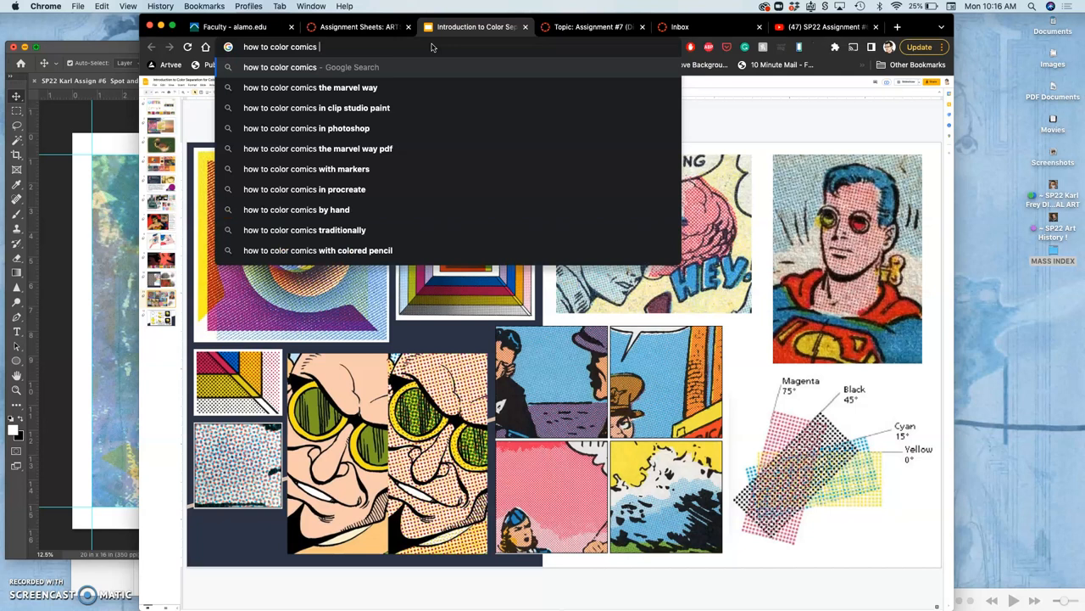
type("dc")
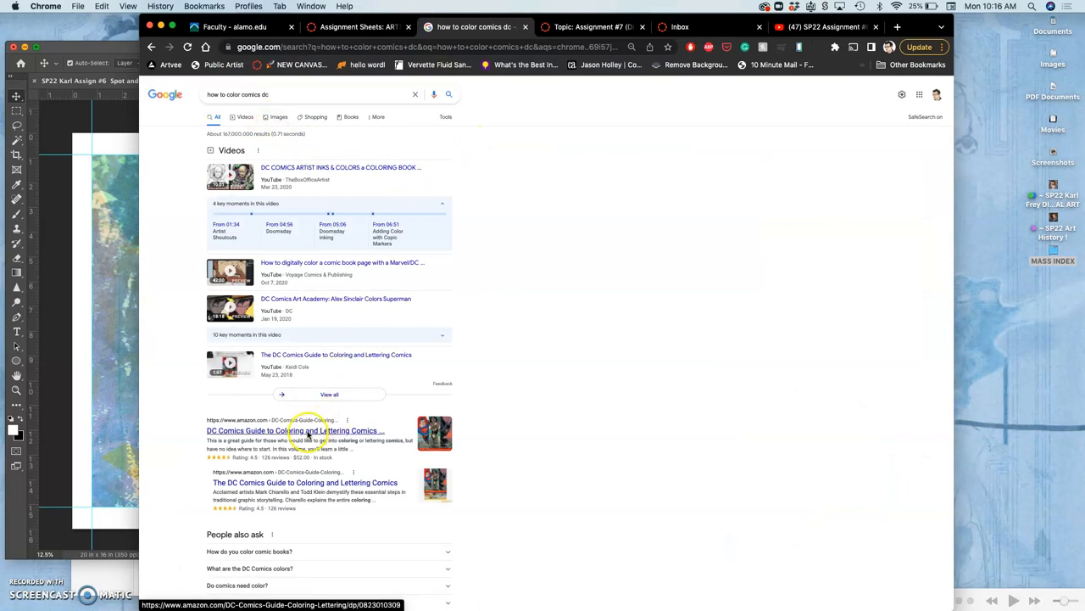
Step: Open the Amazon listing for the DC Comics Guide to Coloring and Lettering Comics
left_click(292, 429)
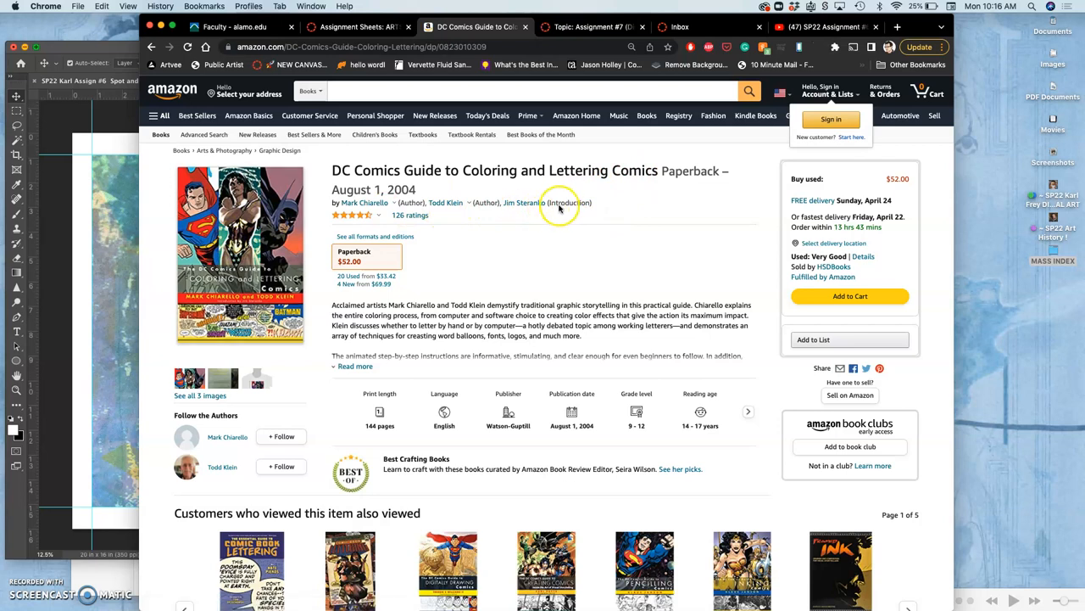
mouse_move(479, 252)
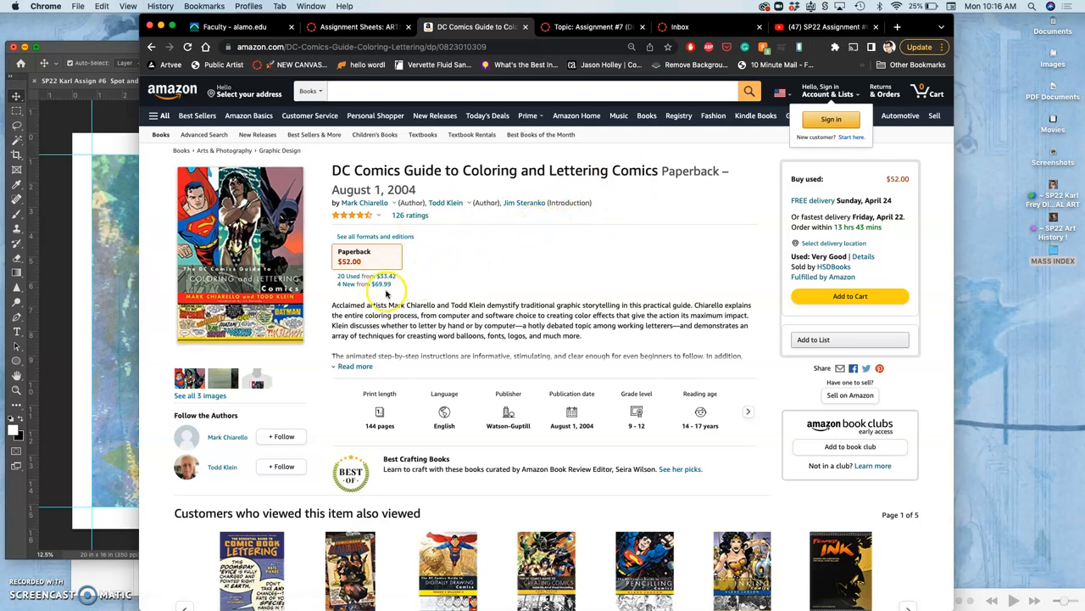
mouse_move(521, 67)
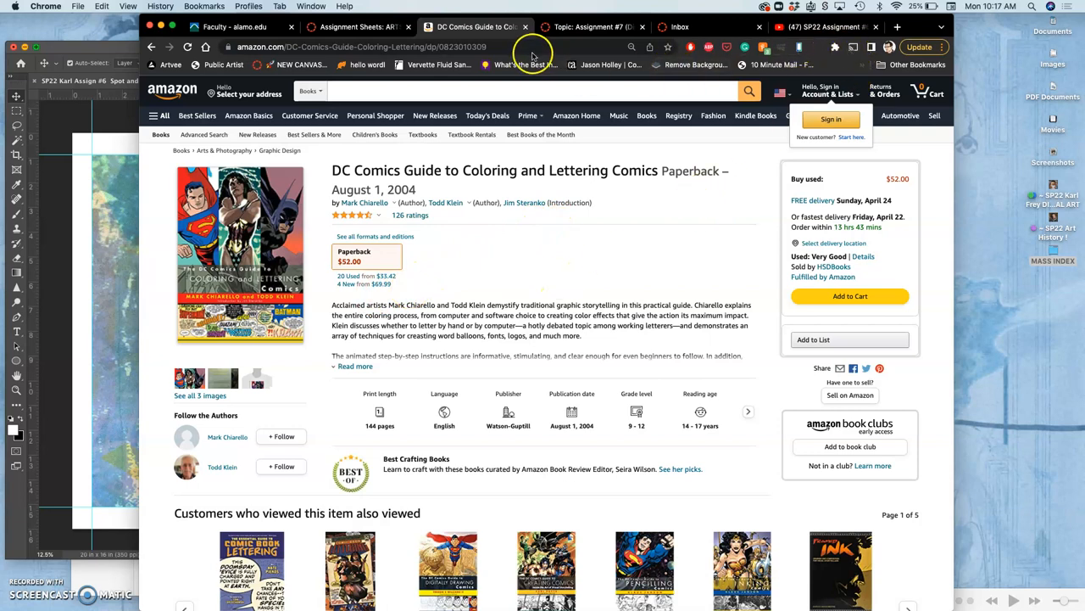
mouse_move(526, 27)
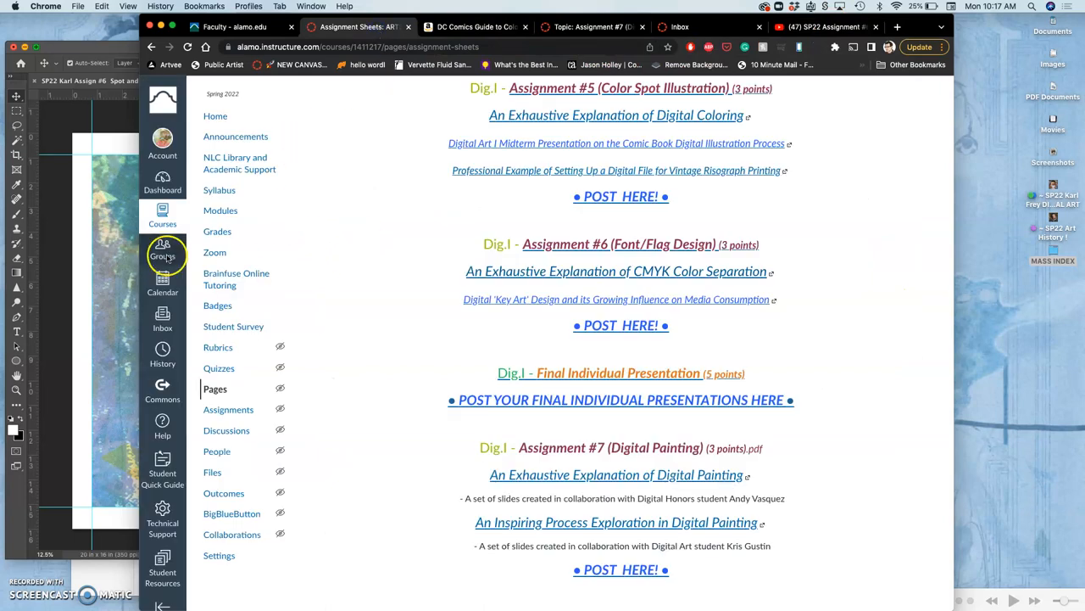
Step: Flatten the poster into one background layer via Layer > Flatten Image, discarding hidden layers
left_click(52, 6)
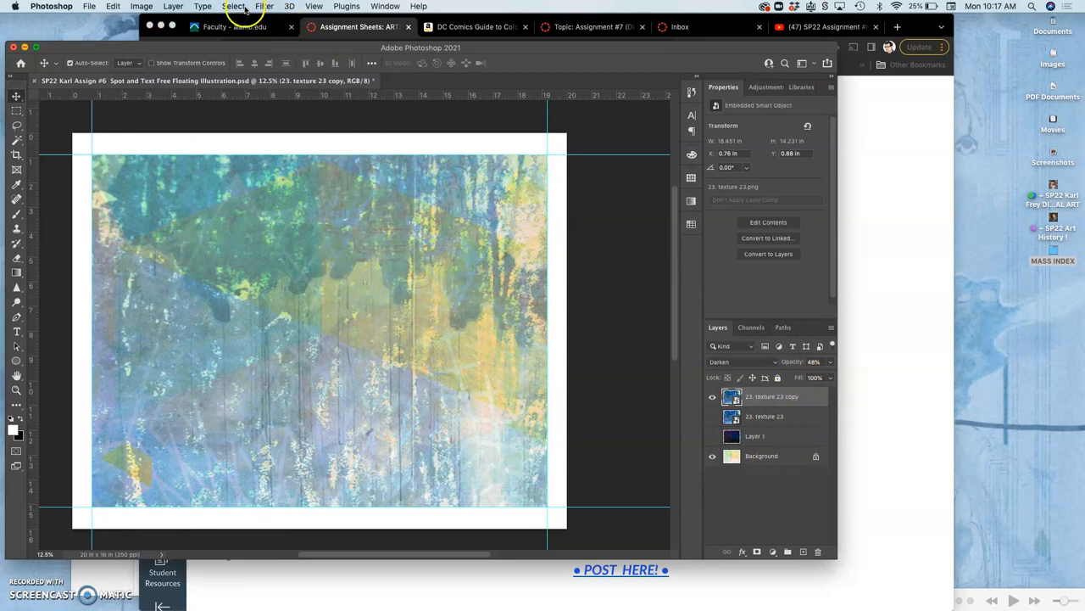
left_click(171, 6)
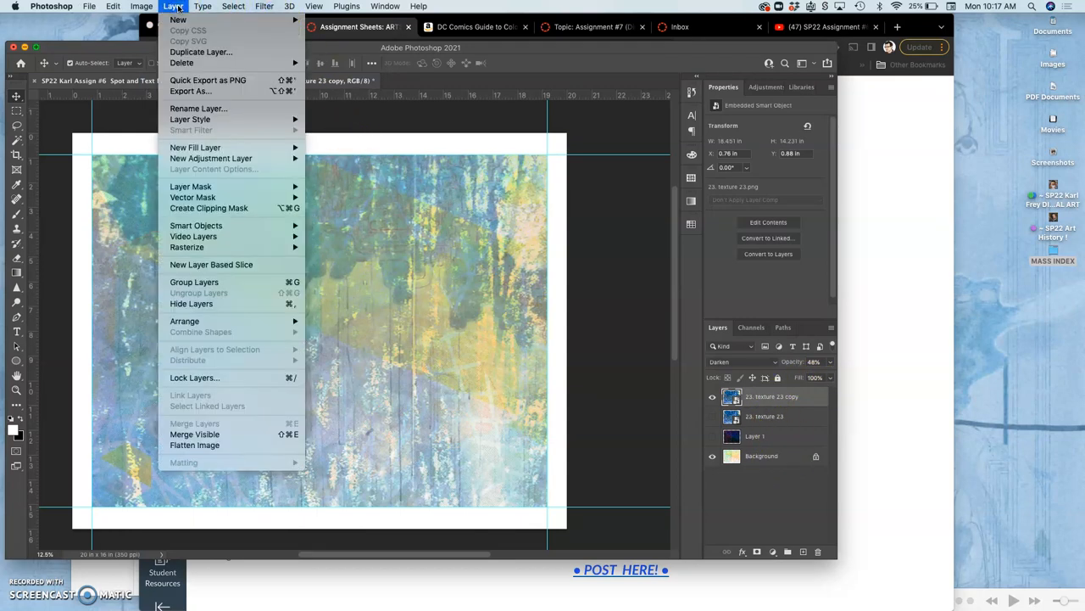
mouse_move(214, 451)
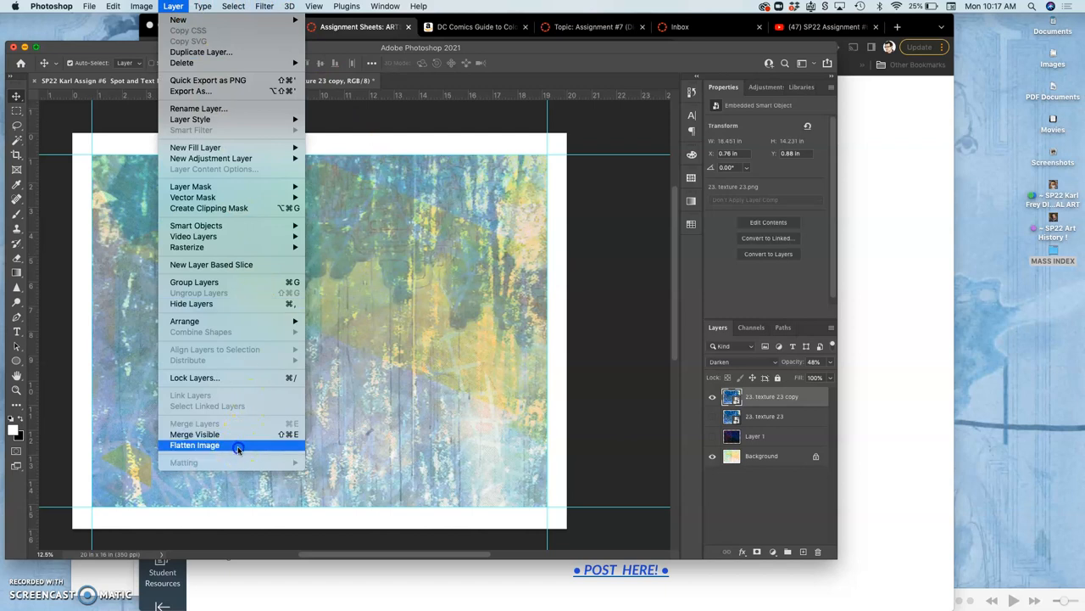
left_click(195, 445)
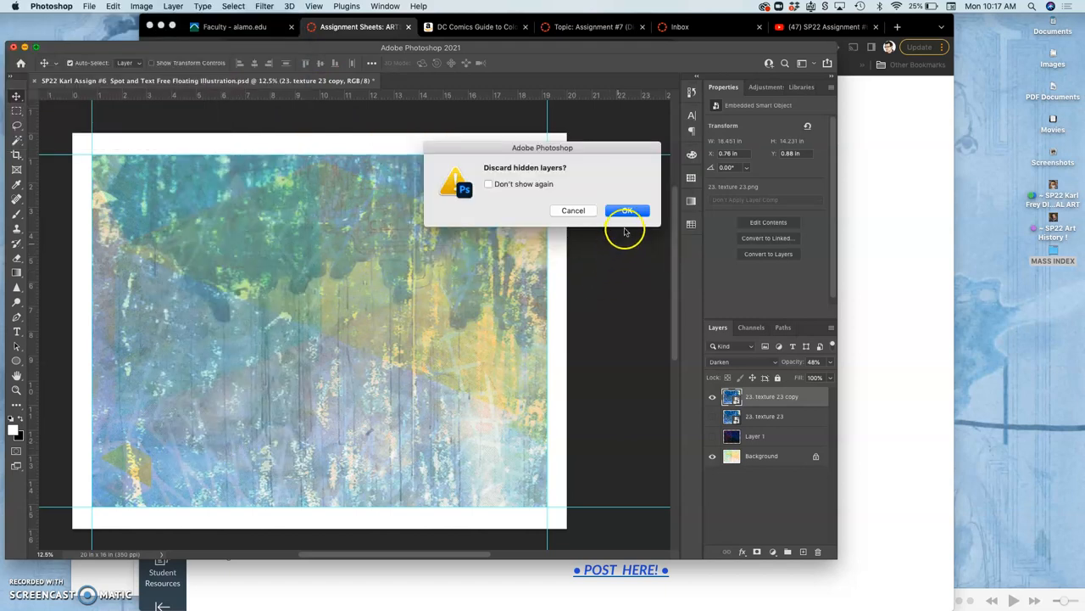
left_click(628, 210)
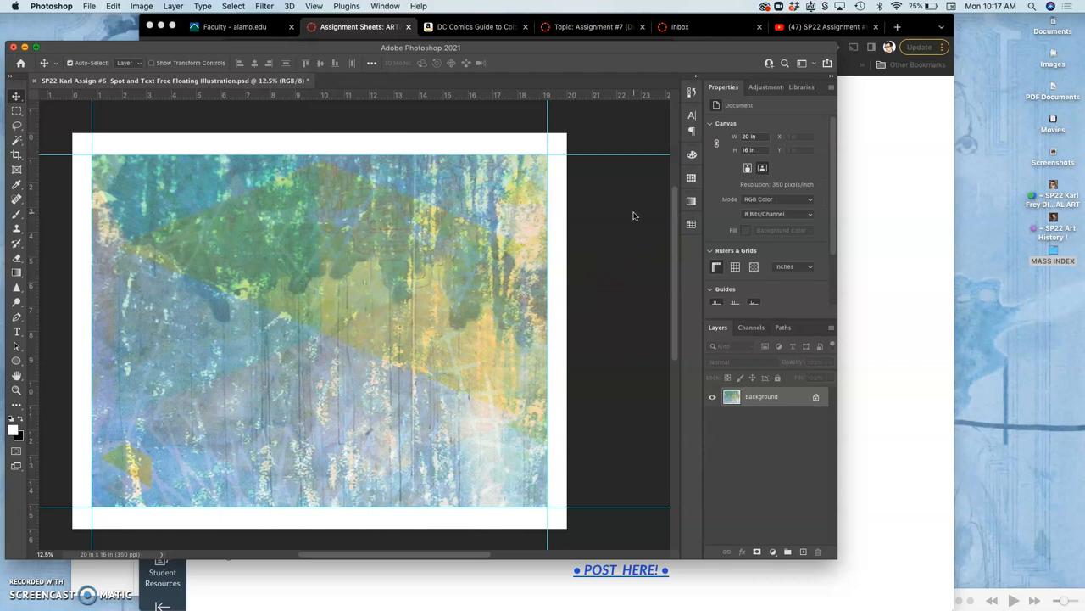
mouse_move(602, 259)
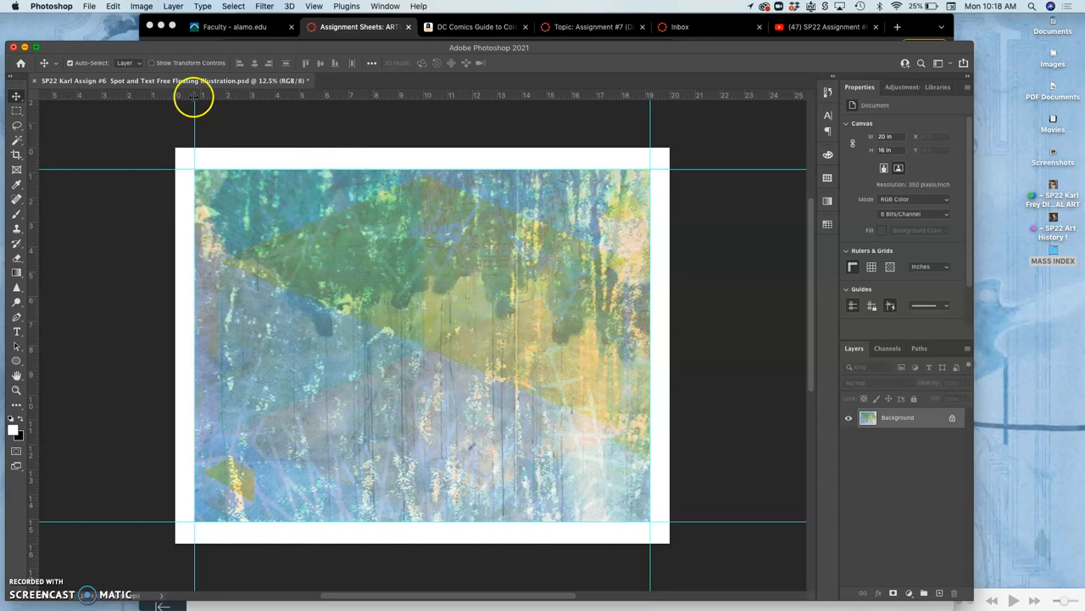
Step: Convert the flattened poster to CMYK Color mode, accepting the SWOP profile warning
left_click(131, 6)
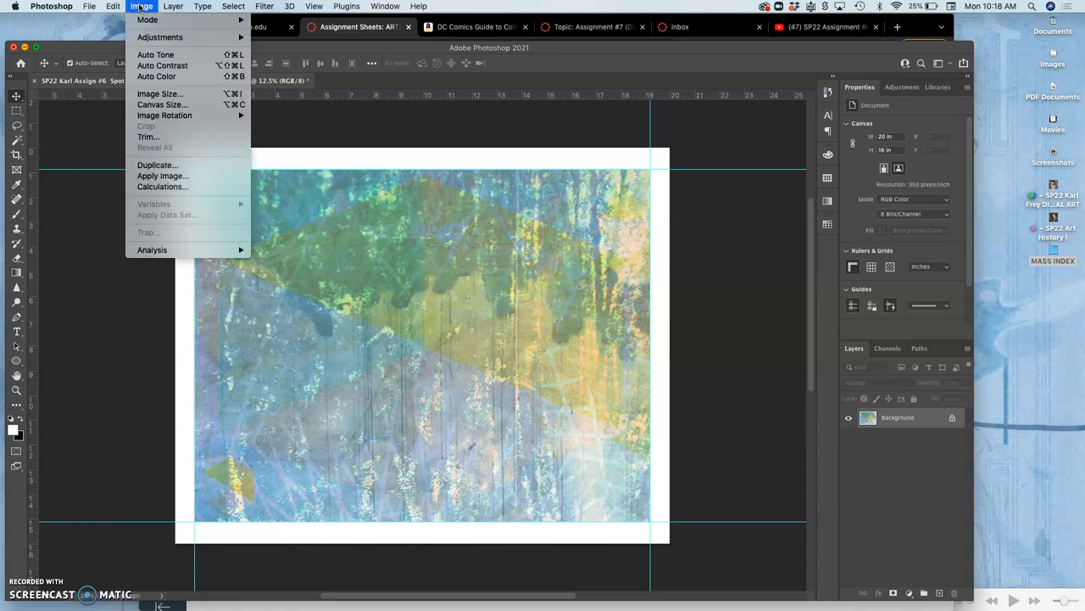
left_click(149, 19)
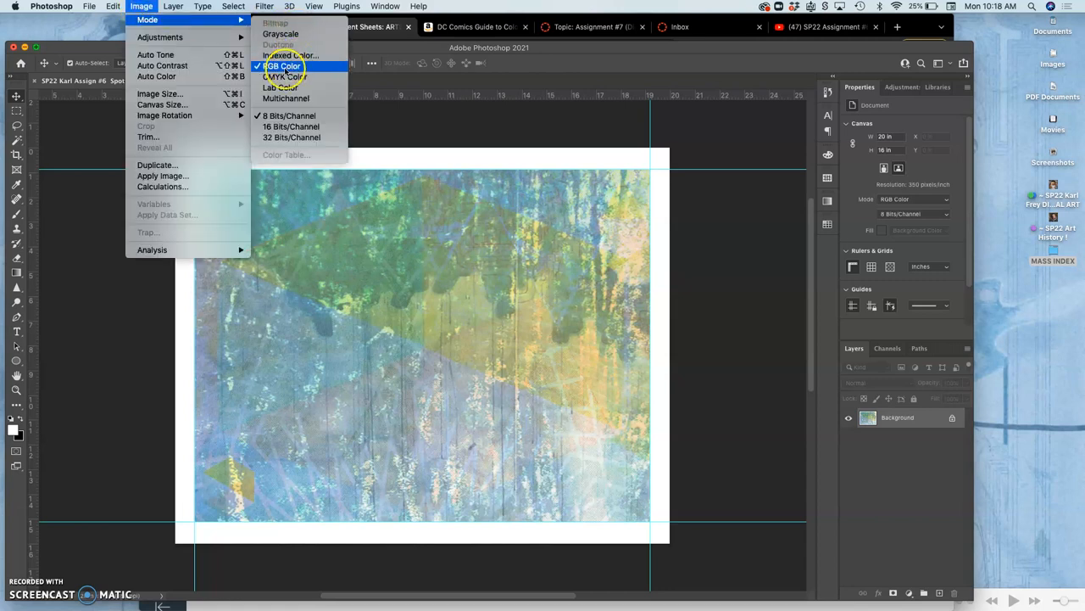
mouse_move(288, 78)
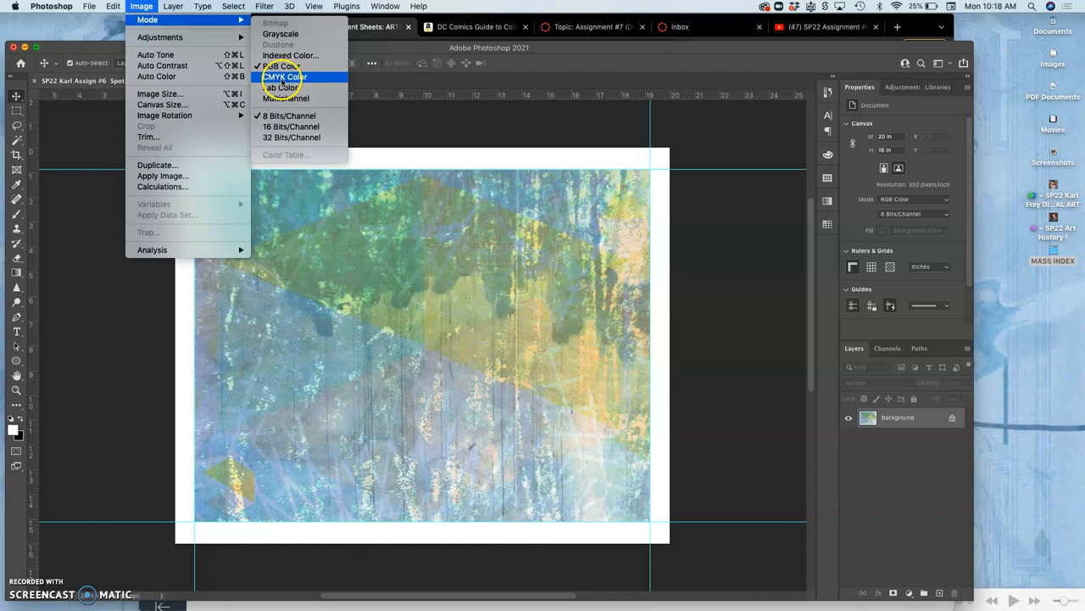
left_click(287, 79)
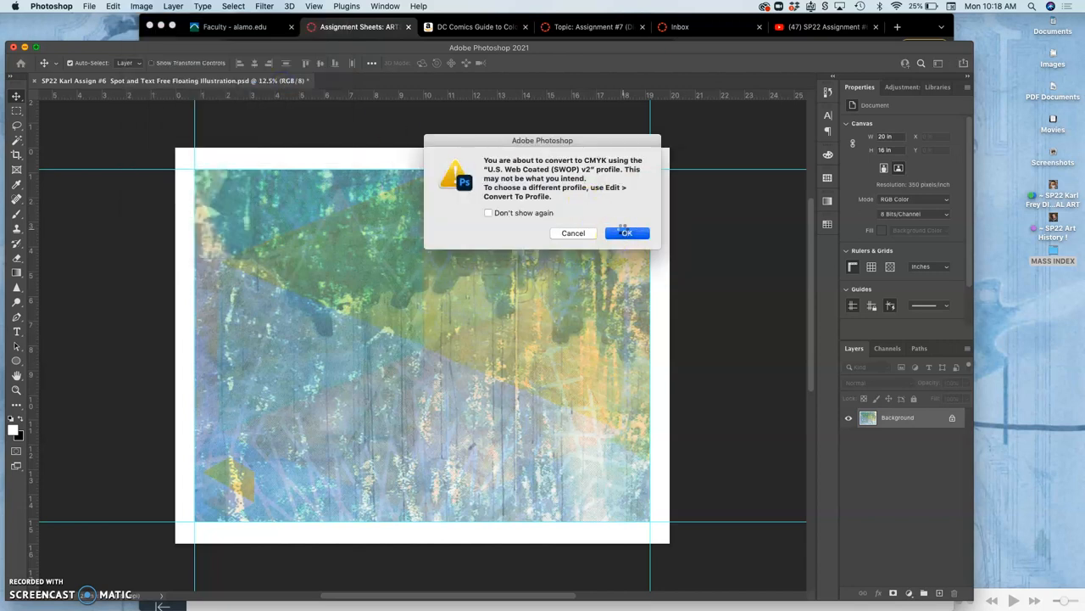
left_click(626, 233)
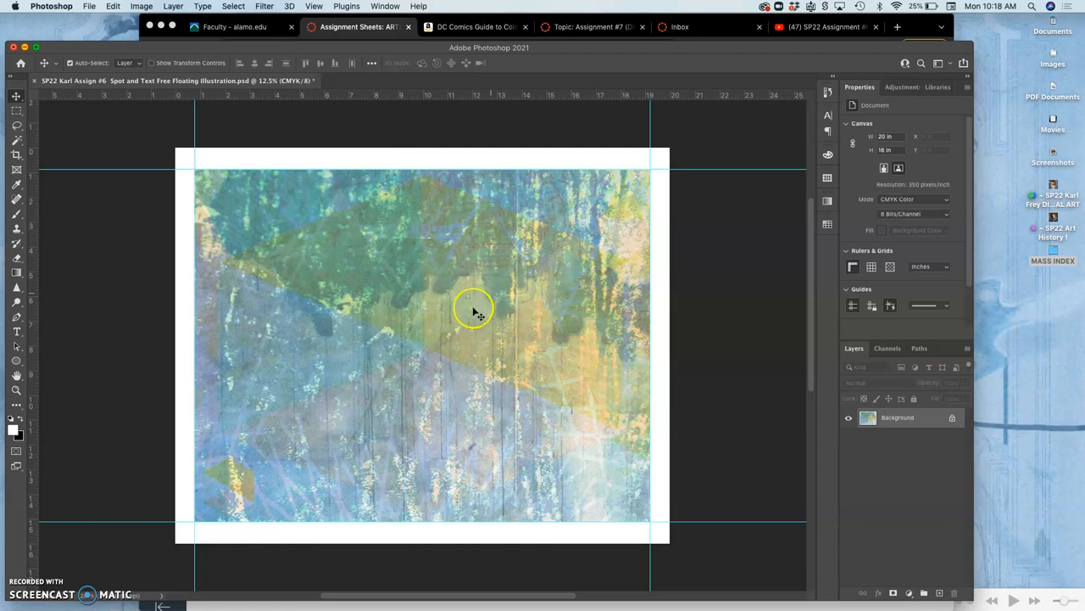
mouse_move(524, 333)
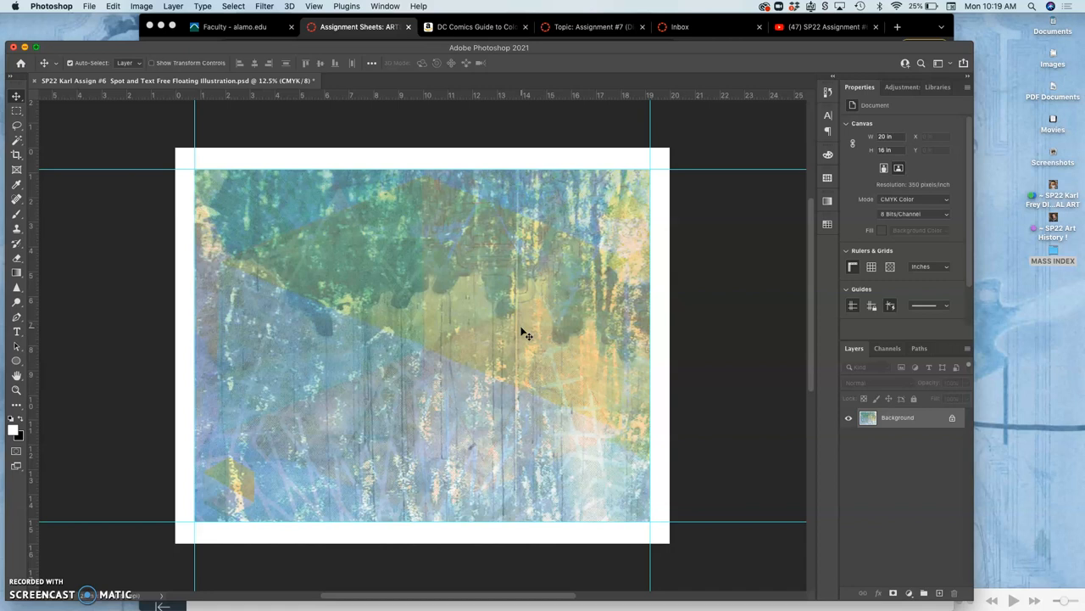
mouse_move(427, 280)
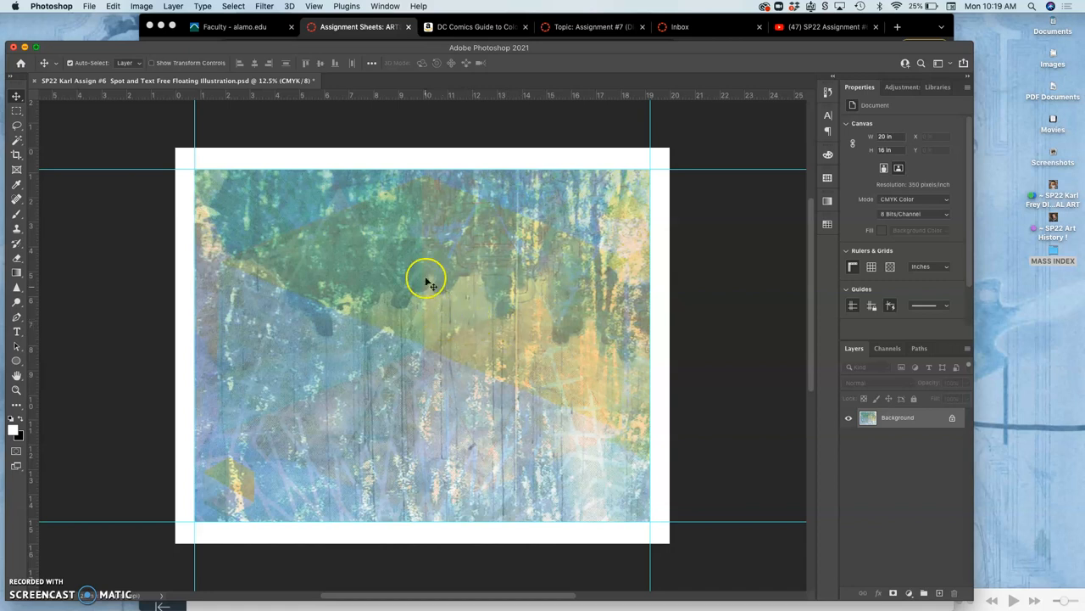